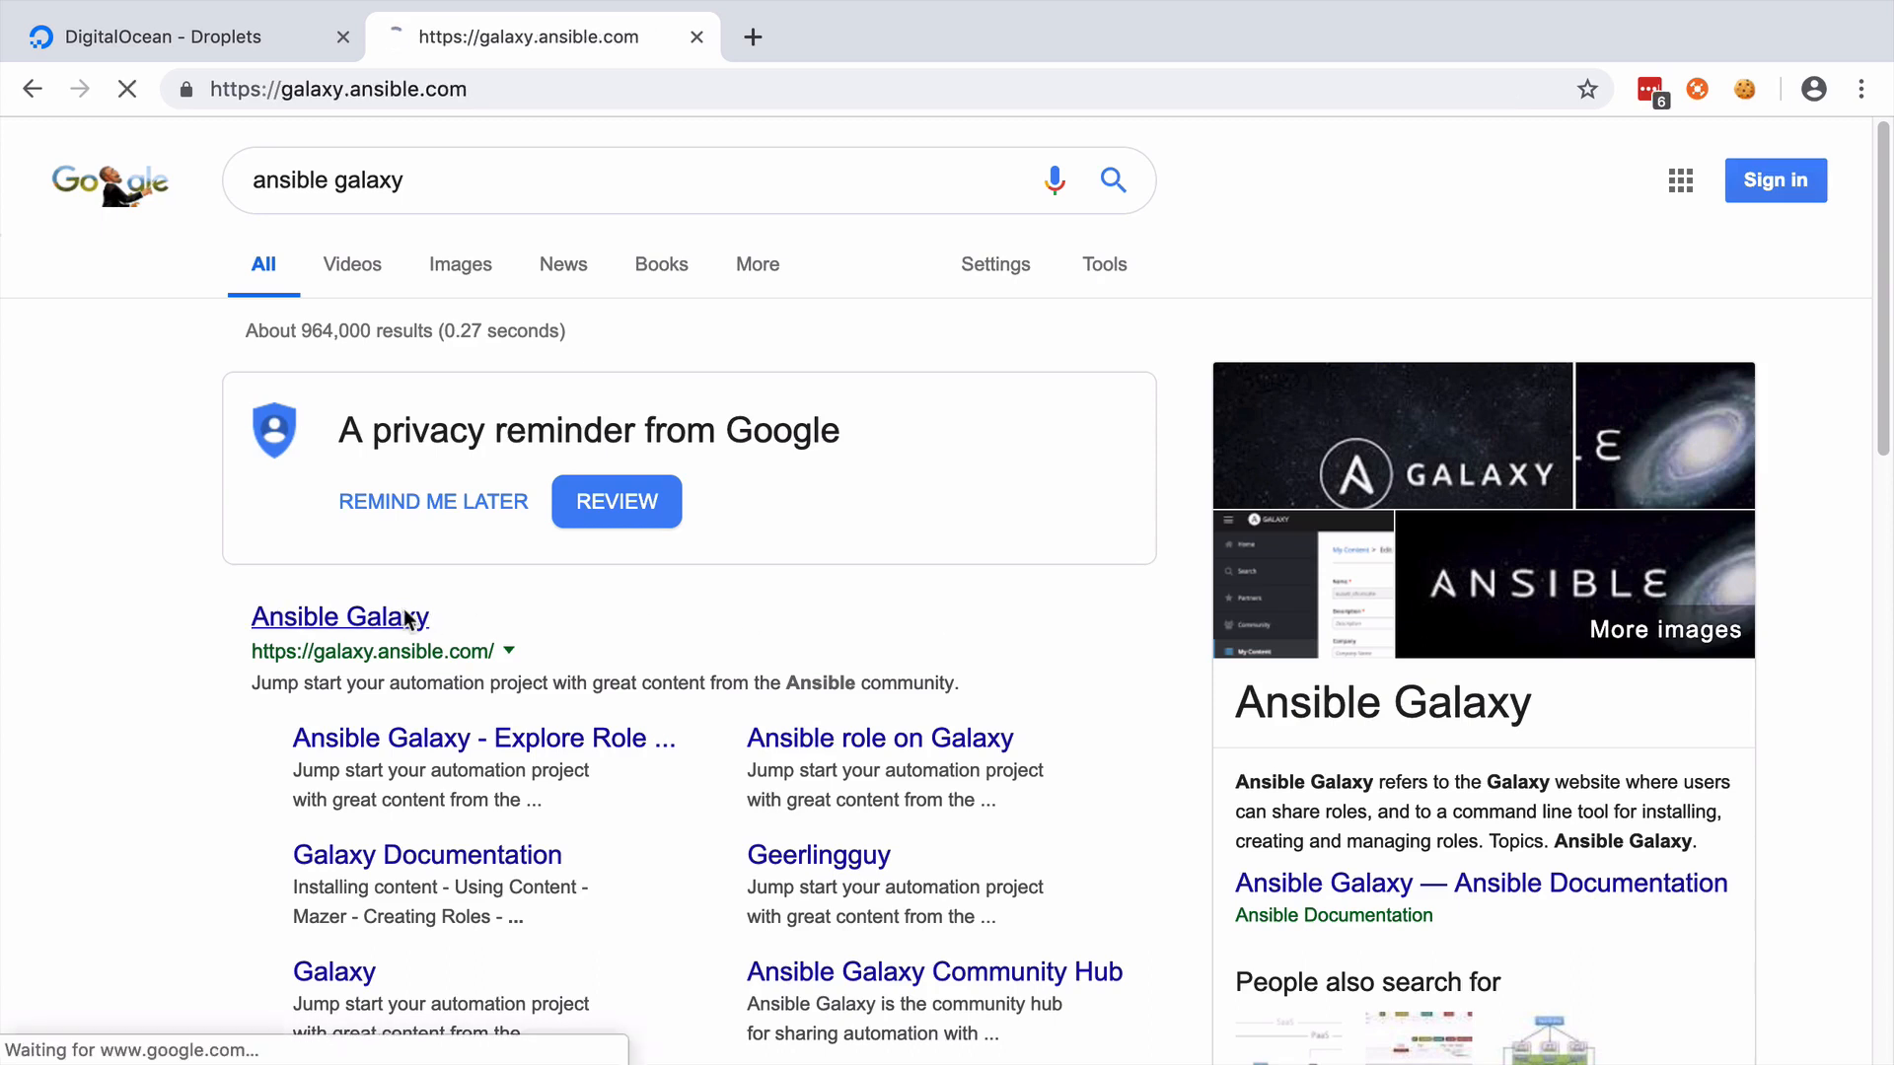
# Search Ansible Galaxy roles for 'user c' (user creation)
pyautogui.click(339, 616)
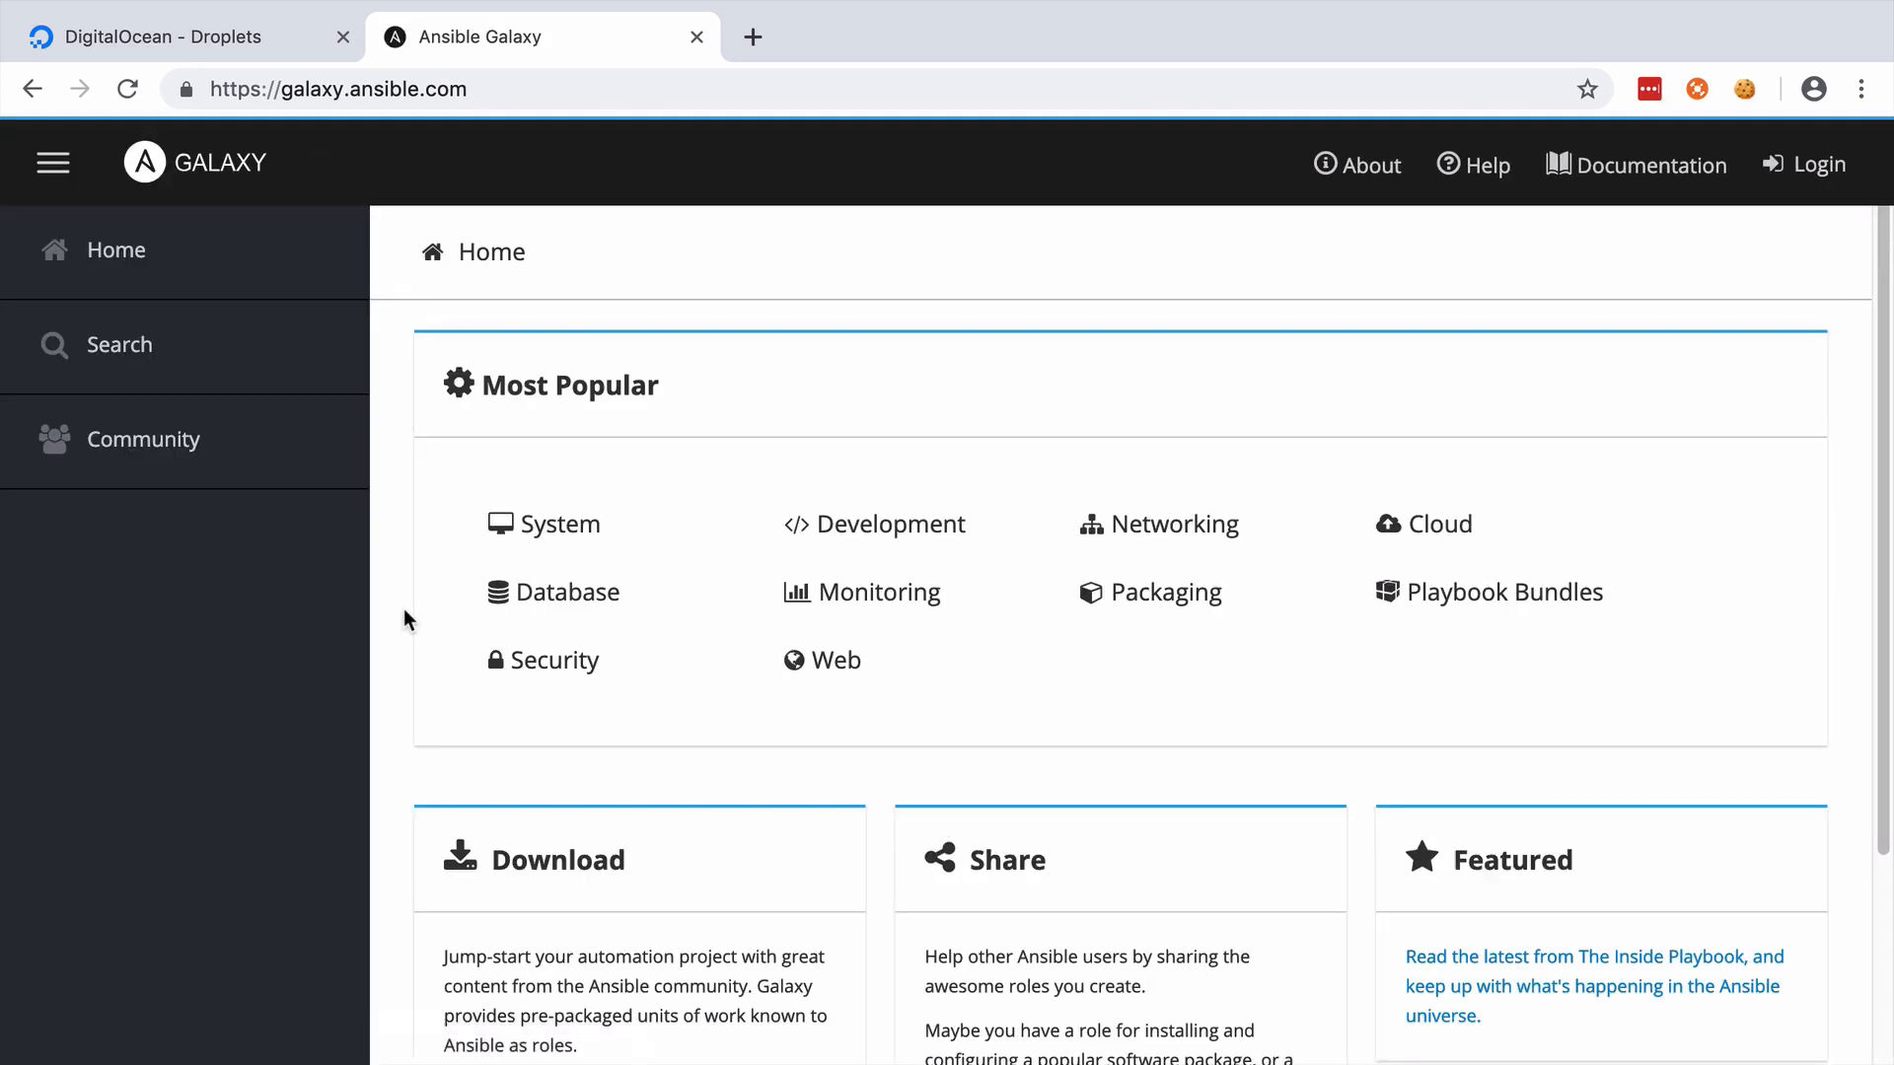
pyautogui.click(119, 343)
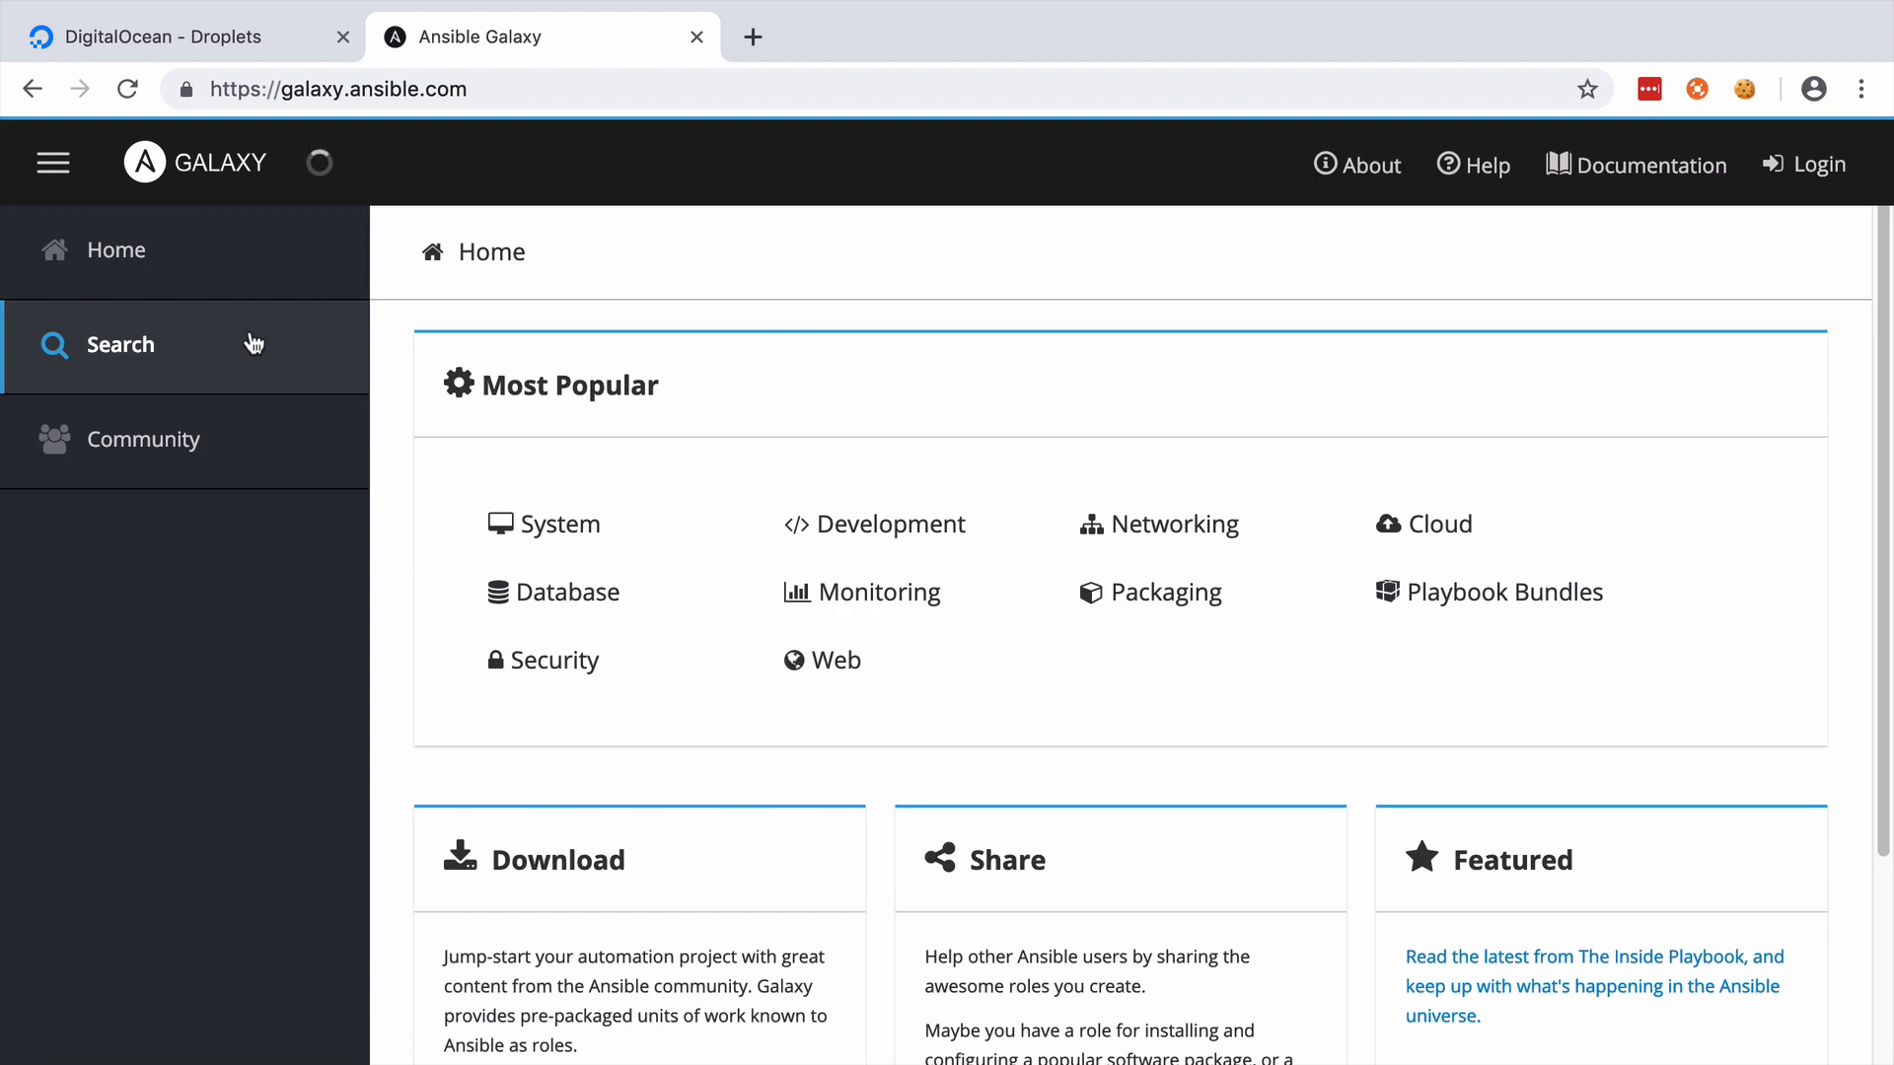
pyautogui.click(120, 344)
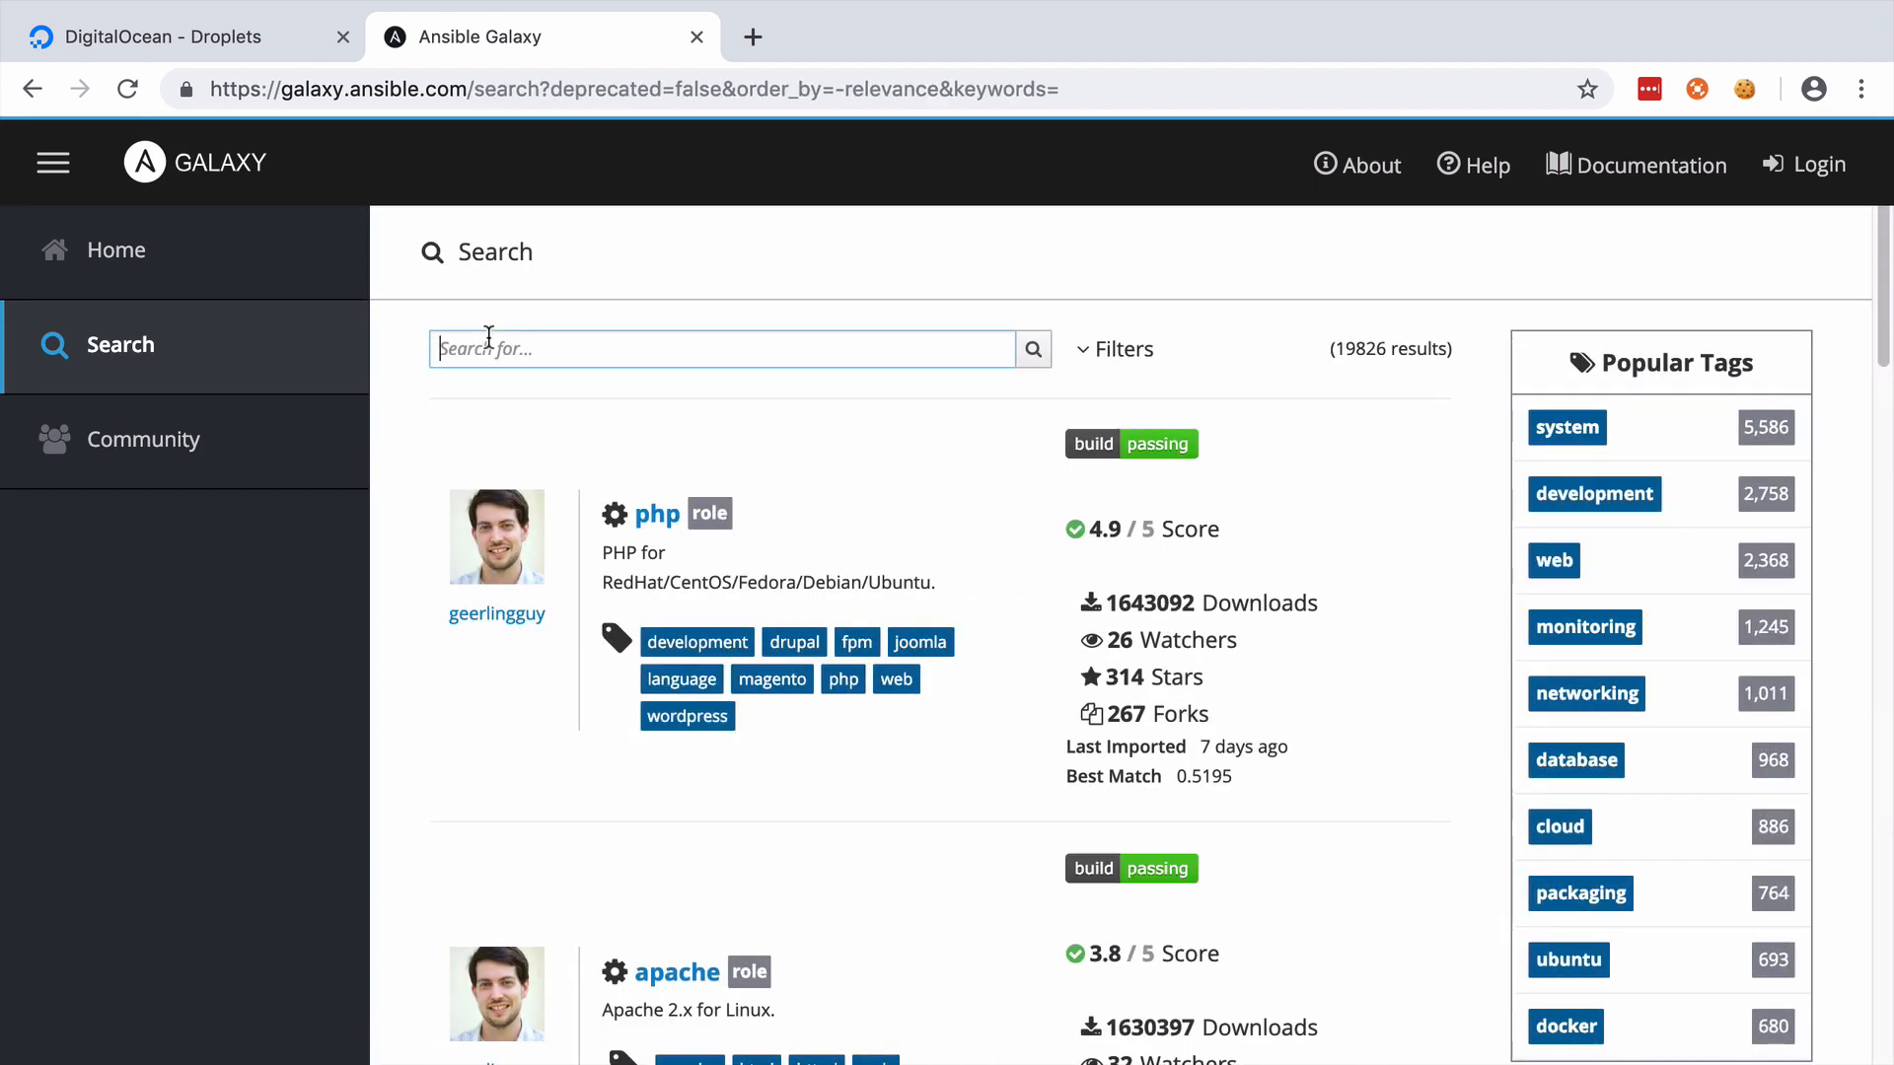
pyautogui.write('user creation')
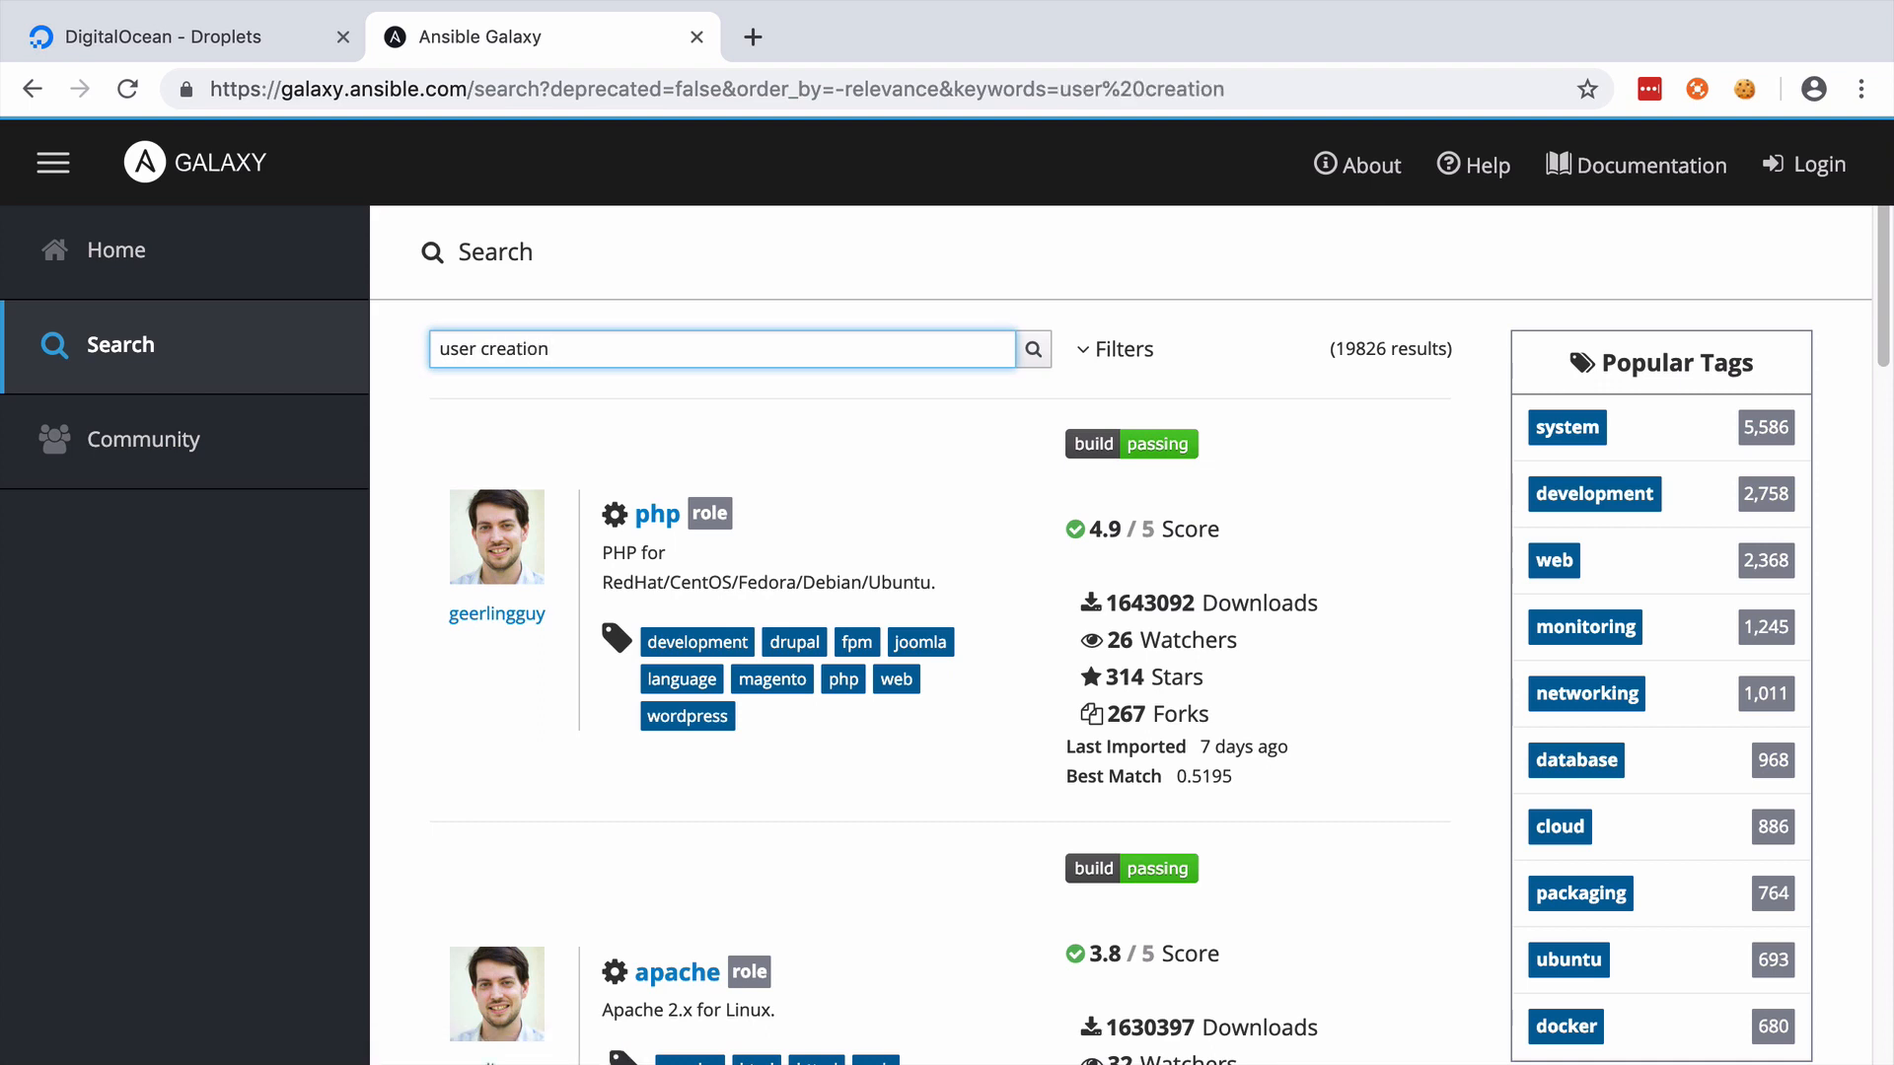
pyautogui.click(1032, 349)
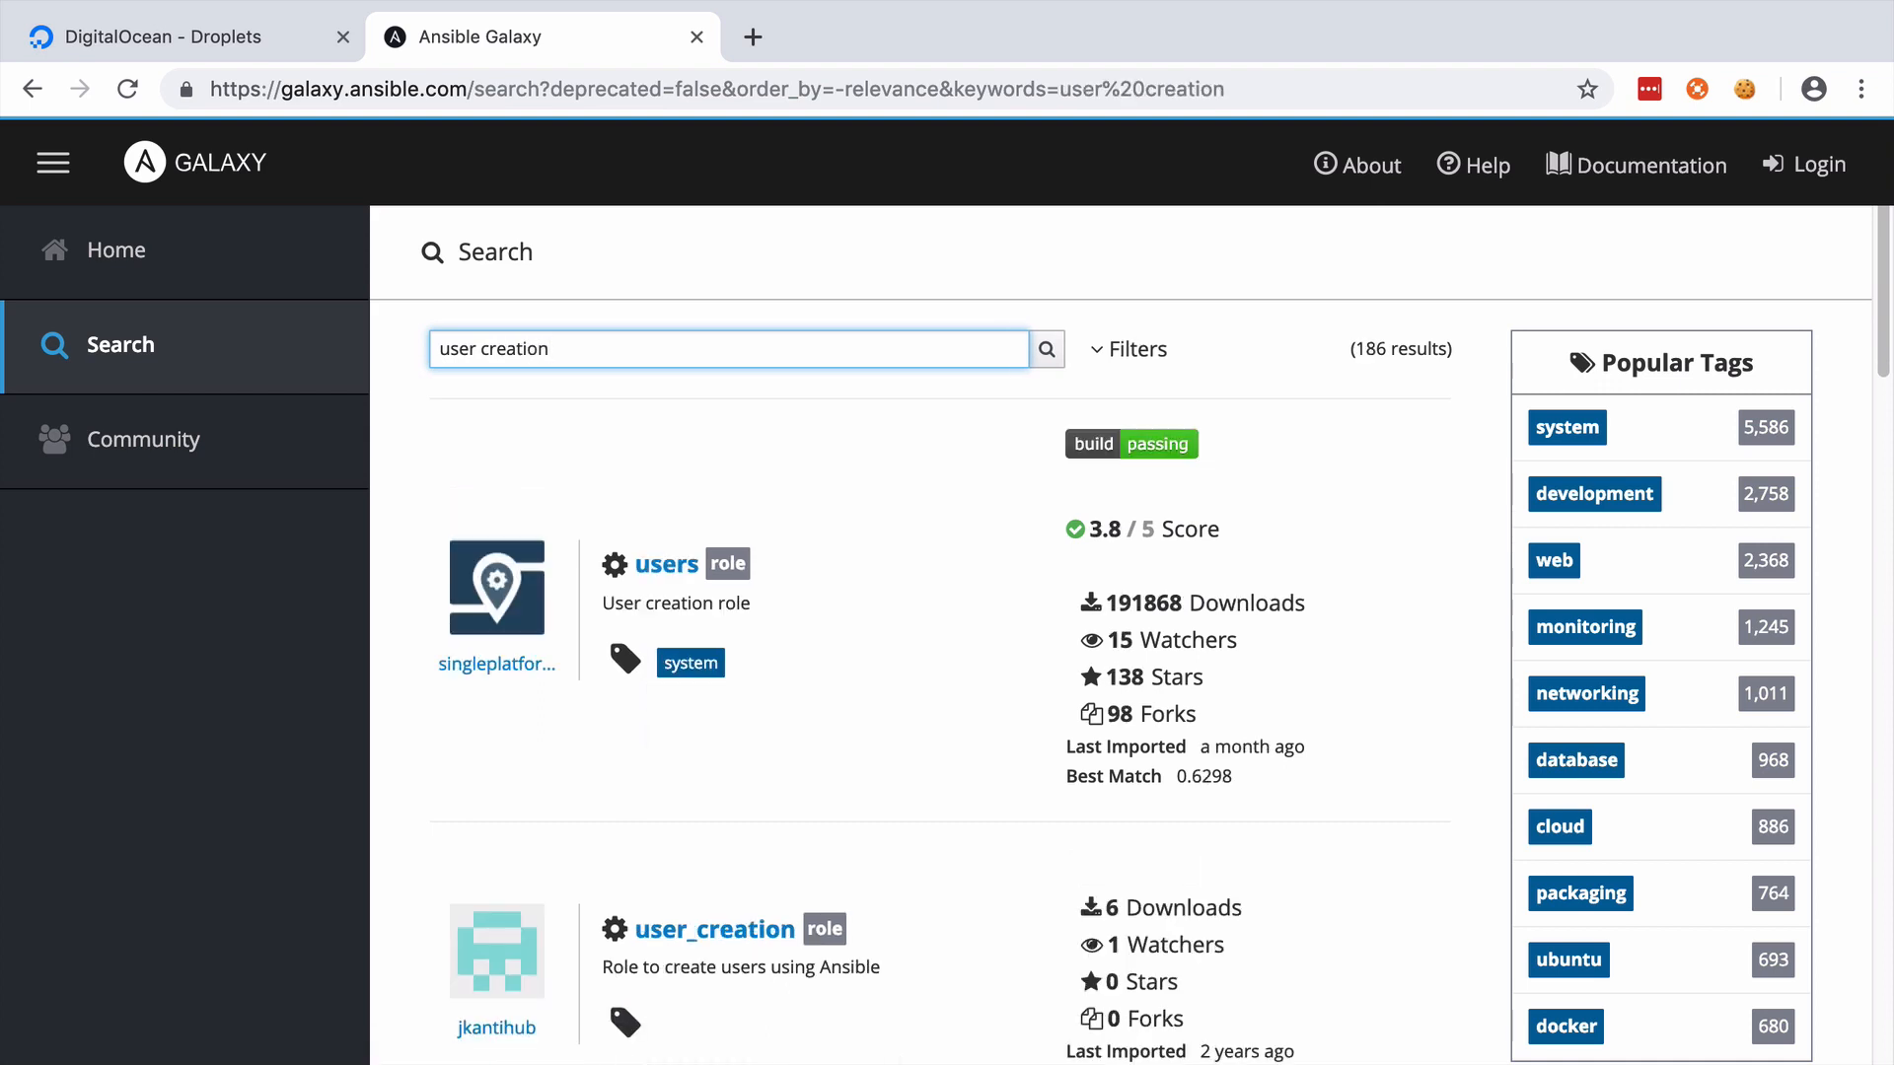
# View the singleplatform-eng users role README and select its example users YAML block
pyautogui.click(667, 564)
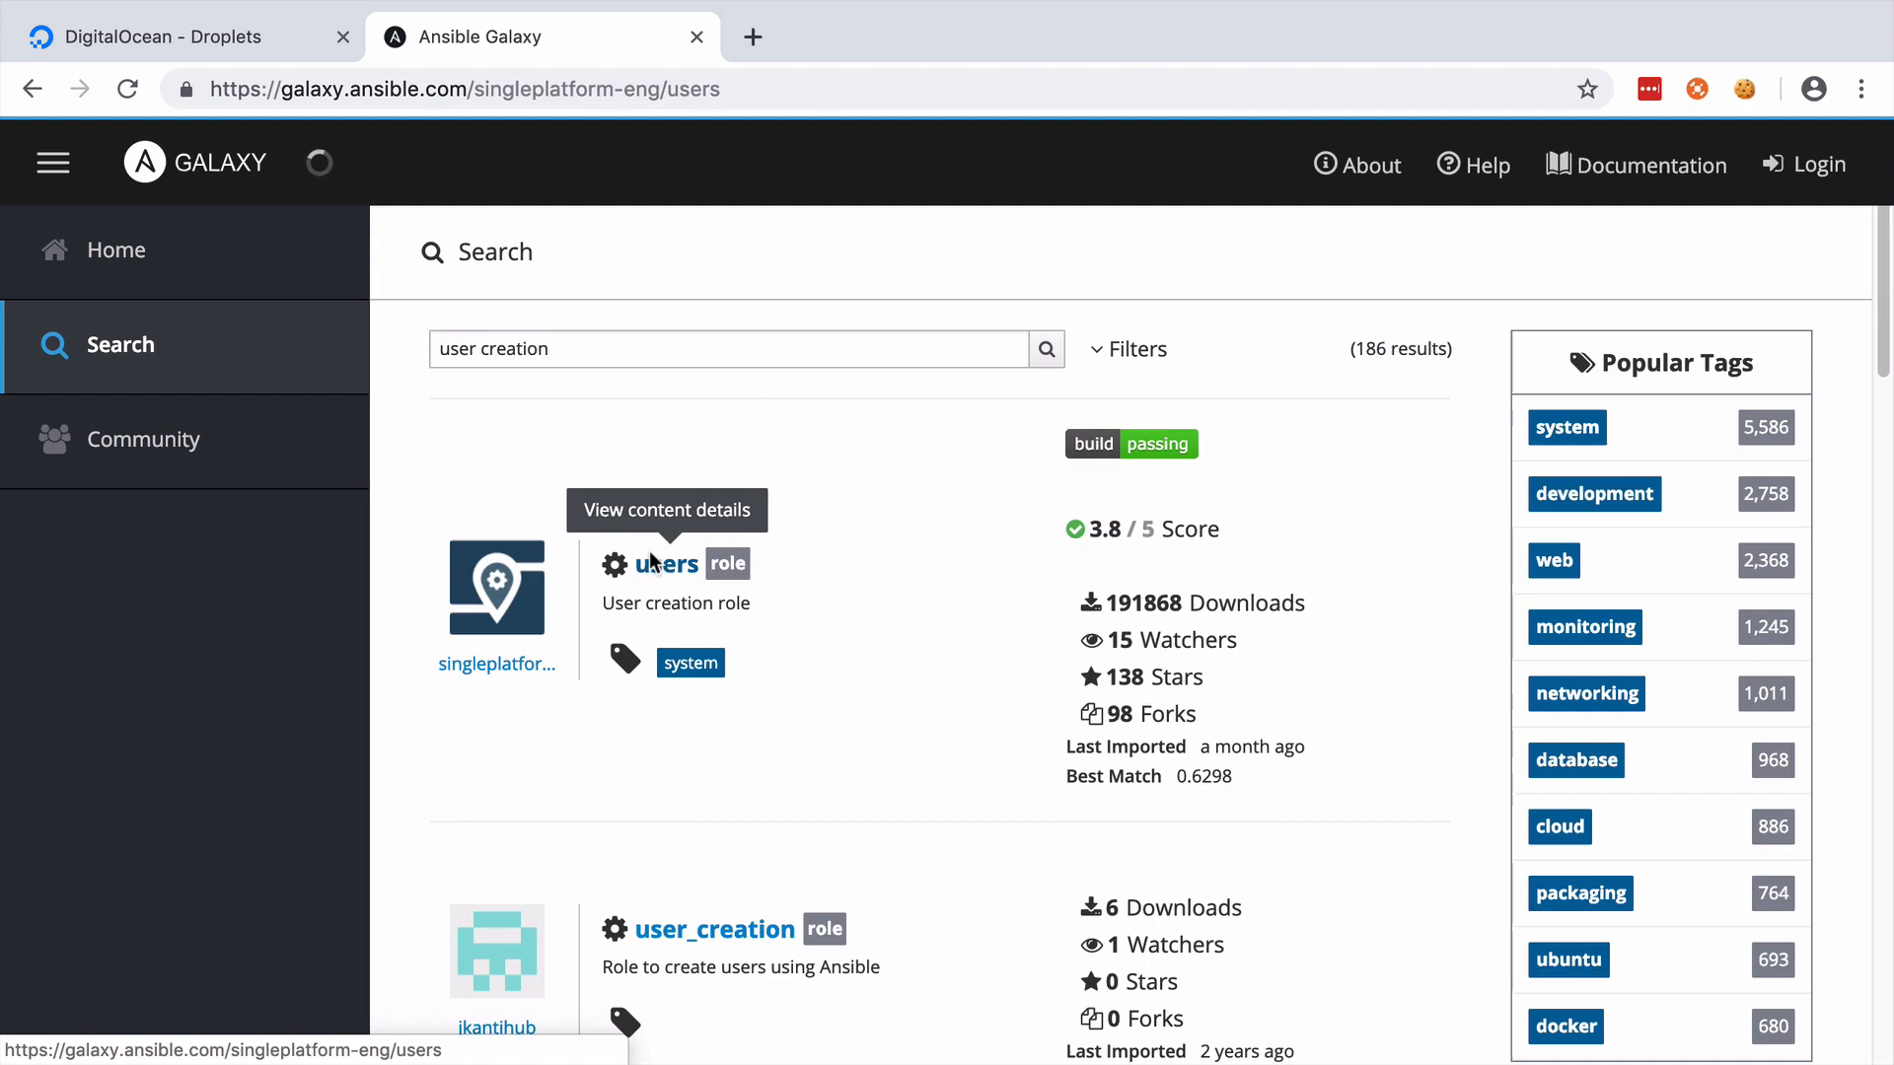
pyautogui.click(669, 564)
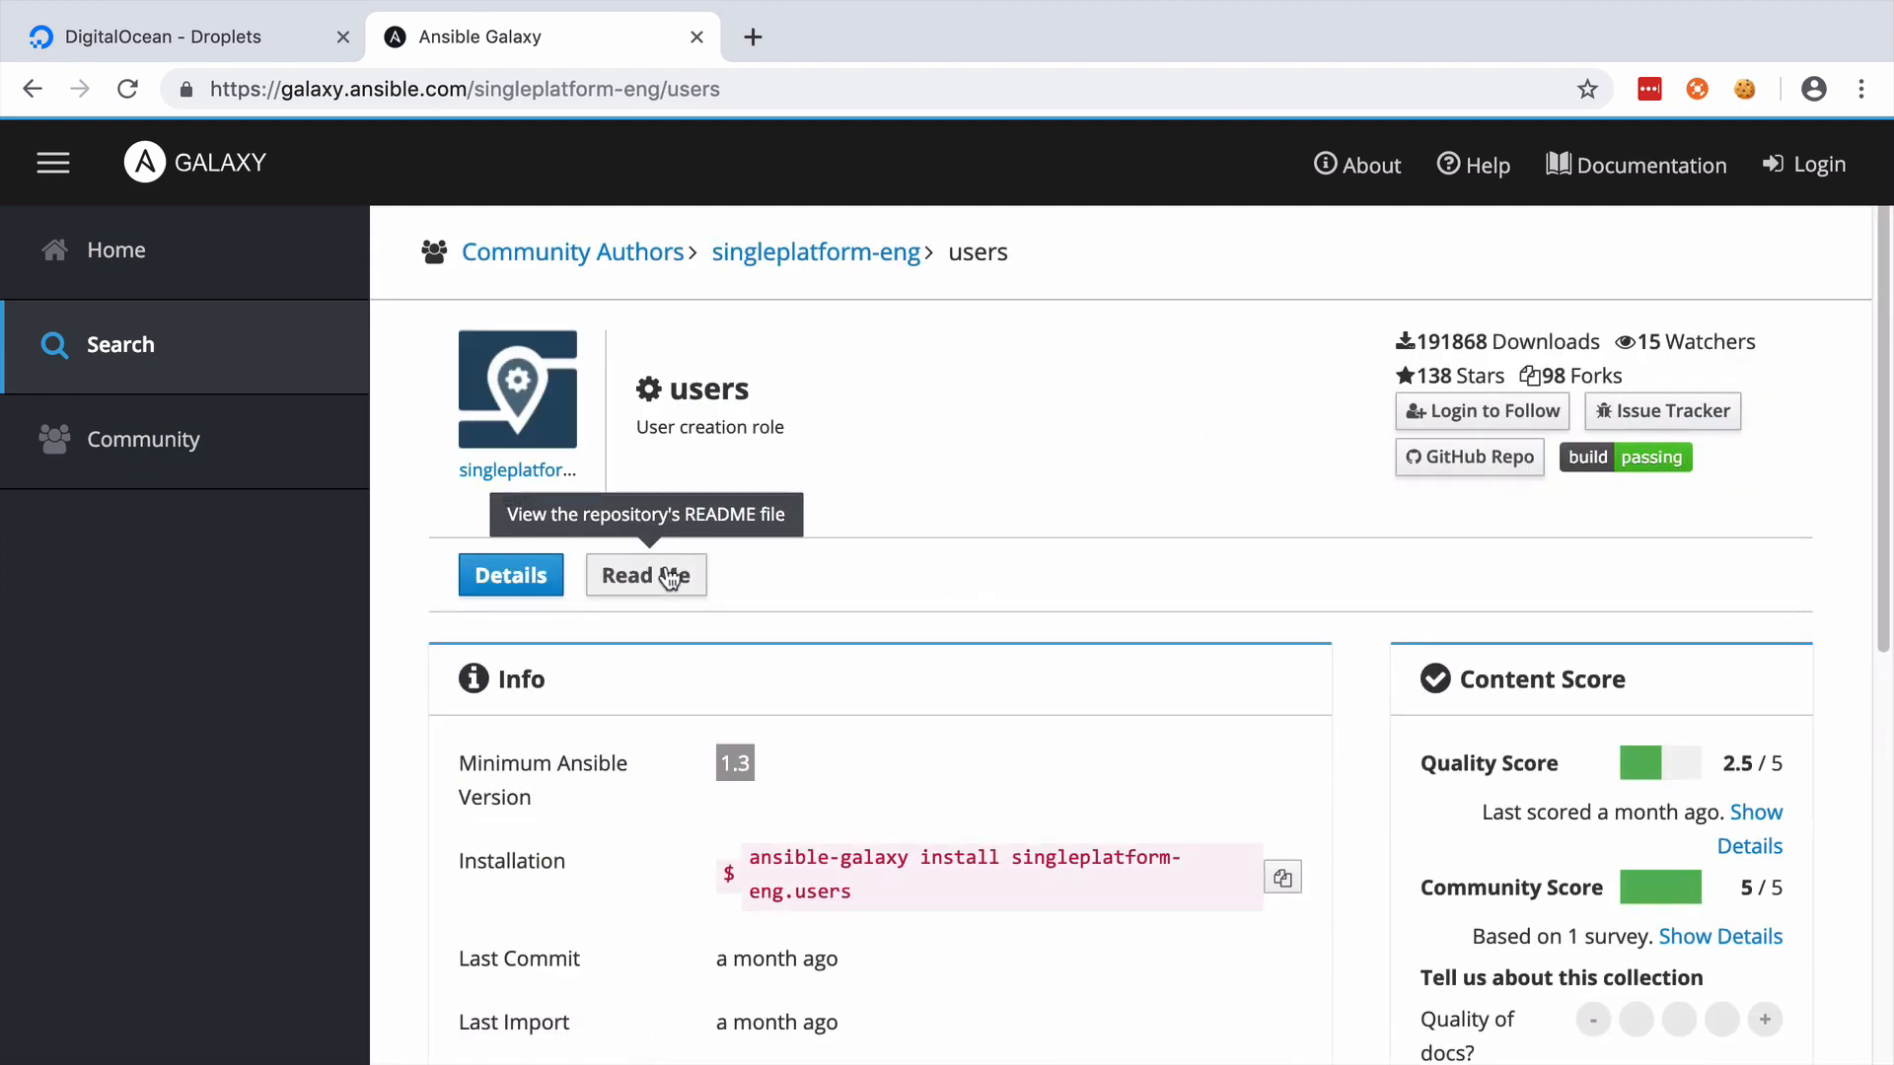
pyautogui.click(645, 574)
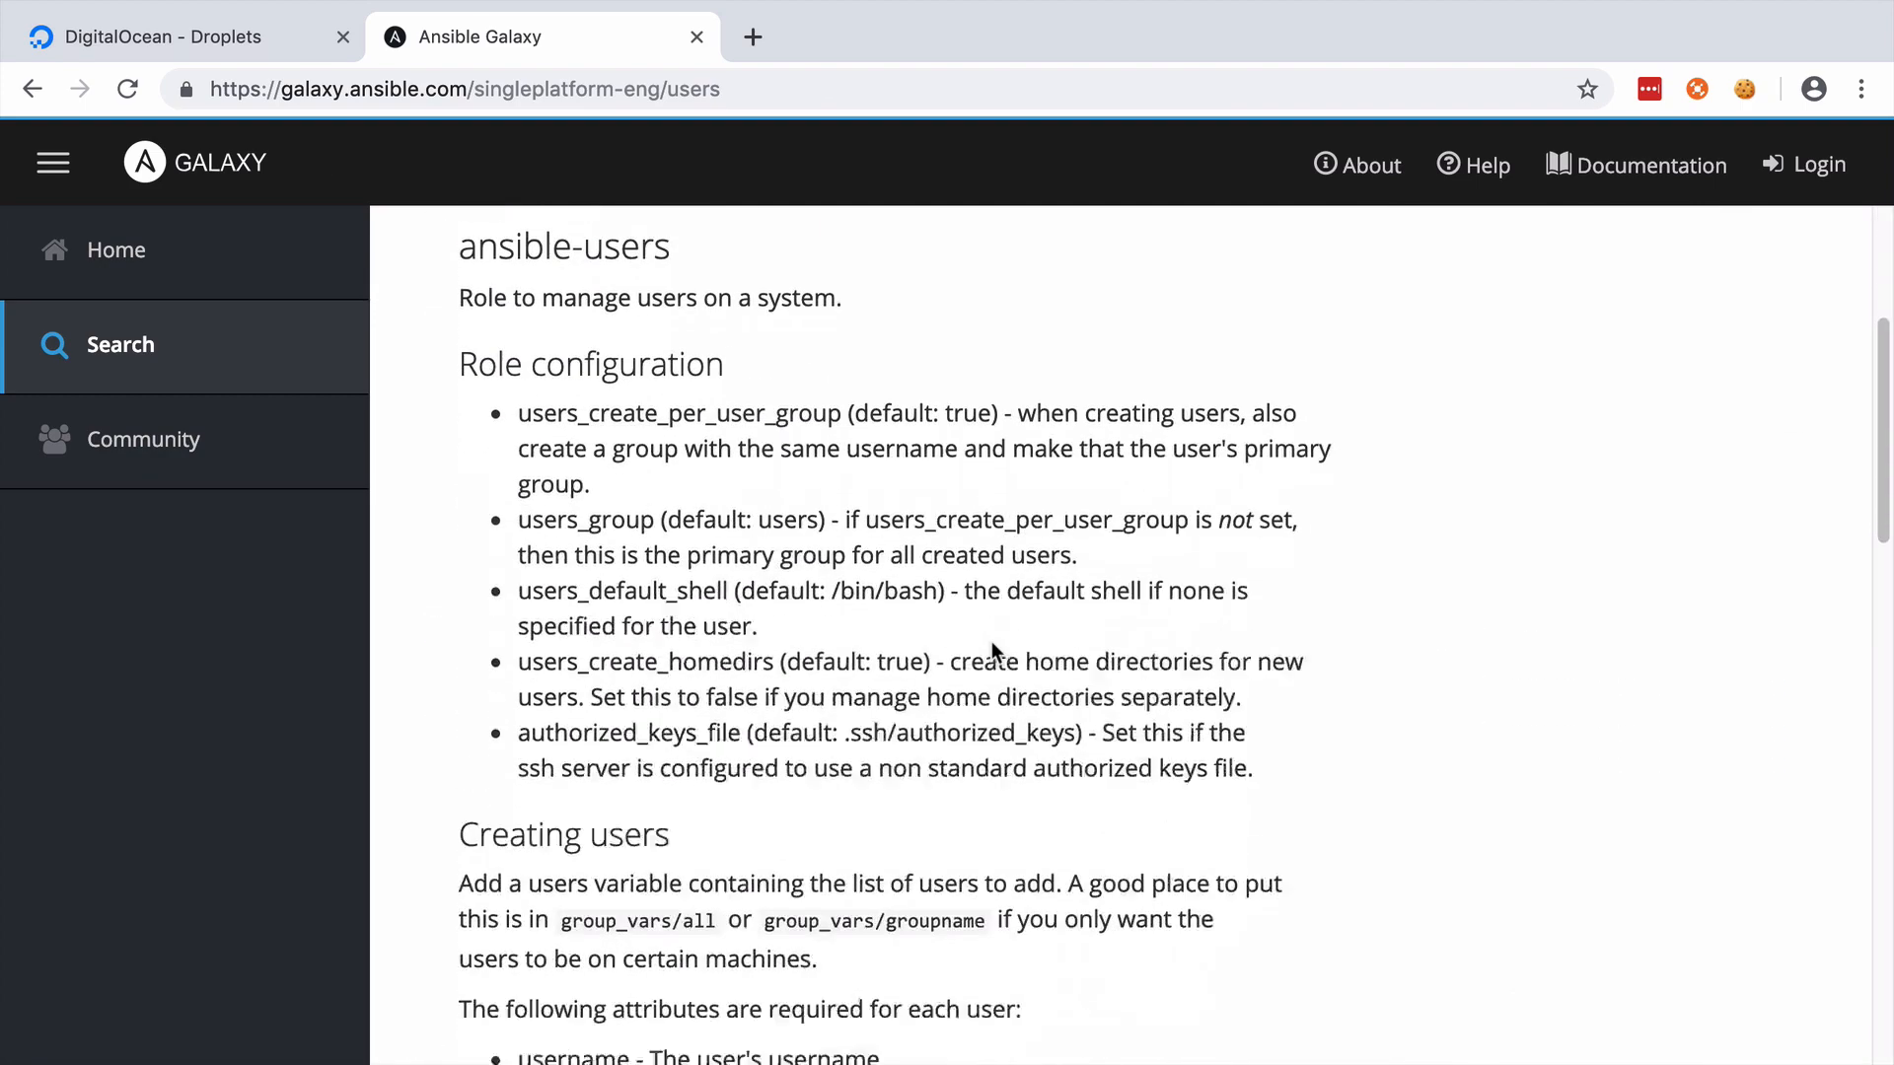
pyautogui.scroll(-3)
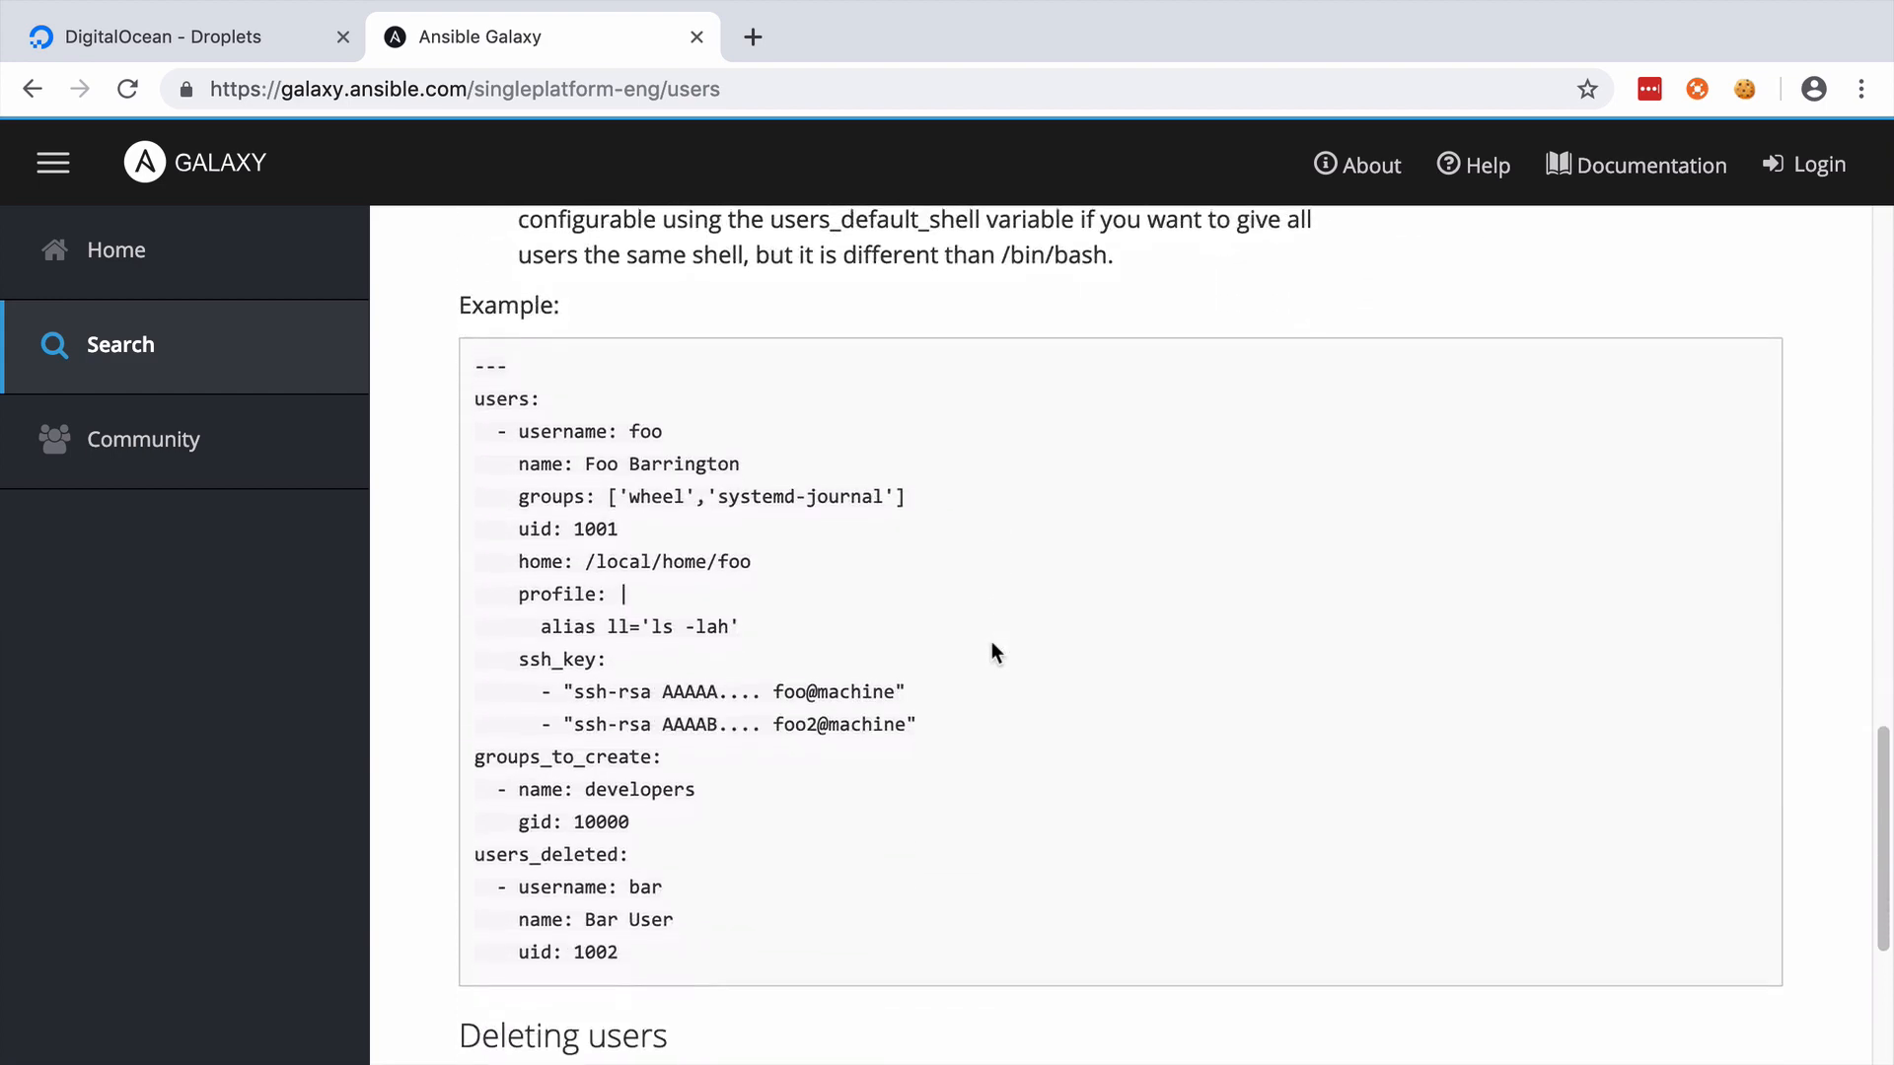
pyautogui.moveTo(541, 396); pyautogui.dragTo(915, 724)
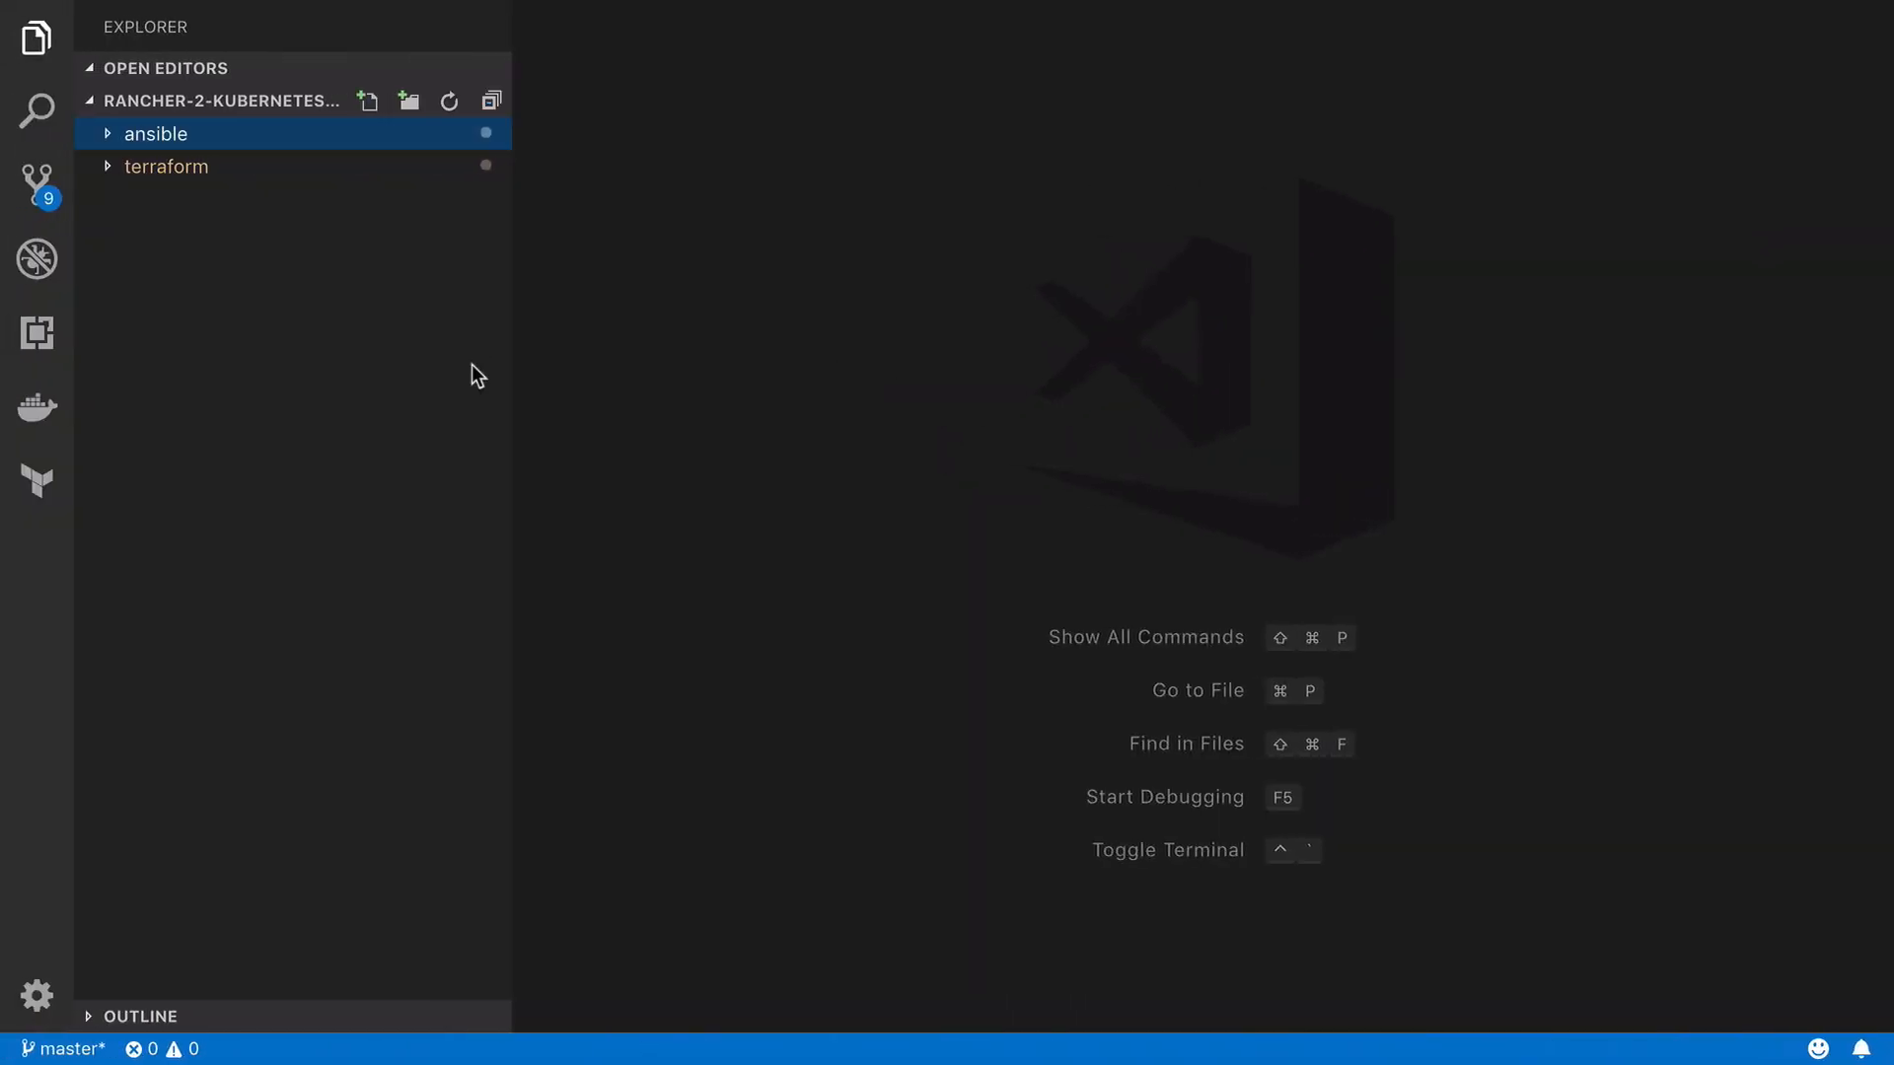
# Open ansible/group_vars/rancher-2-kubernetes-nodes.yml and paste the example users block
pyautogui.click(156, 132)
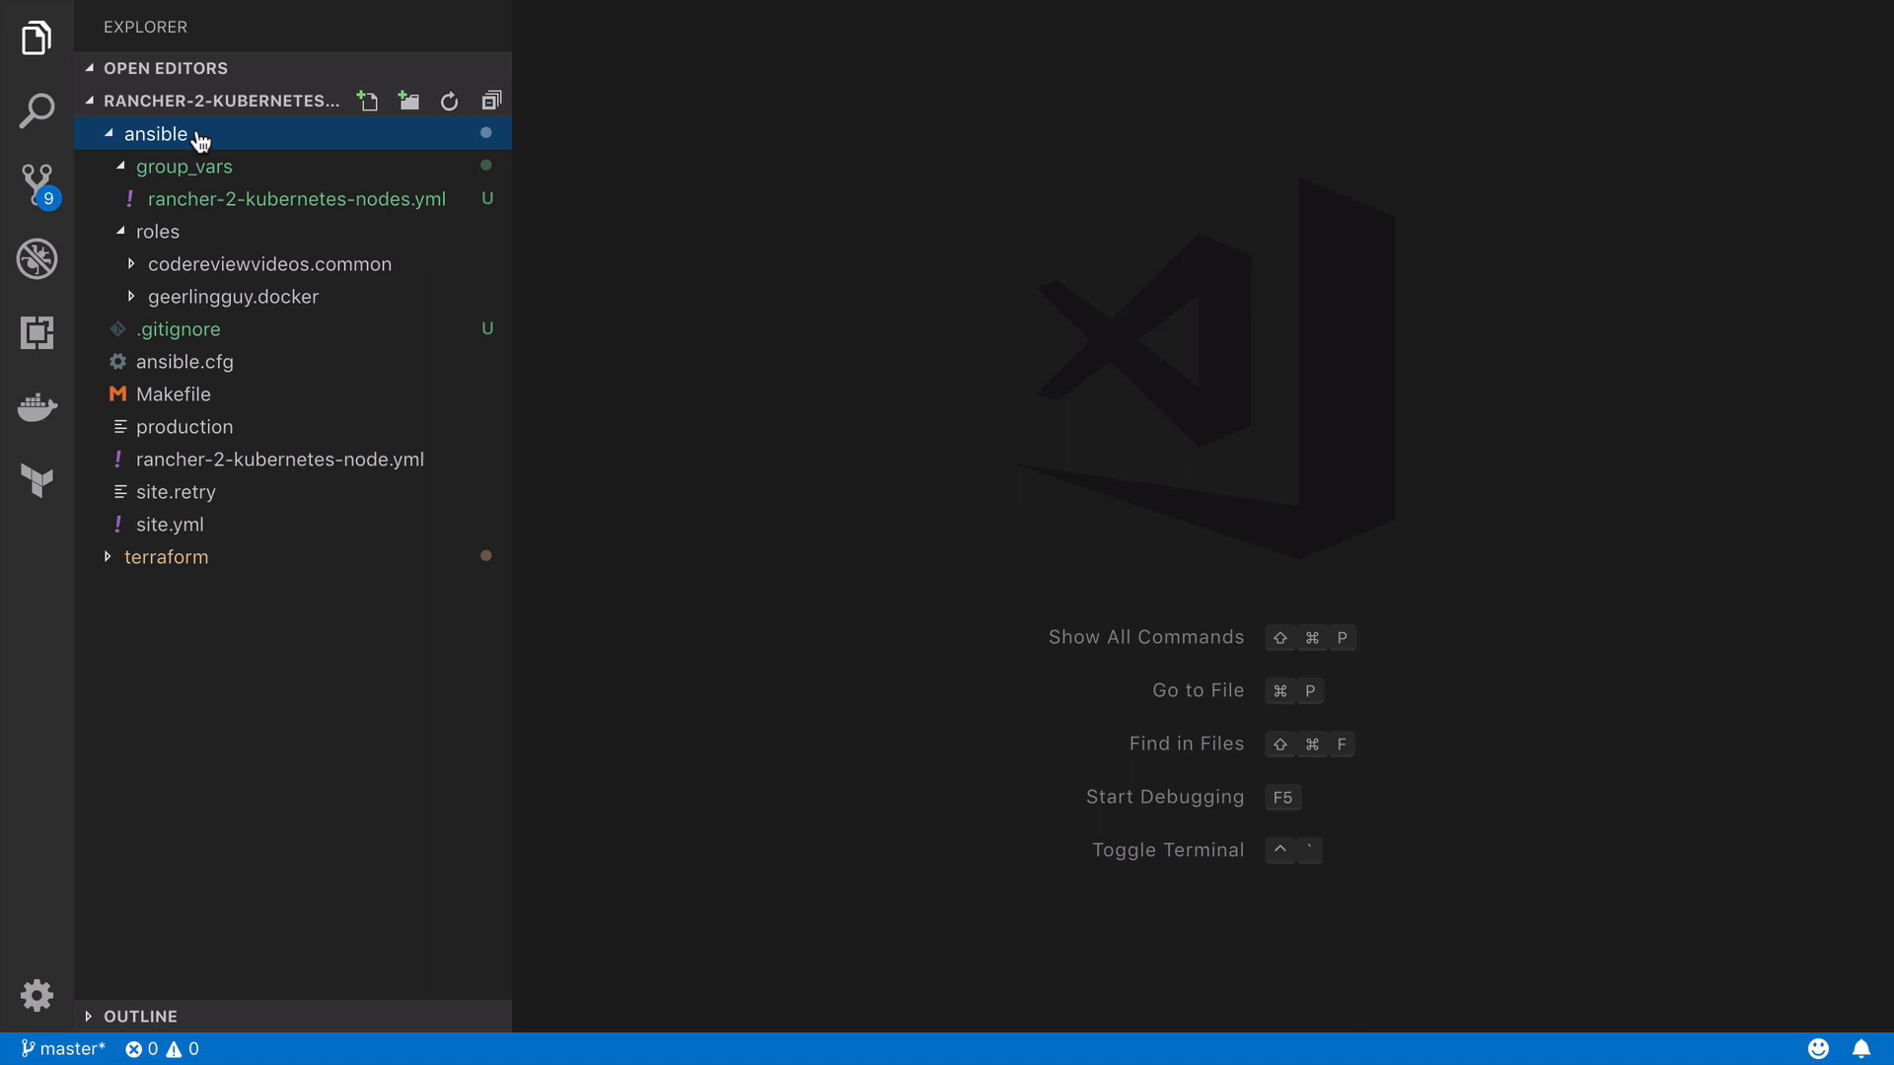
pyautogui.click(294, 199)
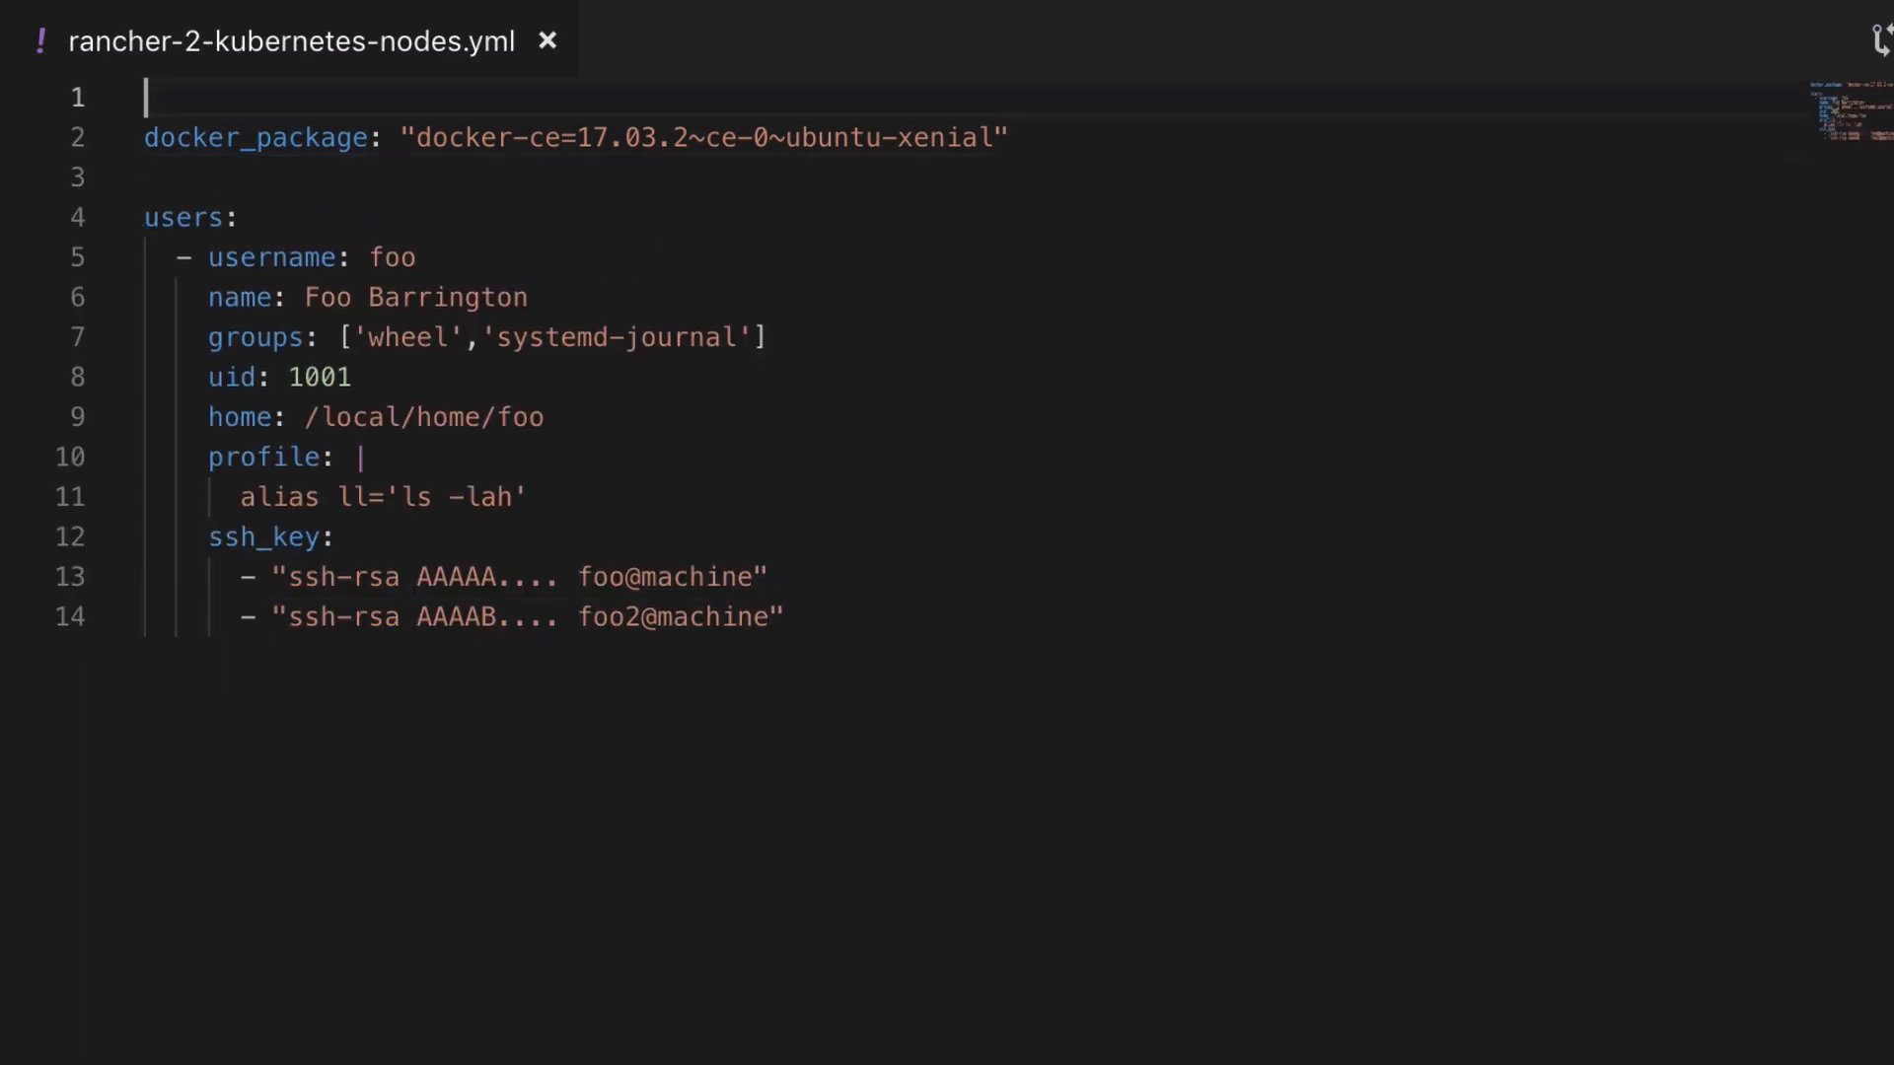
# Add '---' and rename the user to rancherk8s with name 'Rancher 2 Kubernetes'
pyautogui.write('---')
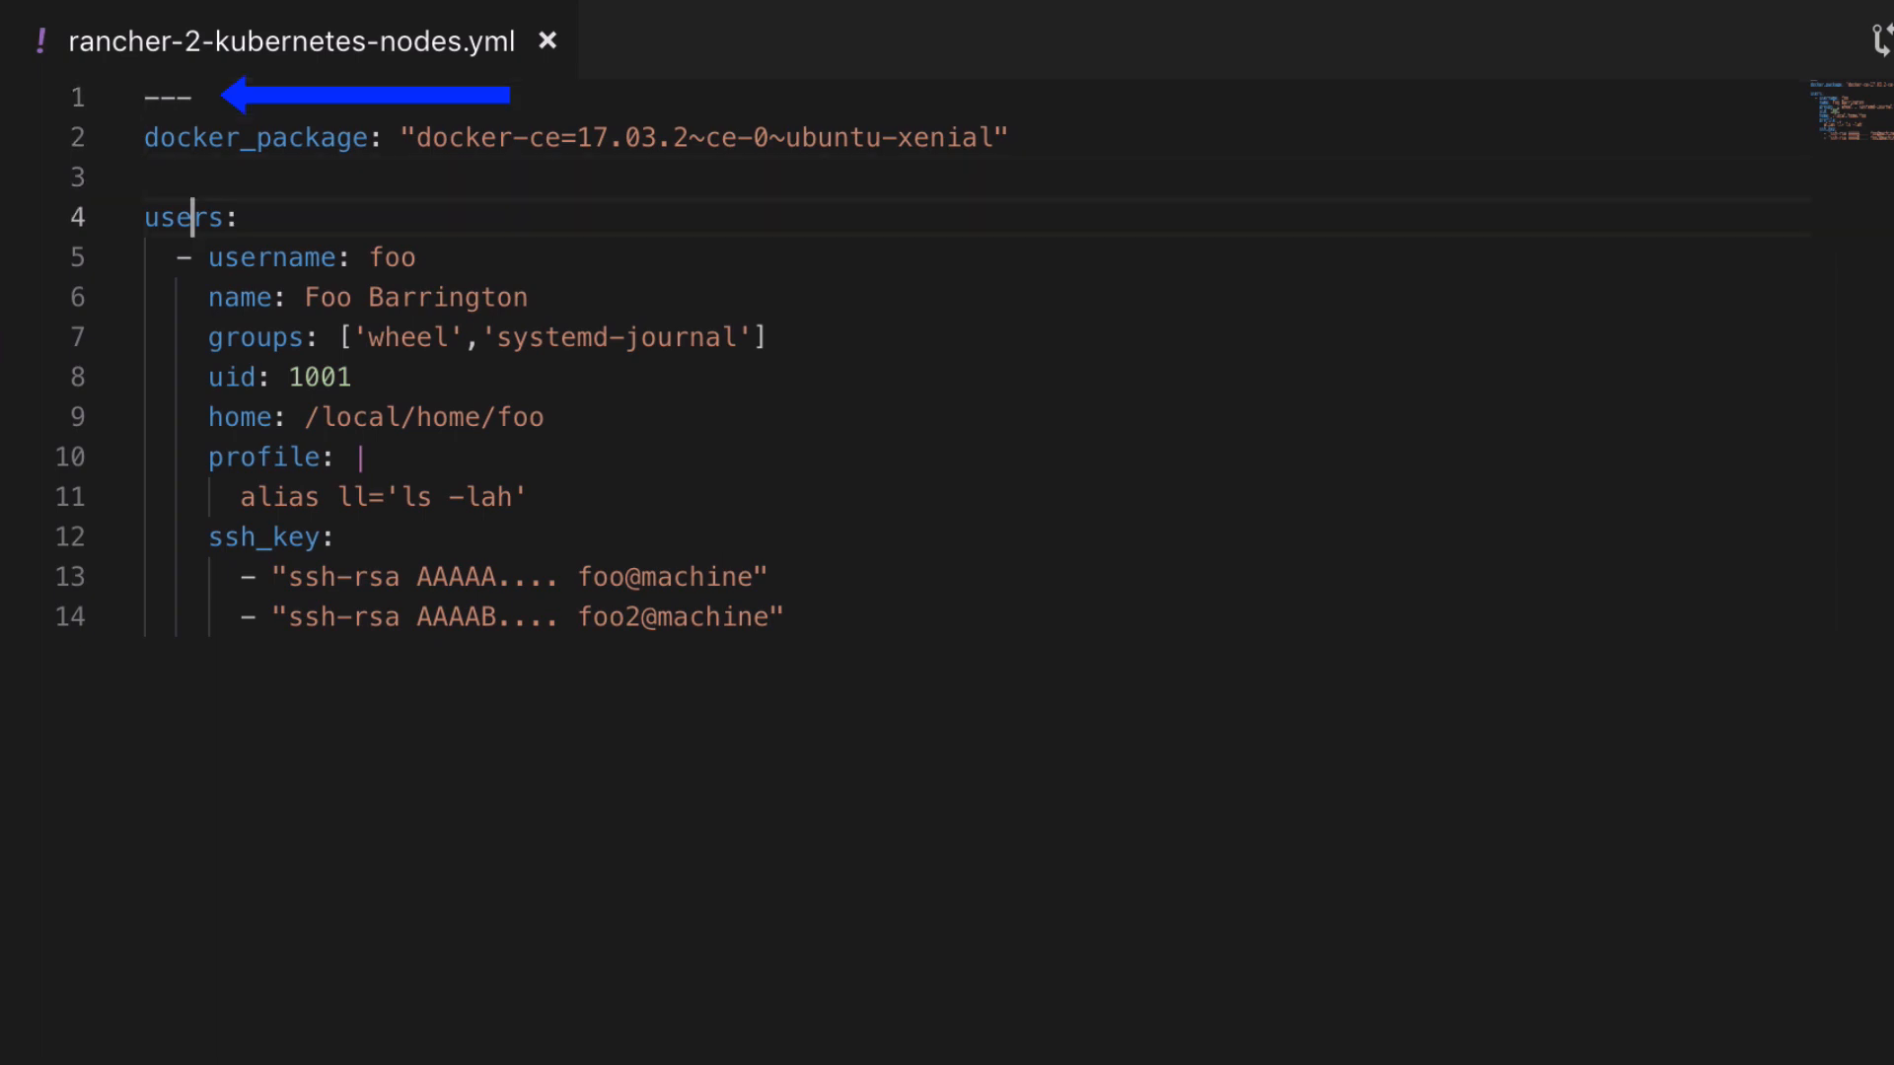
pyautogui.doubleClick(390, 256)
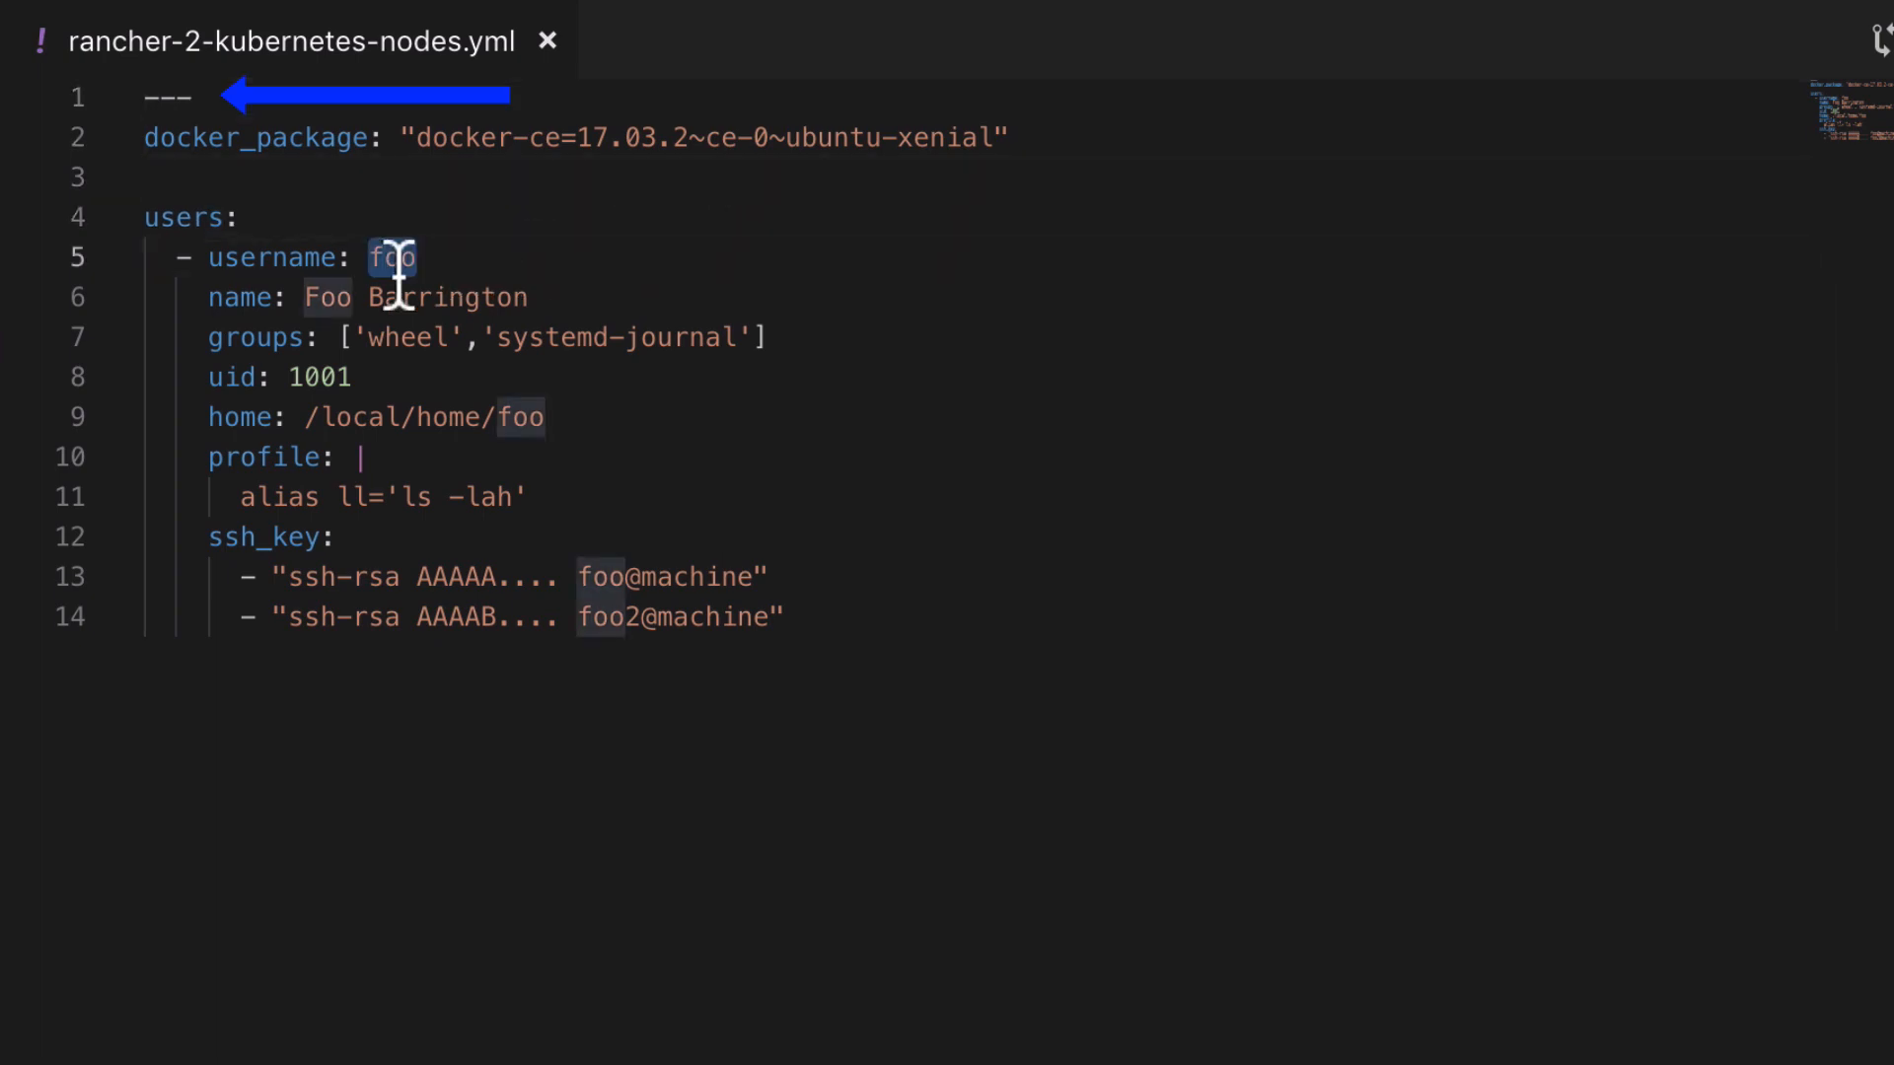
pyautogui.write('ranche')
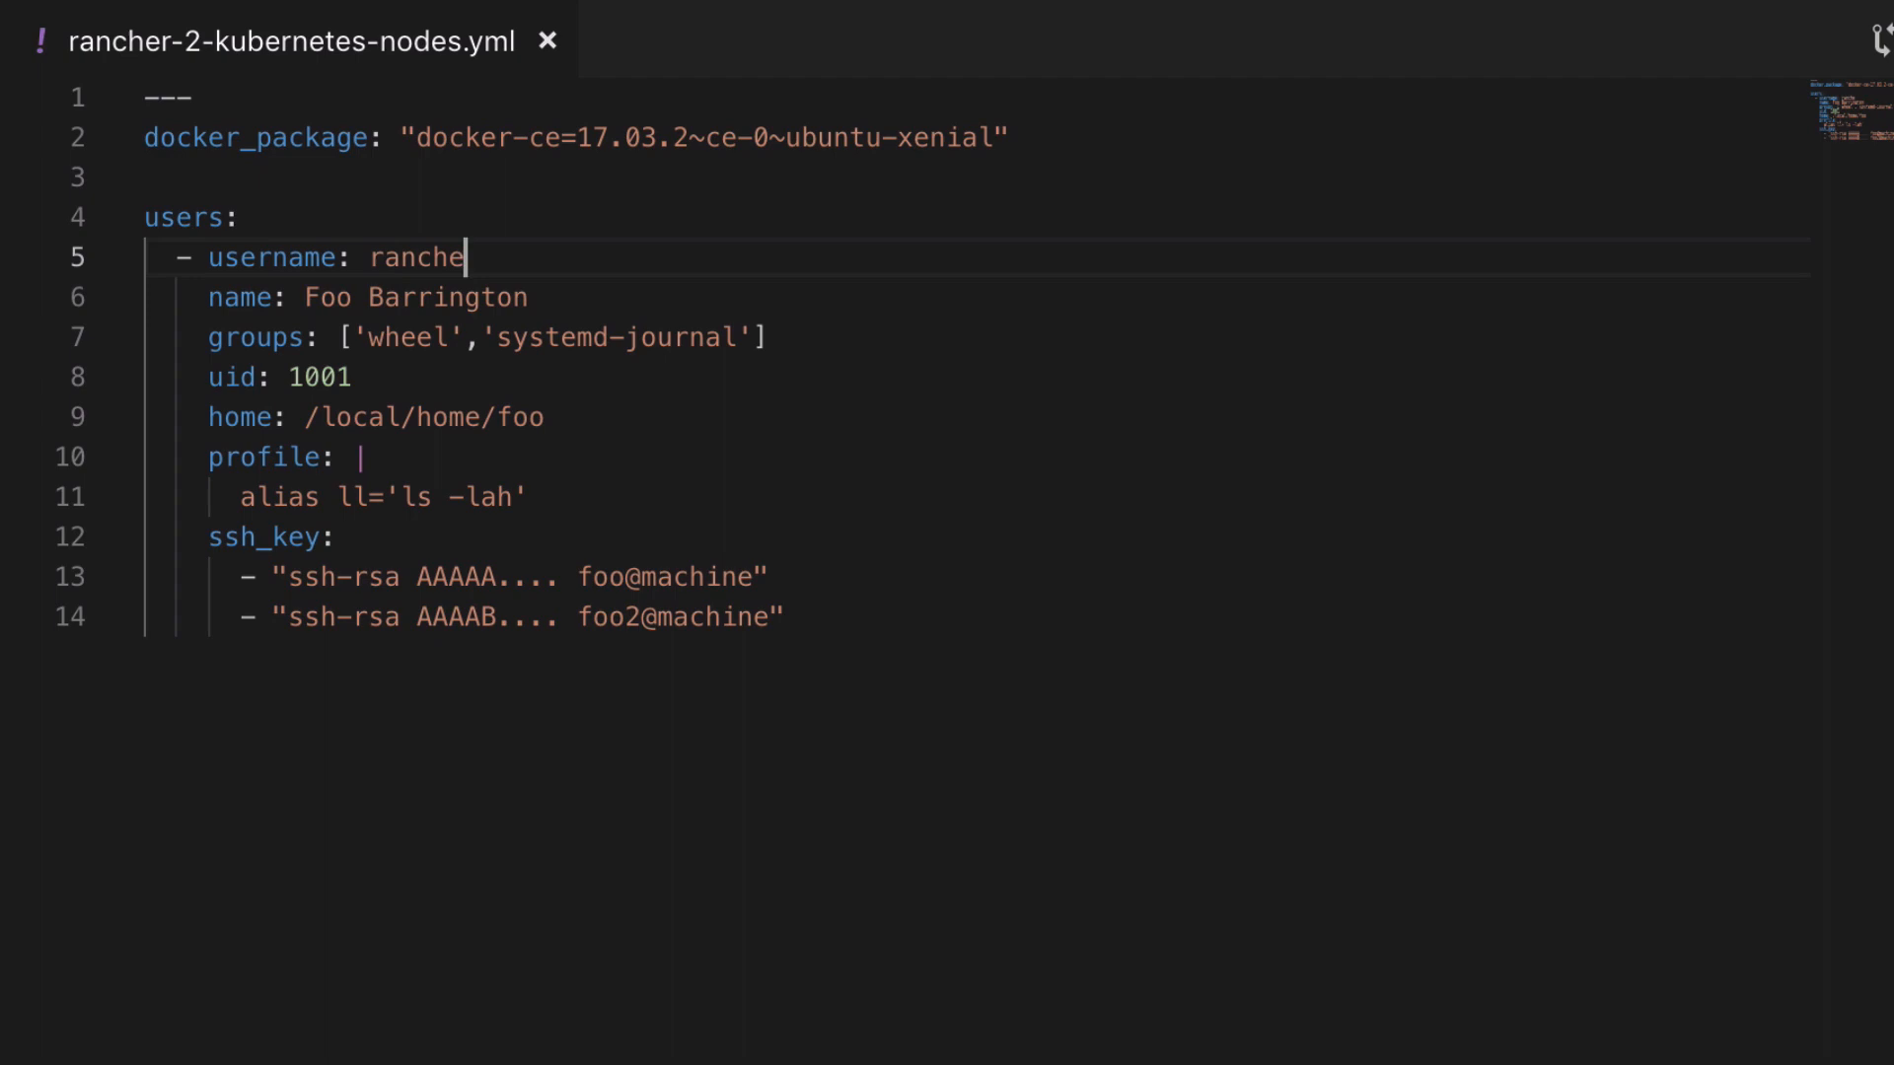
pyautogui.write('rk8s')
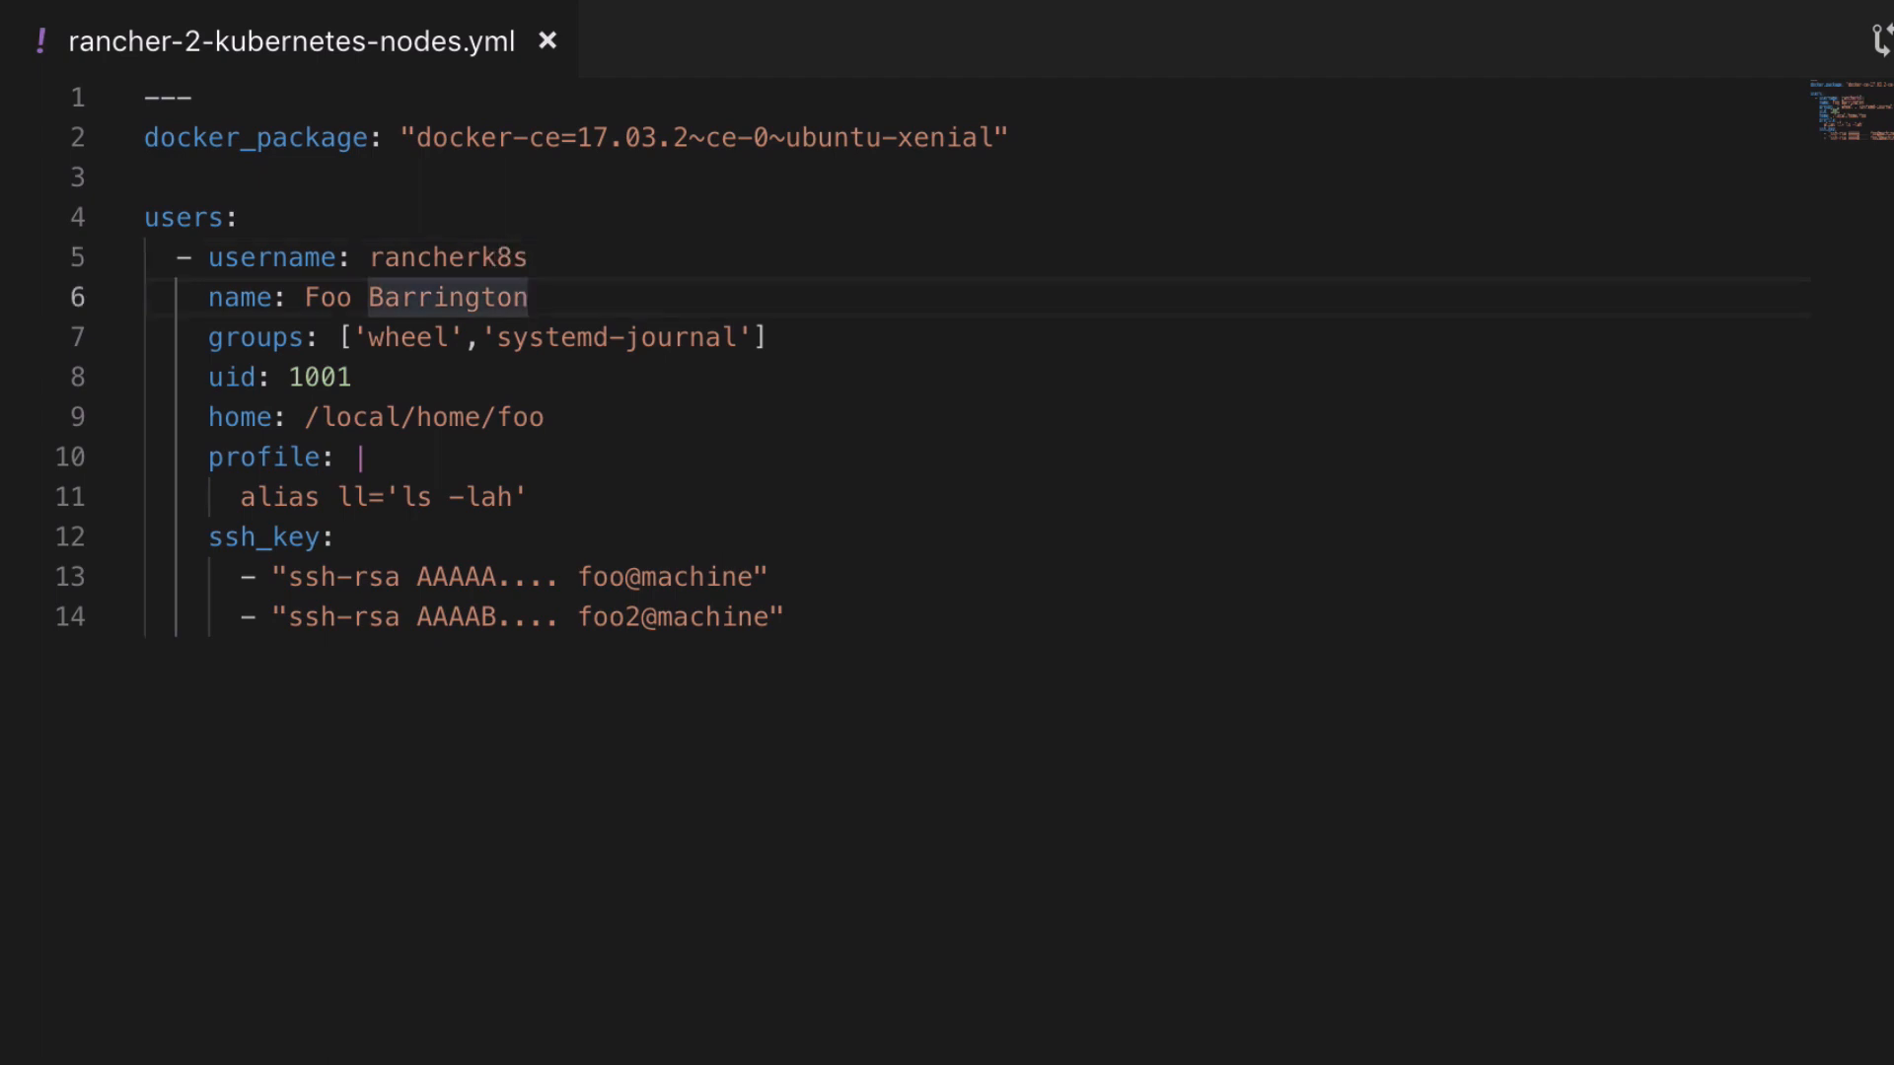
pyautogui.write('Rand')
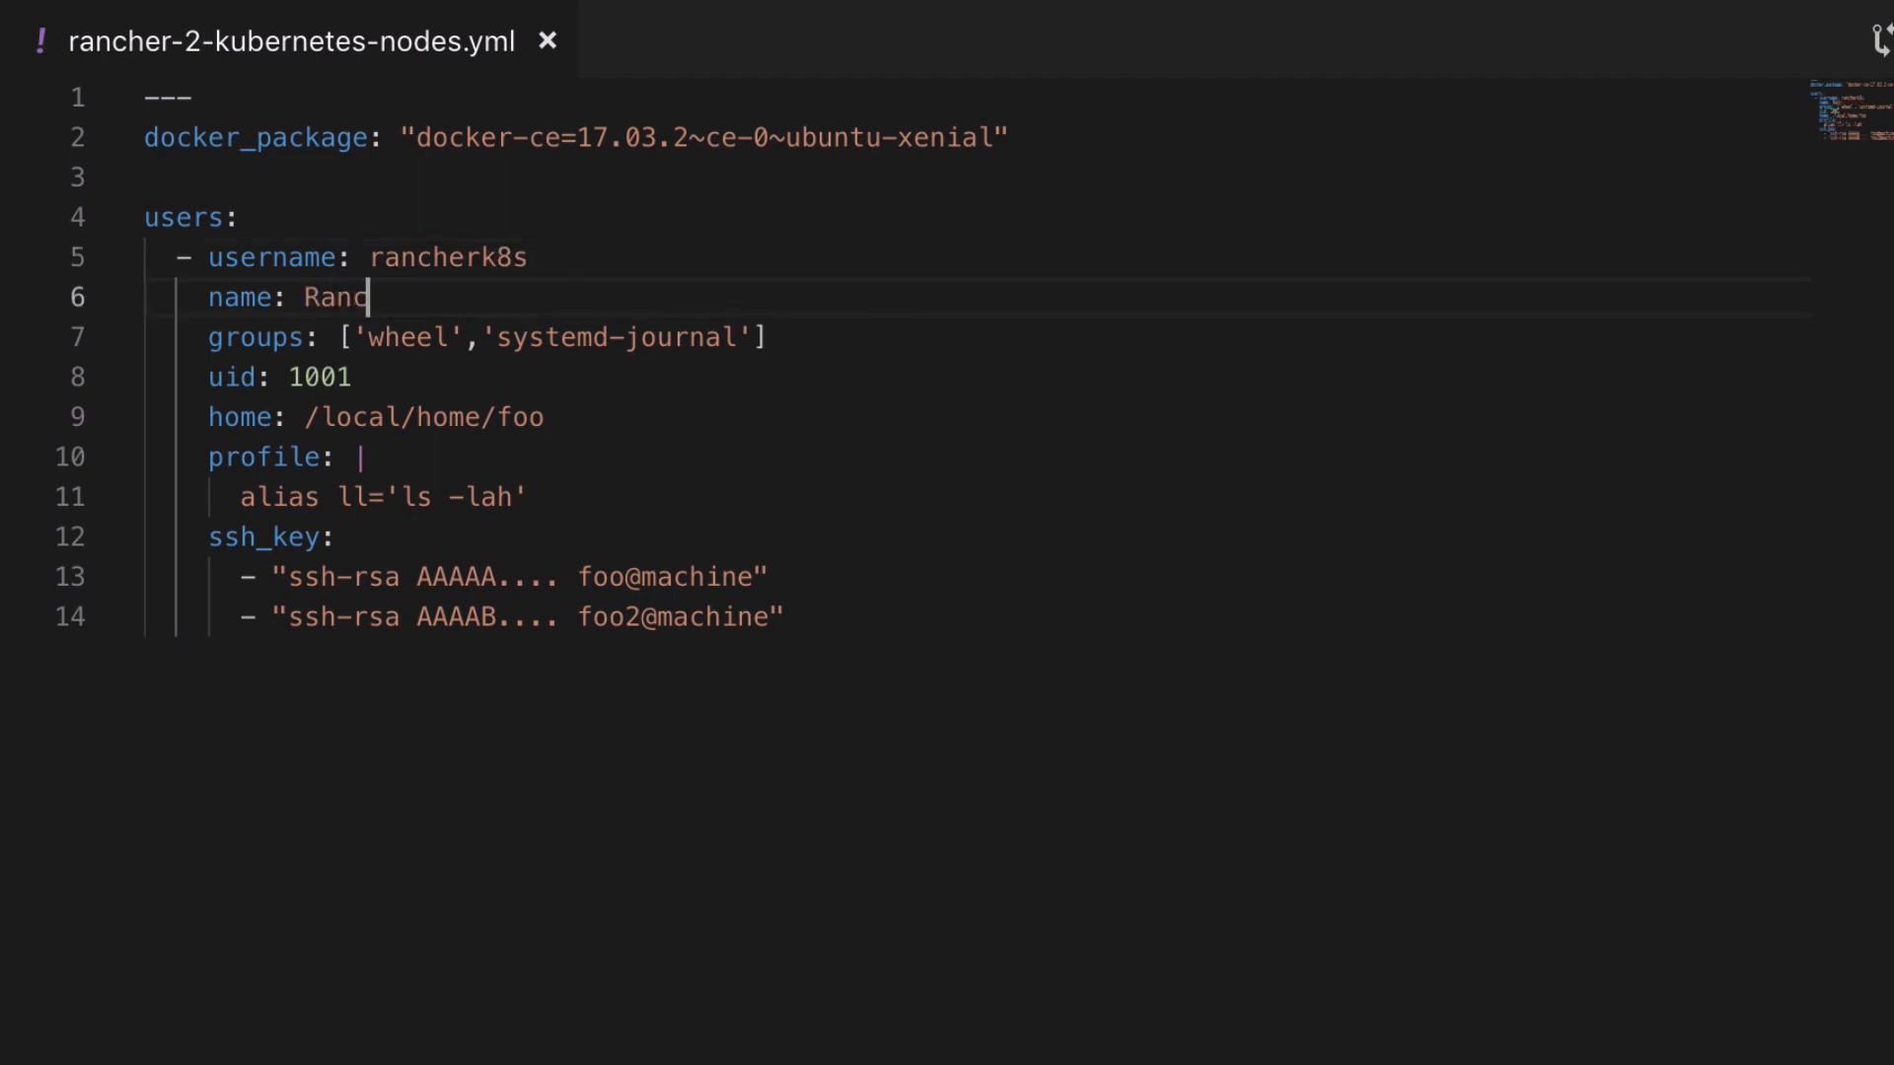
pyautogui.write('her 2 Kubernetes')
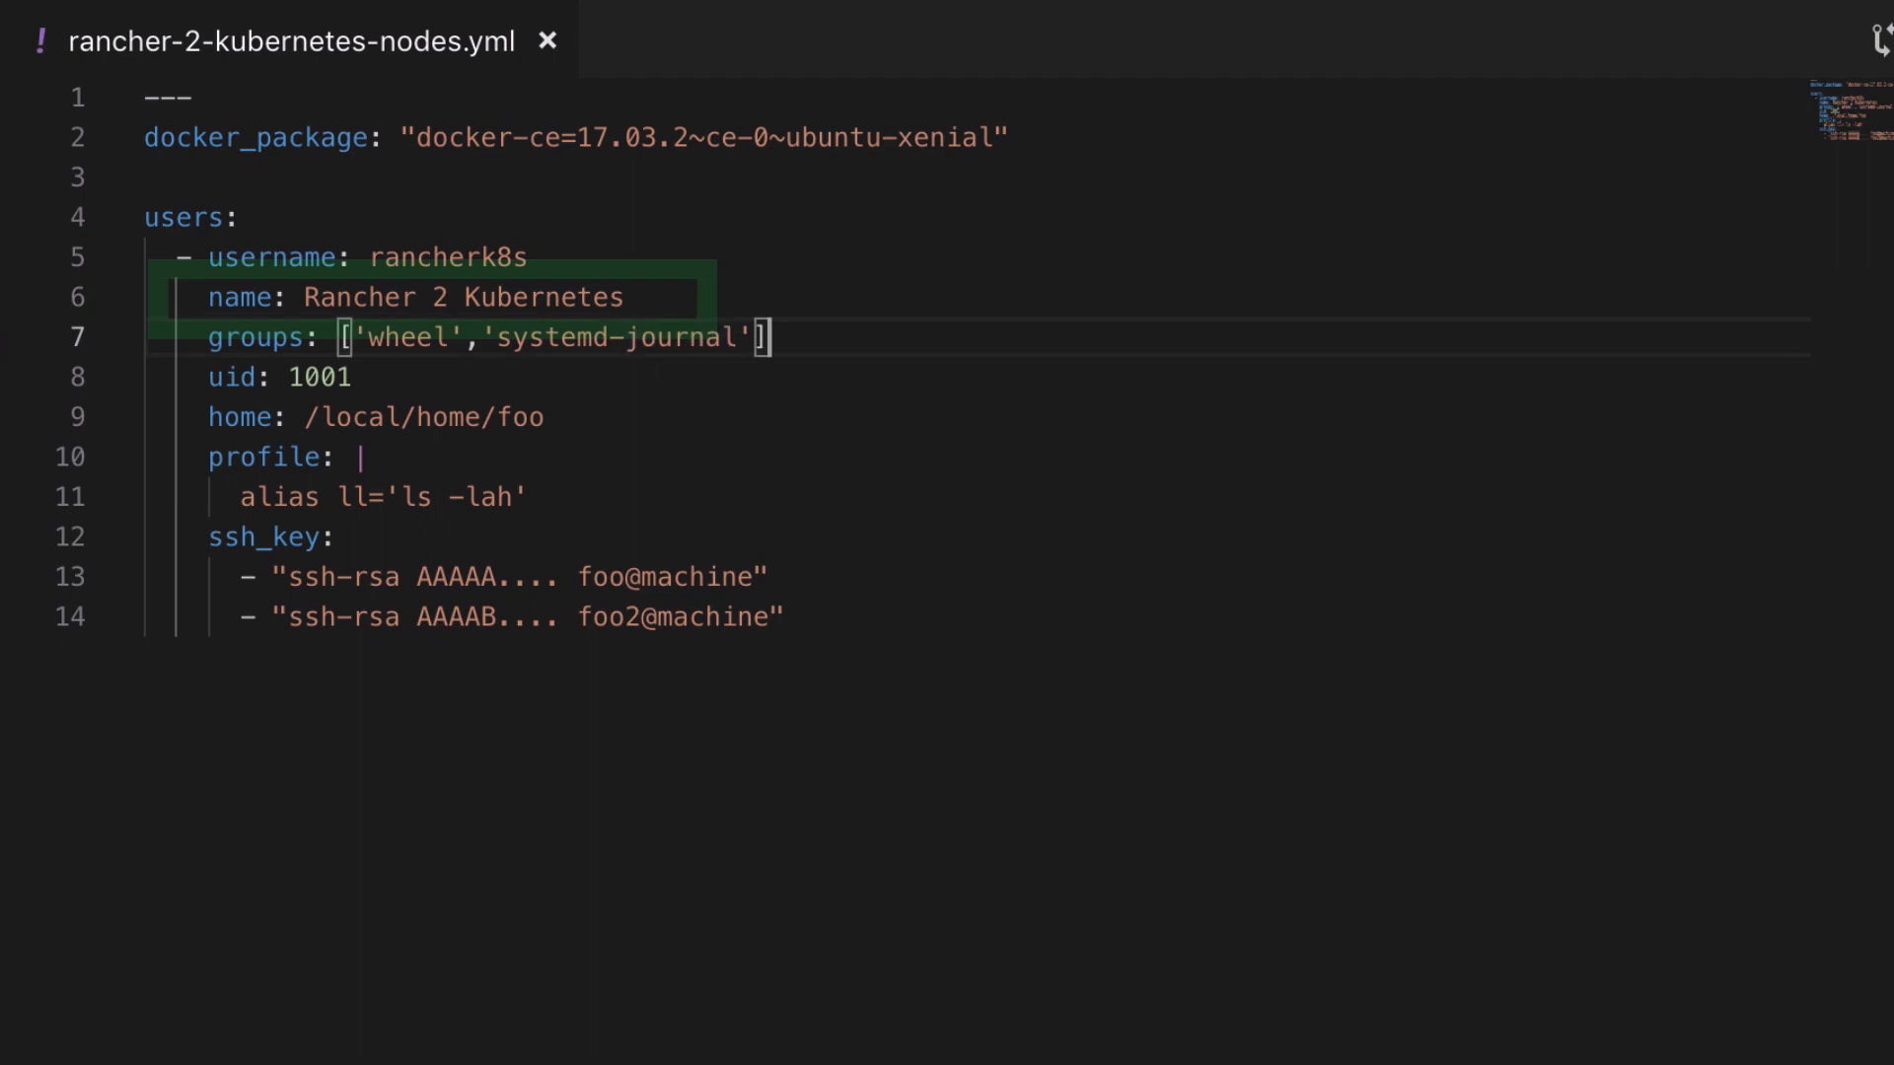
# Set groups to docker, add a password: key, then look for passwd guidance in the browser
pyautogui.write("'']")
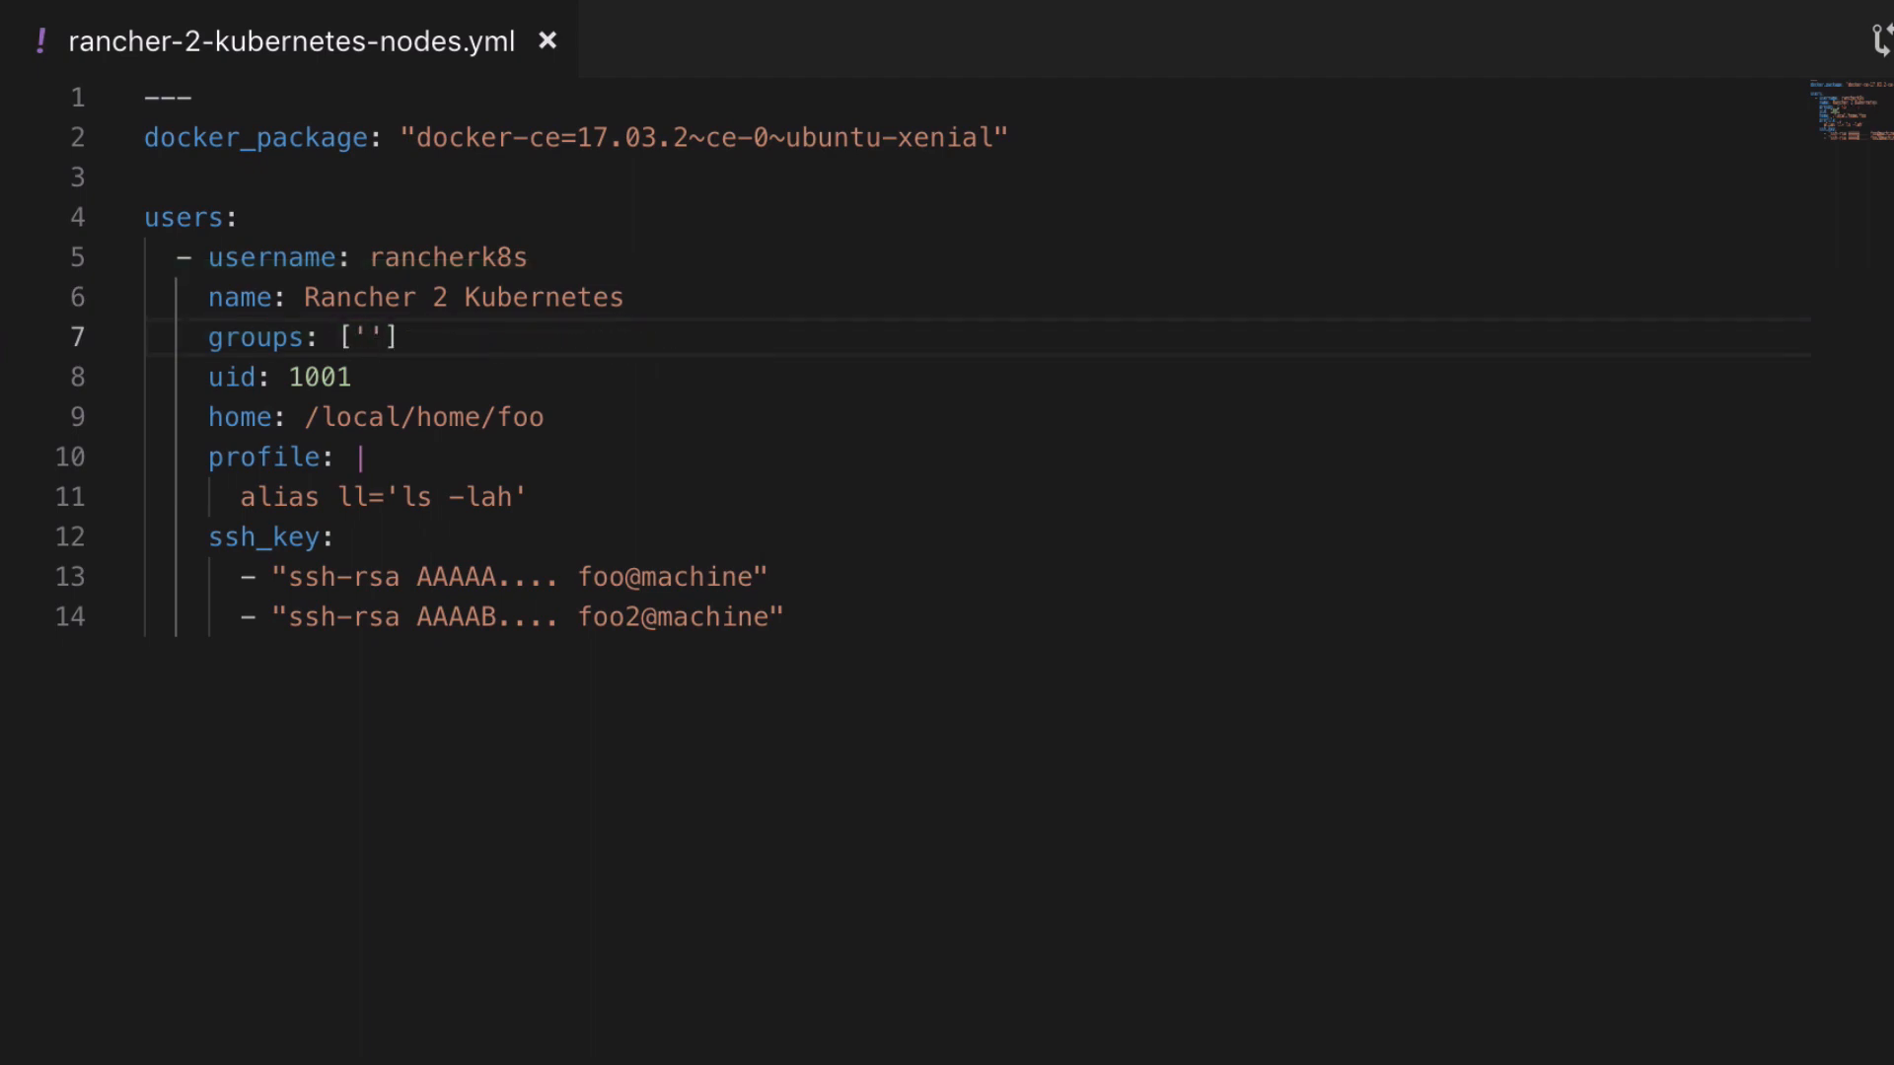
pyautogui.write('docker')
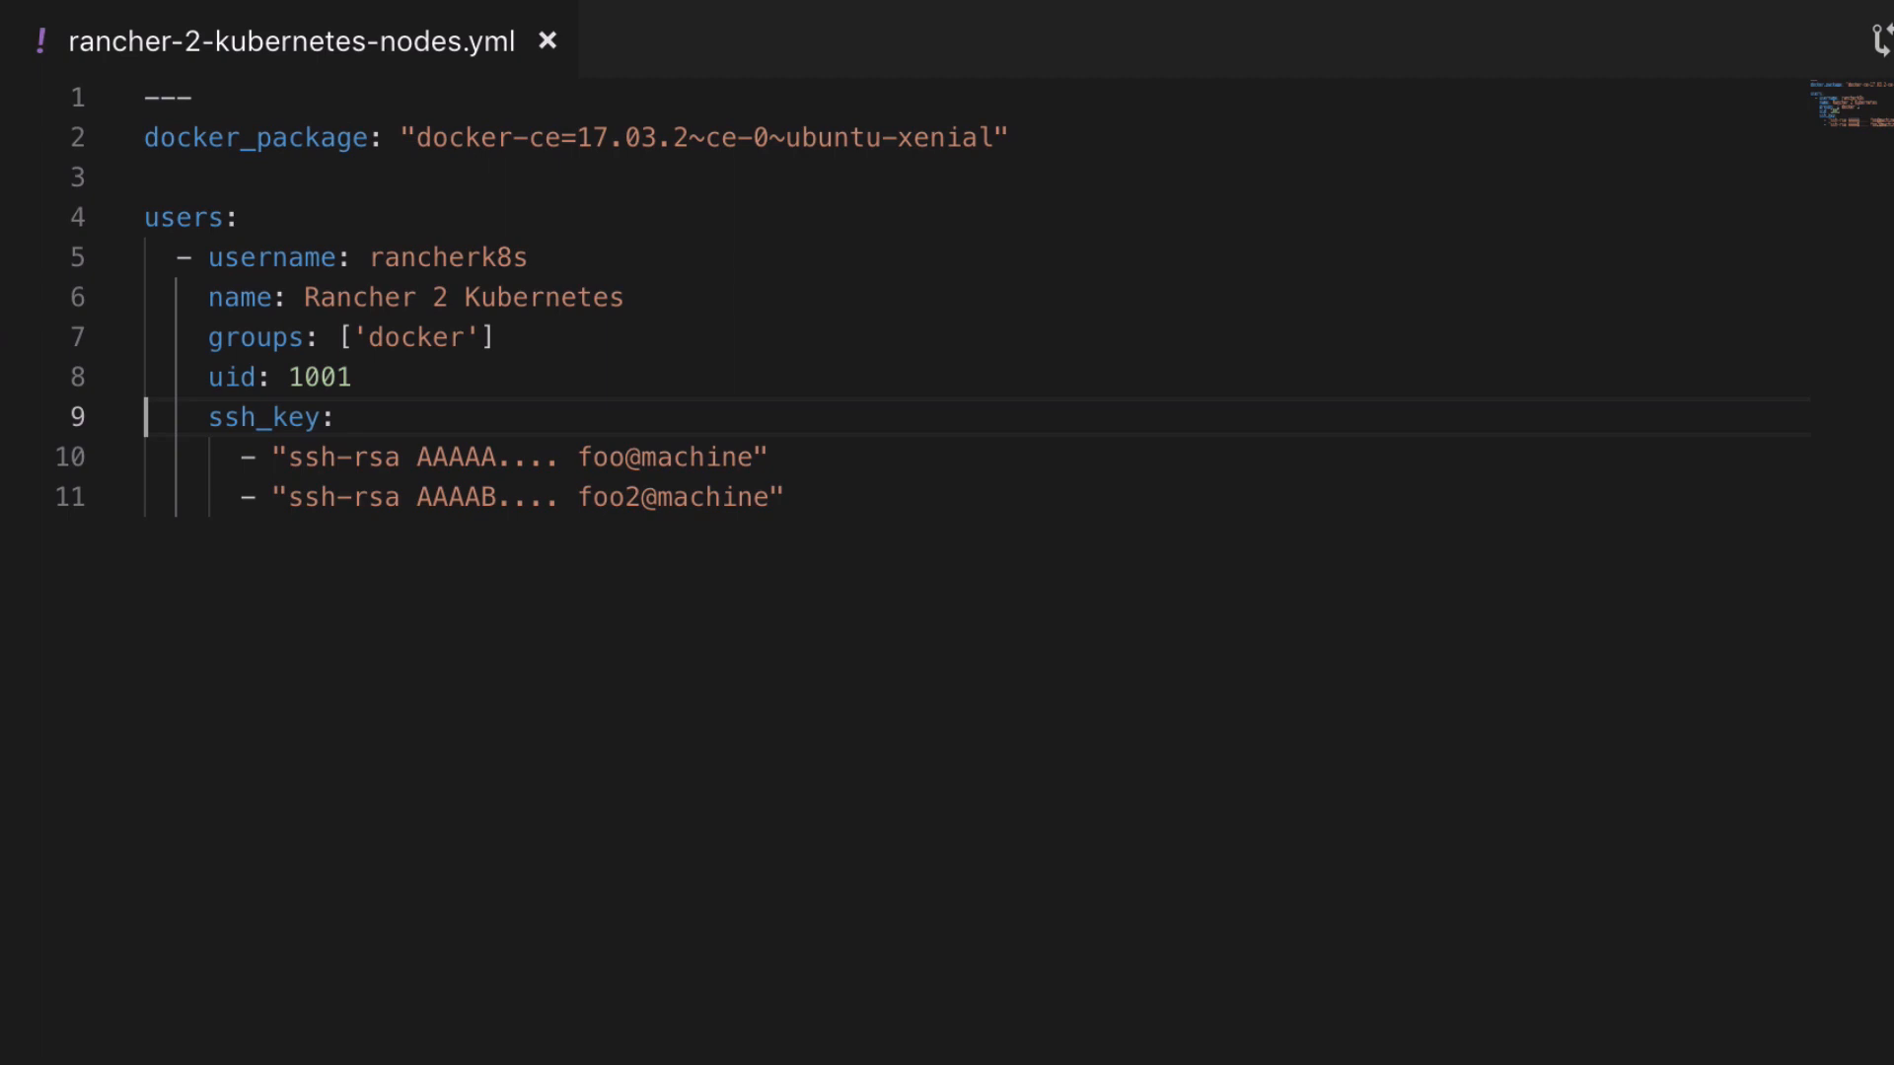
pyautogui.press('Enter')
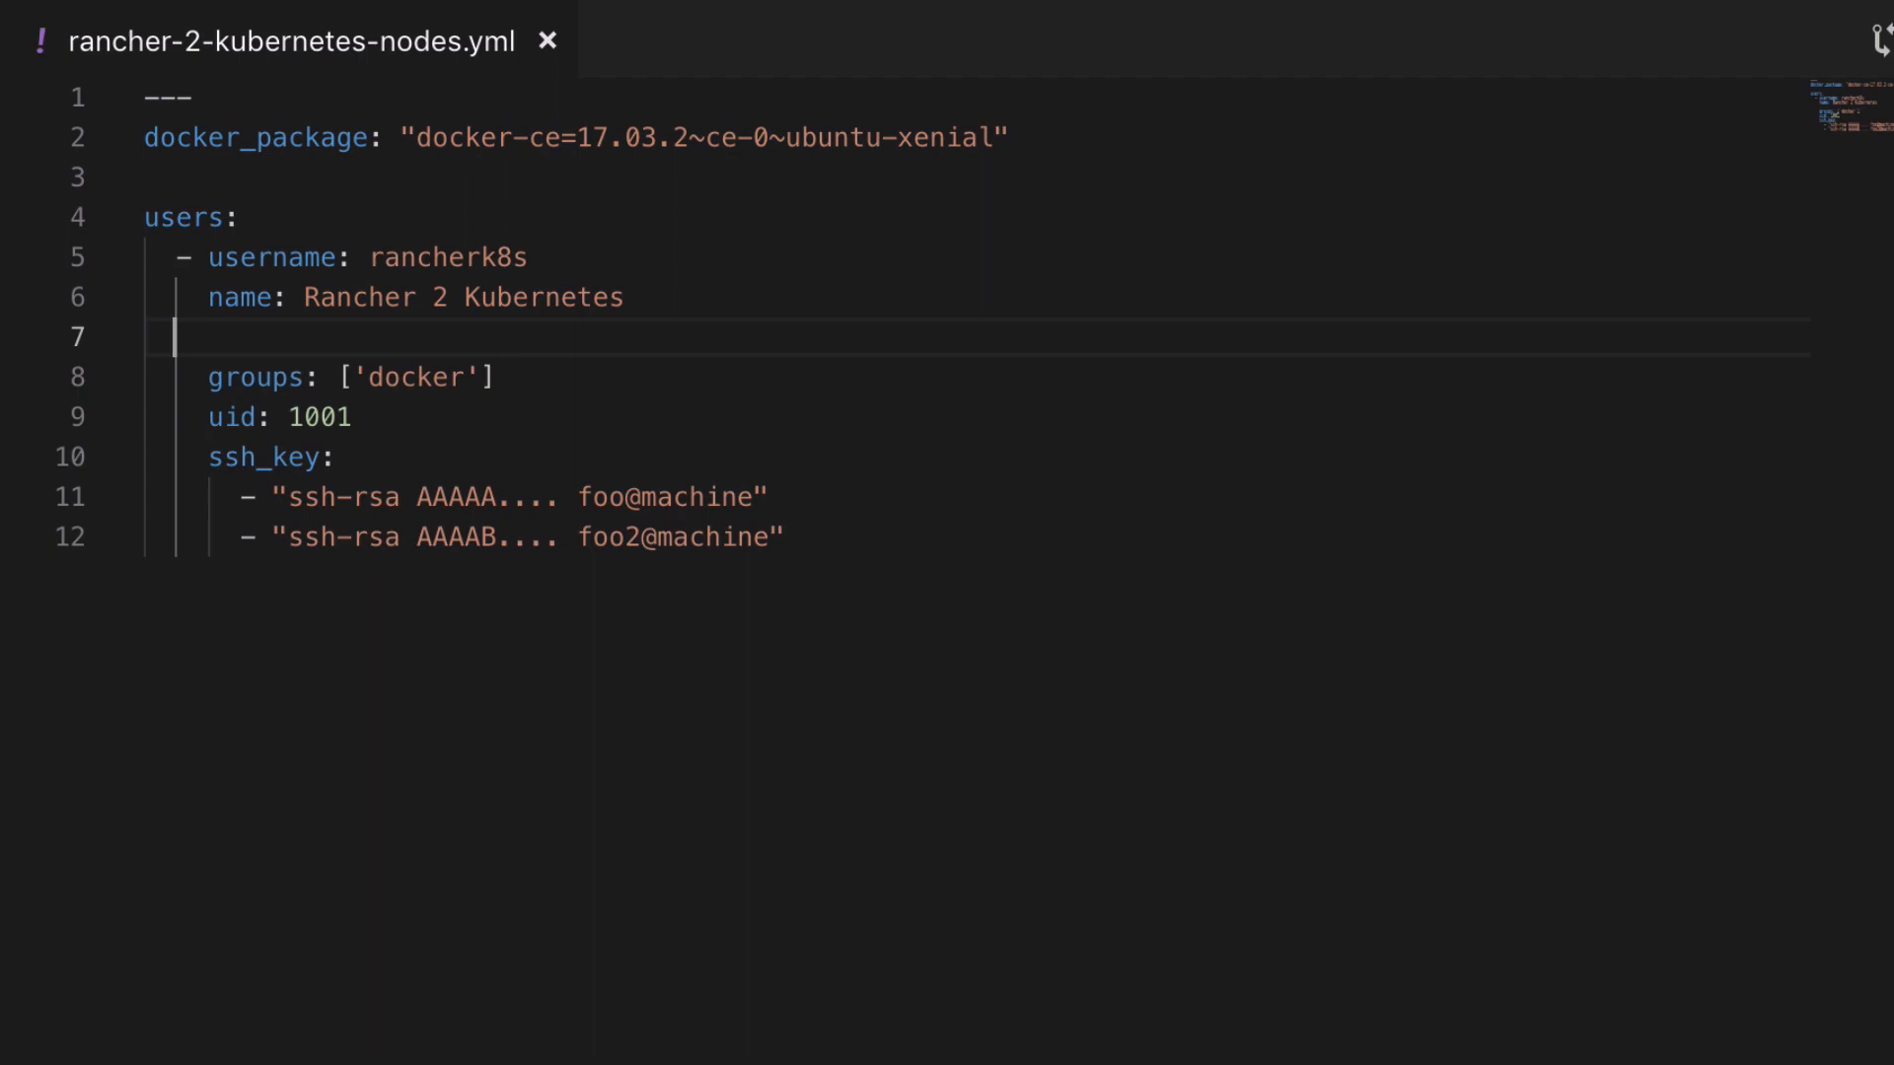
pyautogui.write('password:')
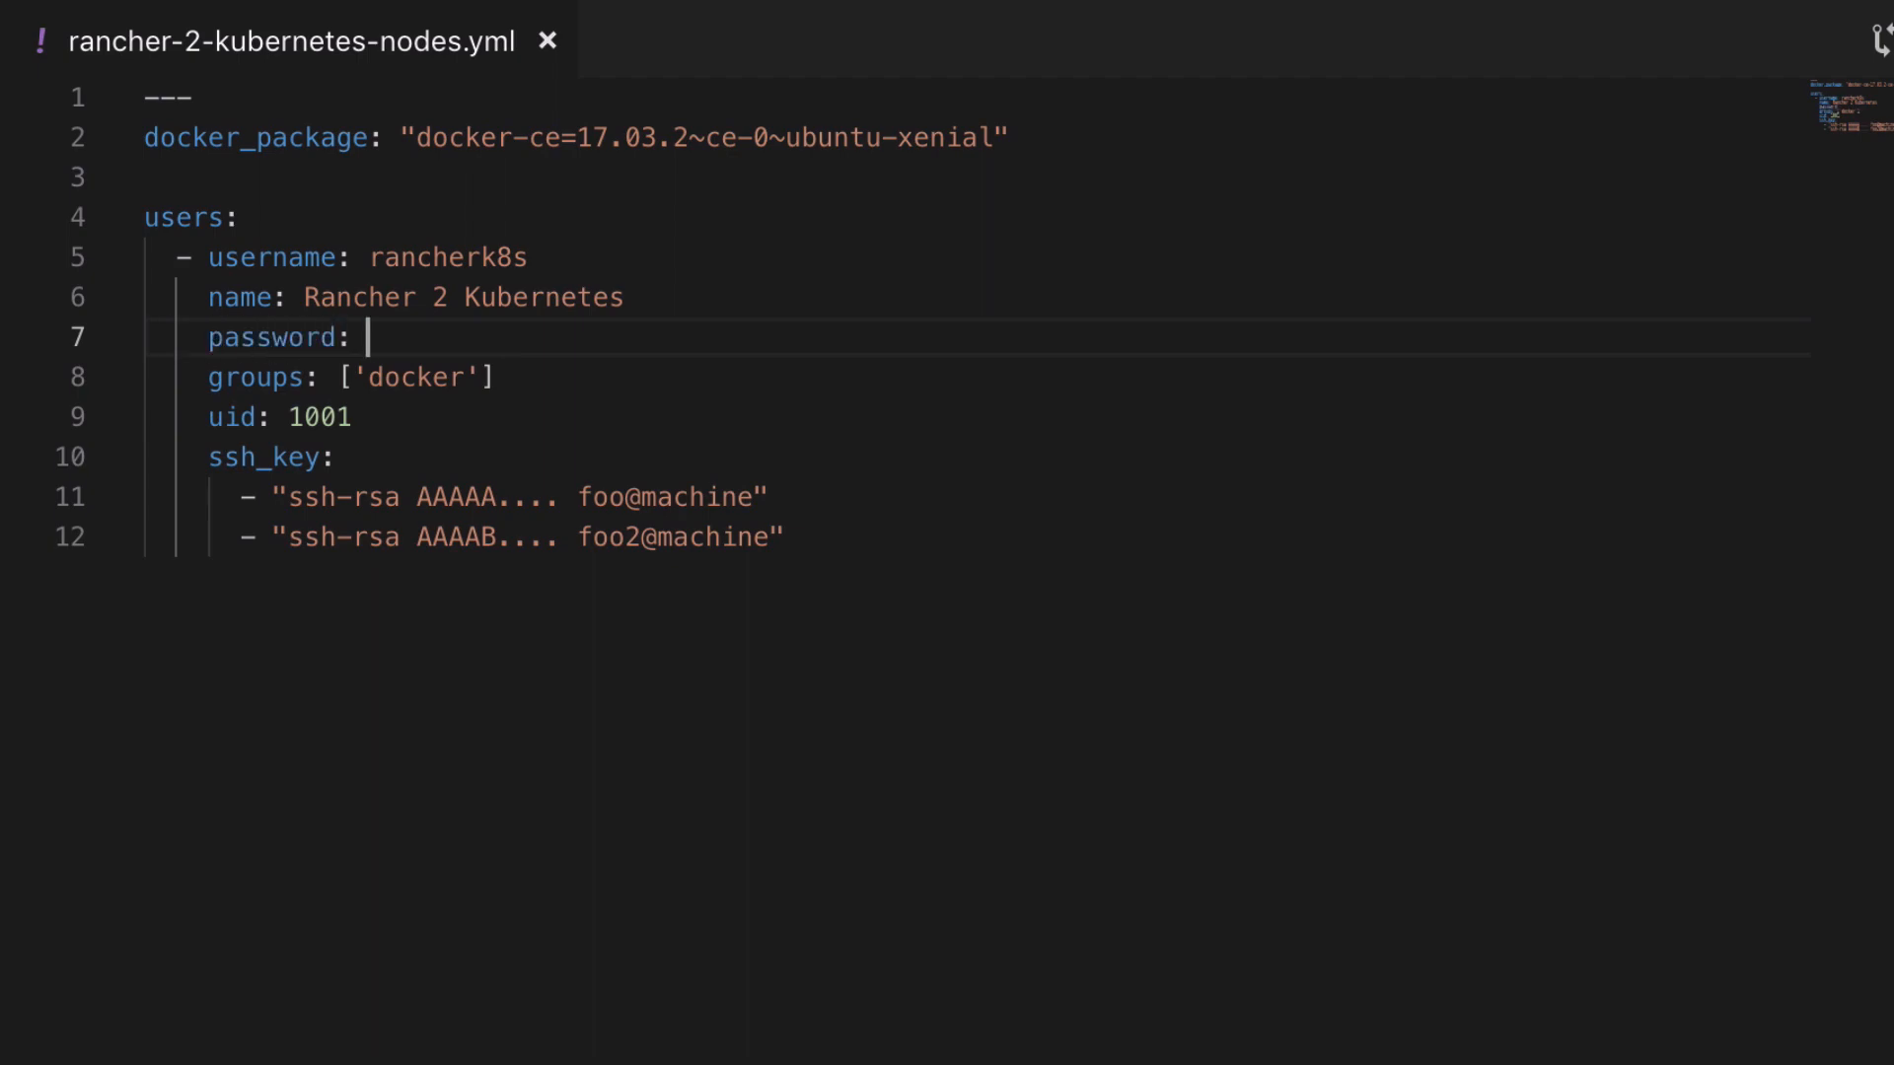
pyautogui.click(36, 39)
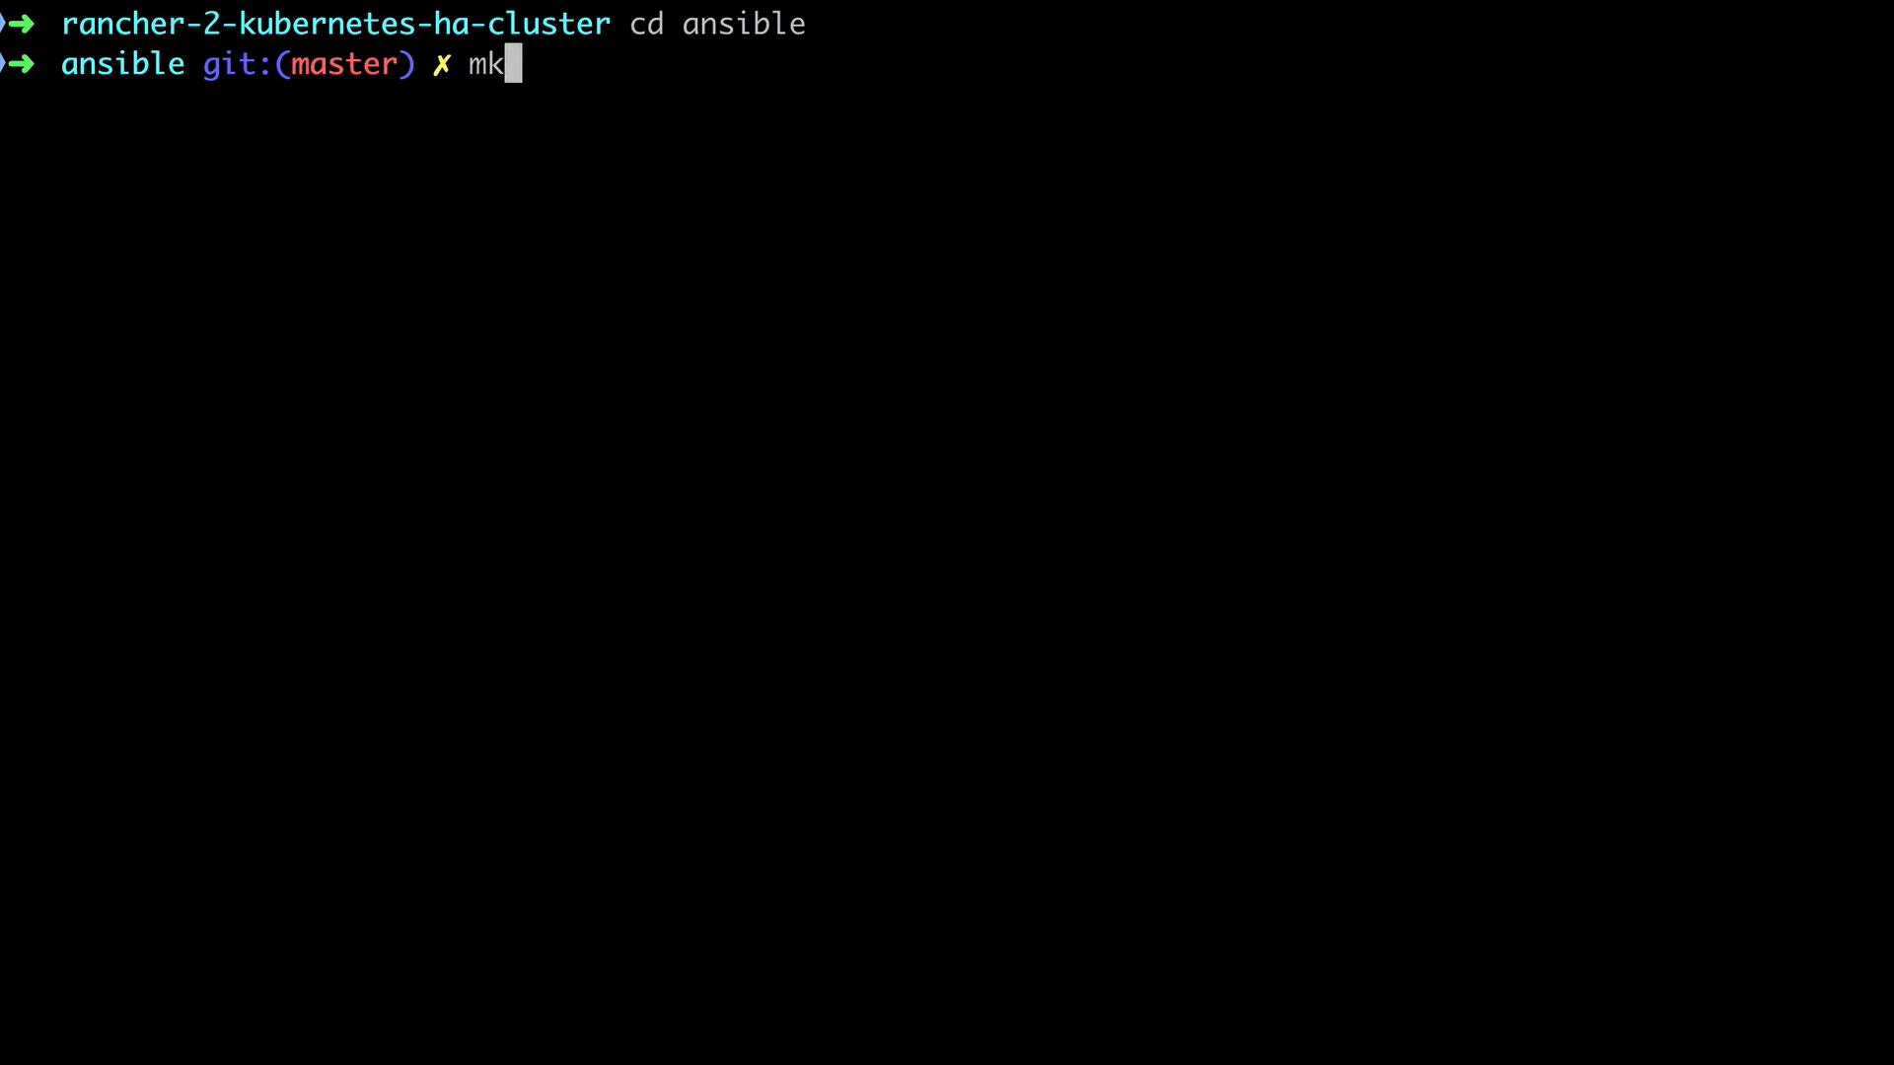
pyautogui.write('passwd')
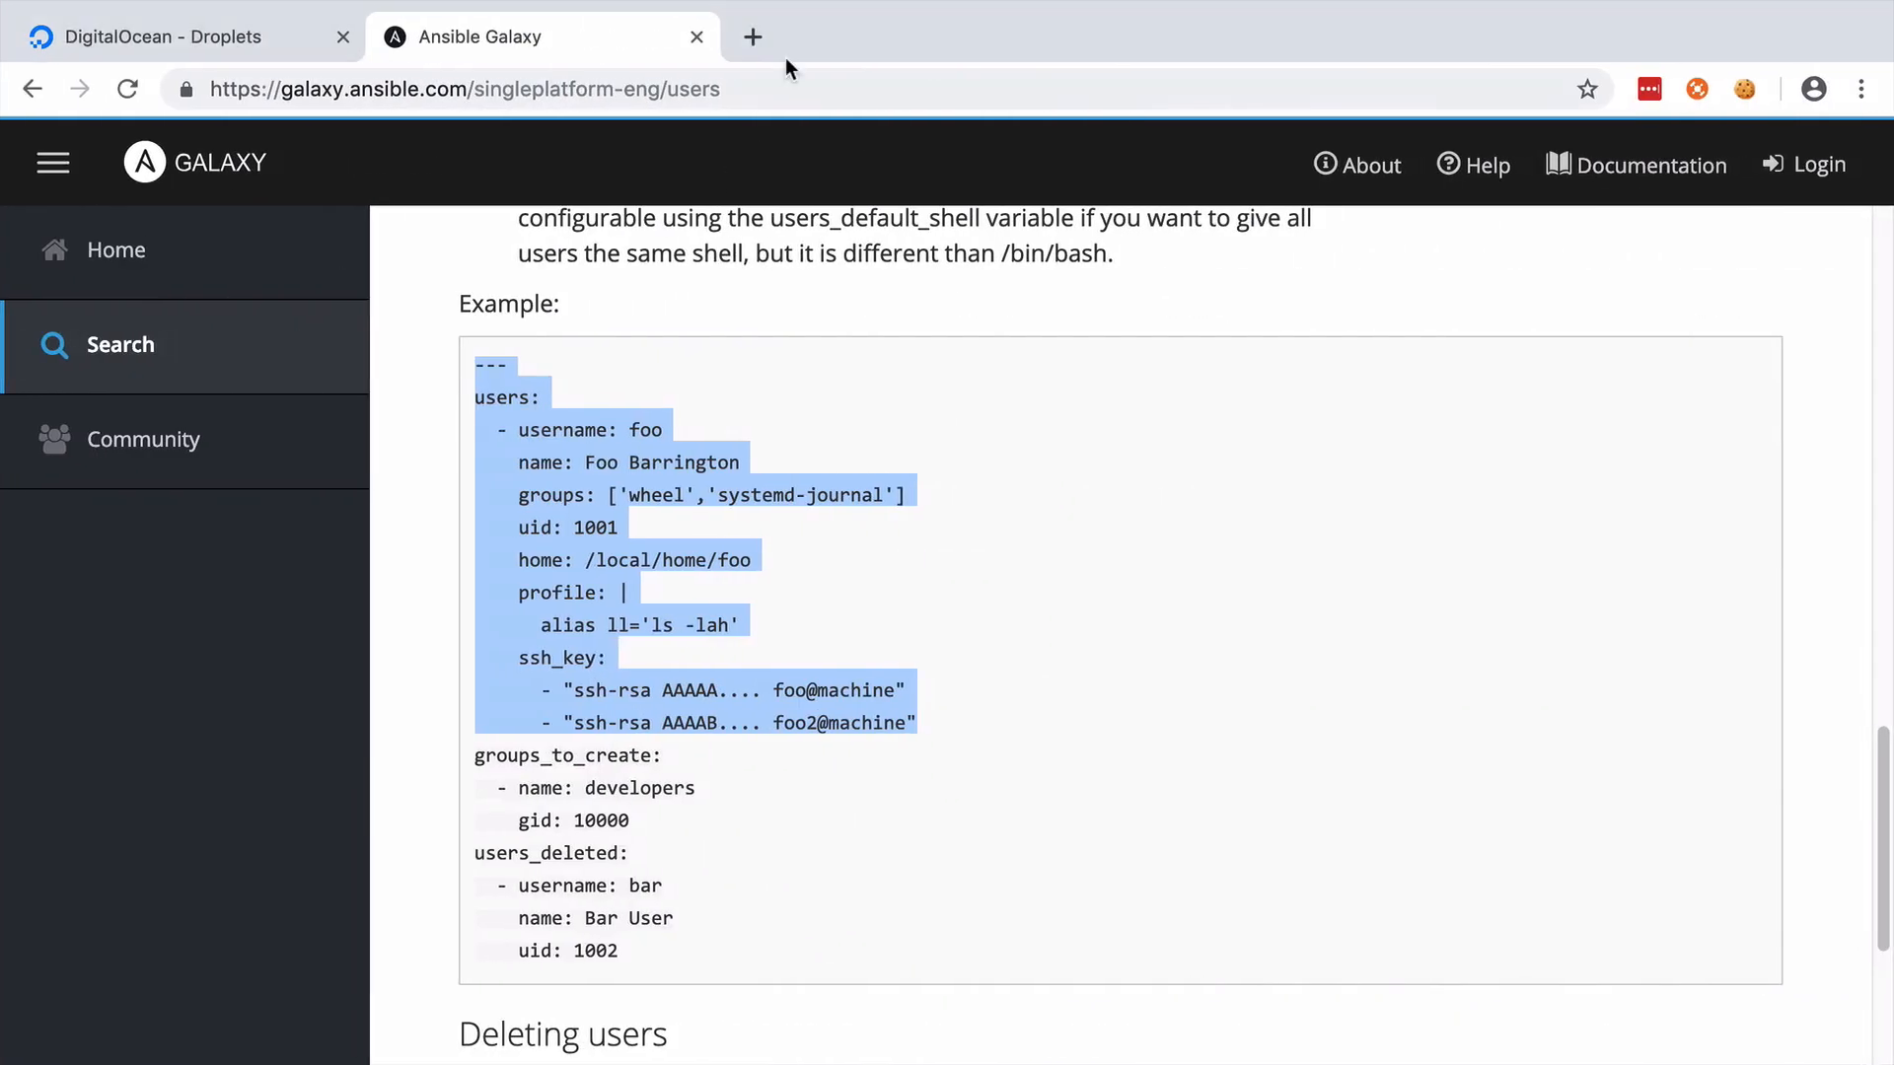
# Find the flyinprogrammer/mkpasswd image on Docker Hub and select part of its run command
pyautogui.write('dockerhub mkpasswd')
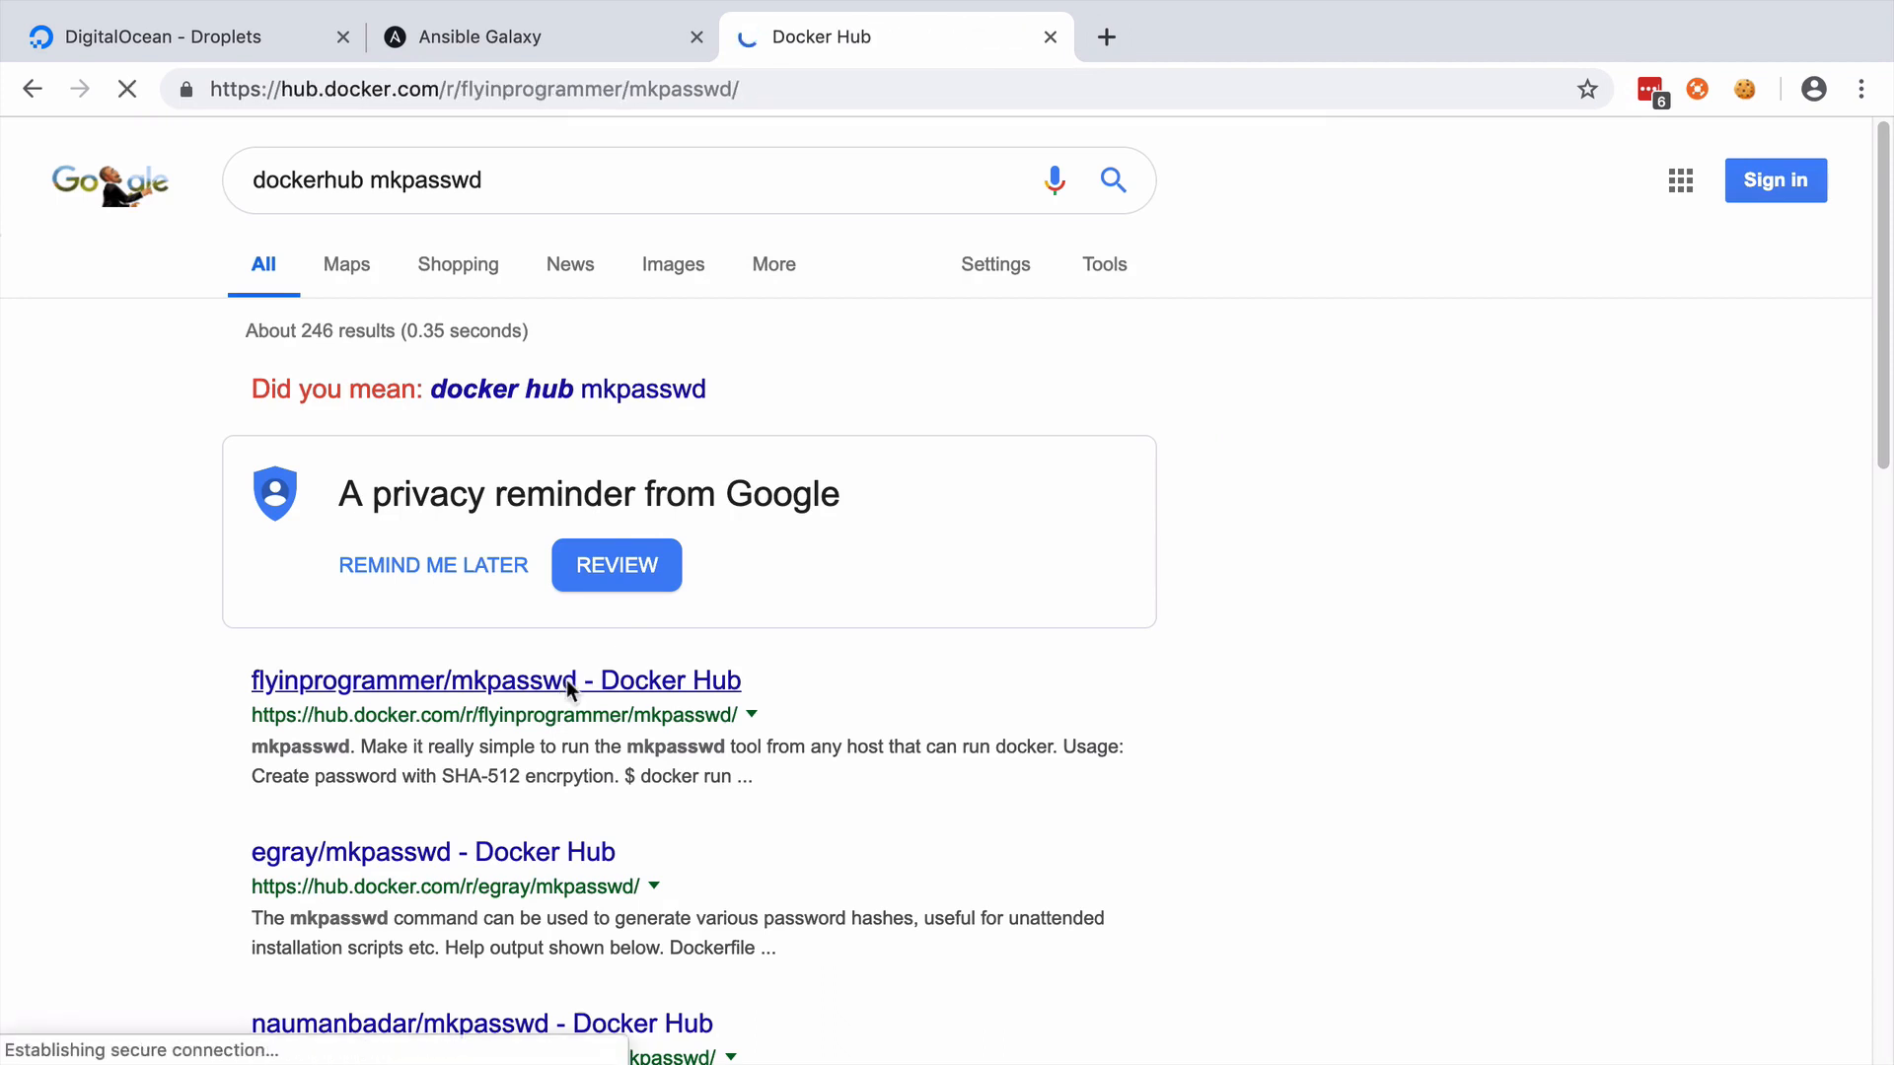
pyautogui.click(495, 681)
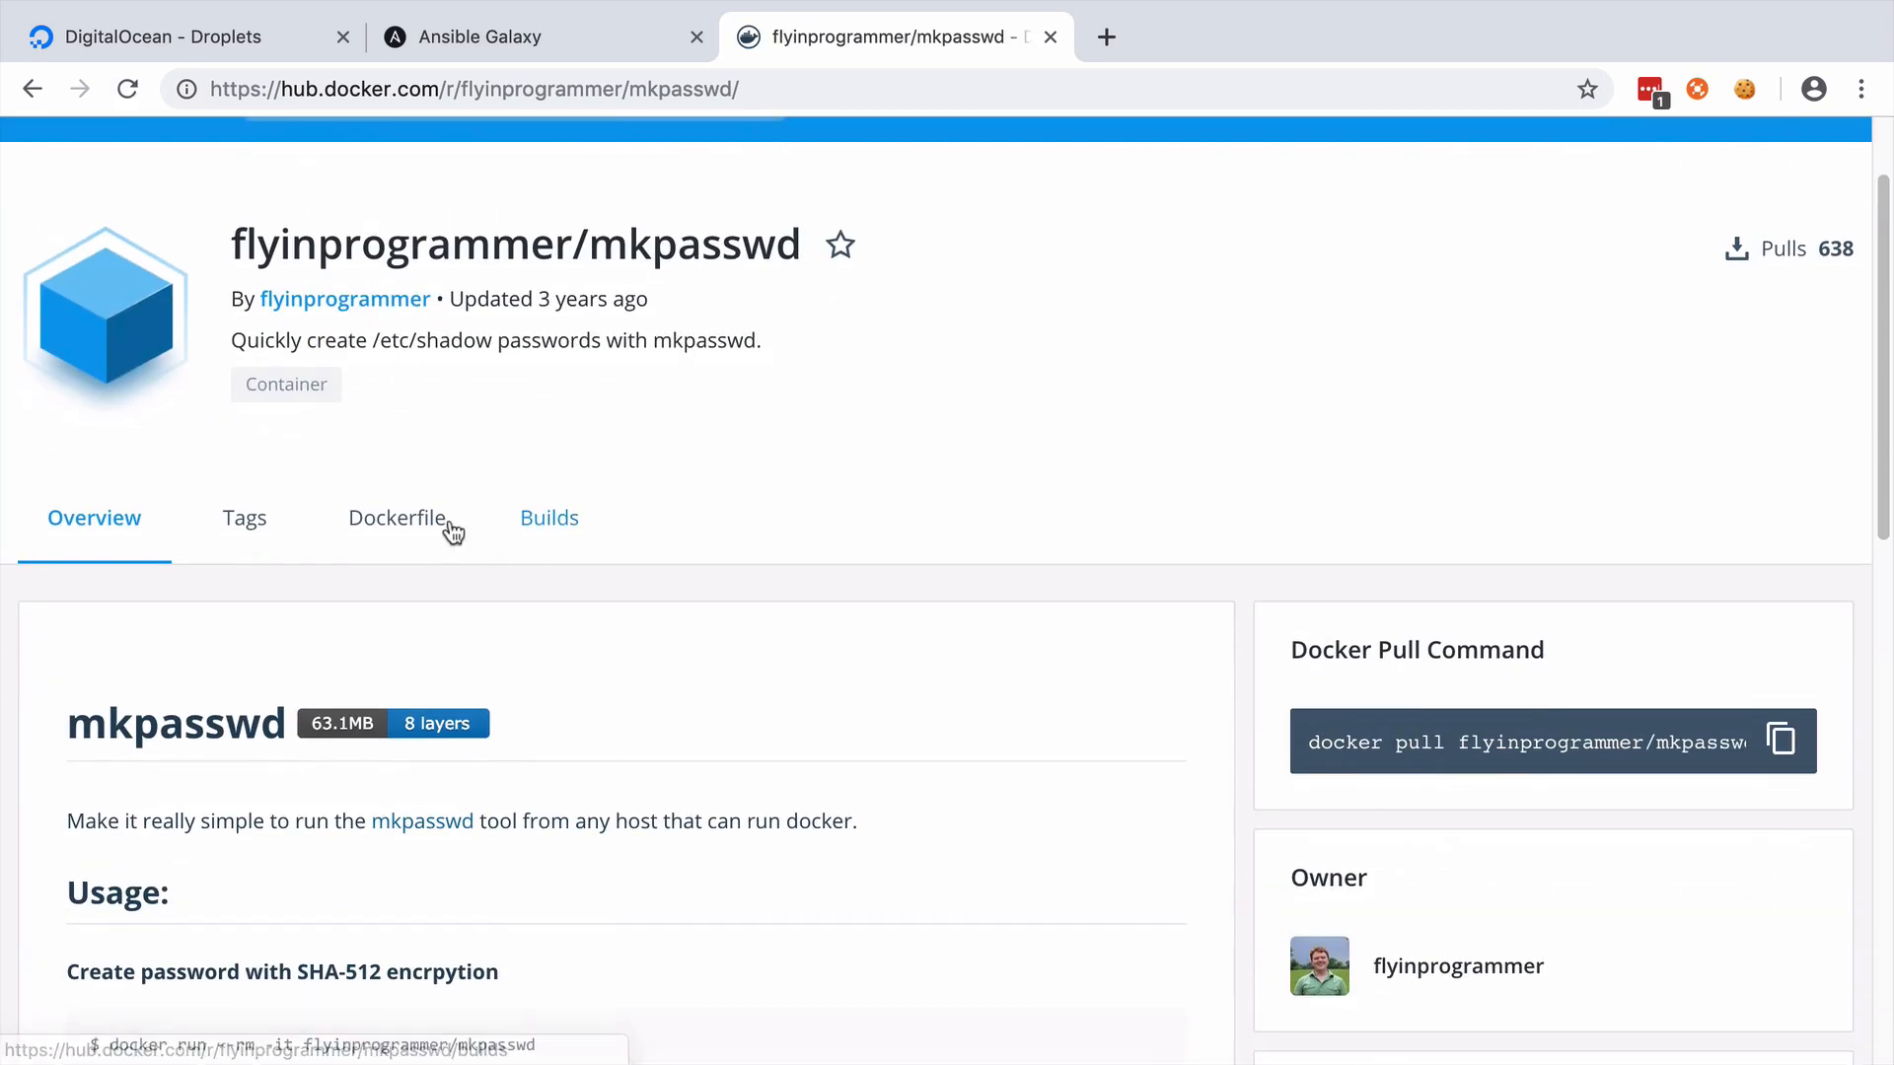
pyautogui.click(397, 516)
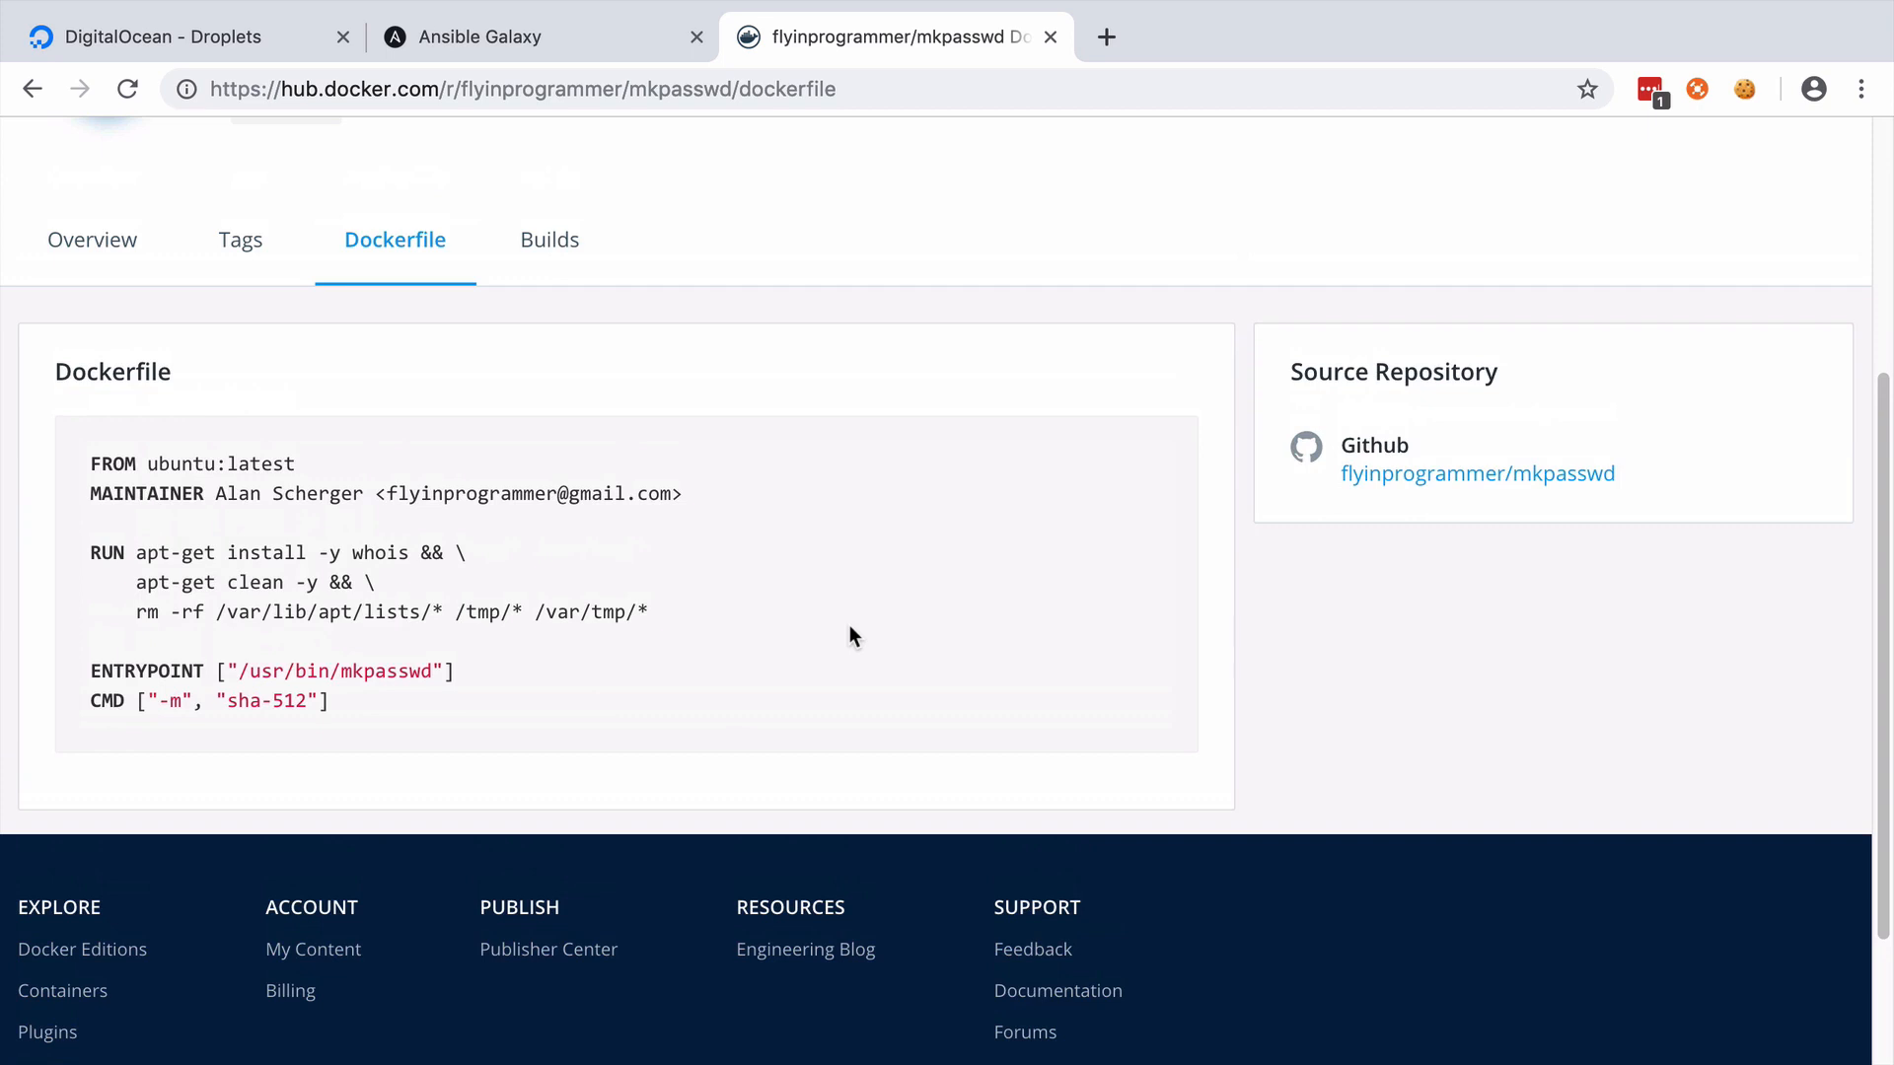
pyautogui.doubleClick(273, 684)
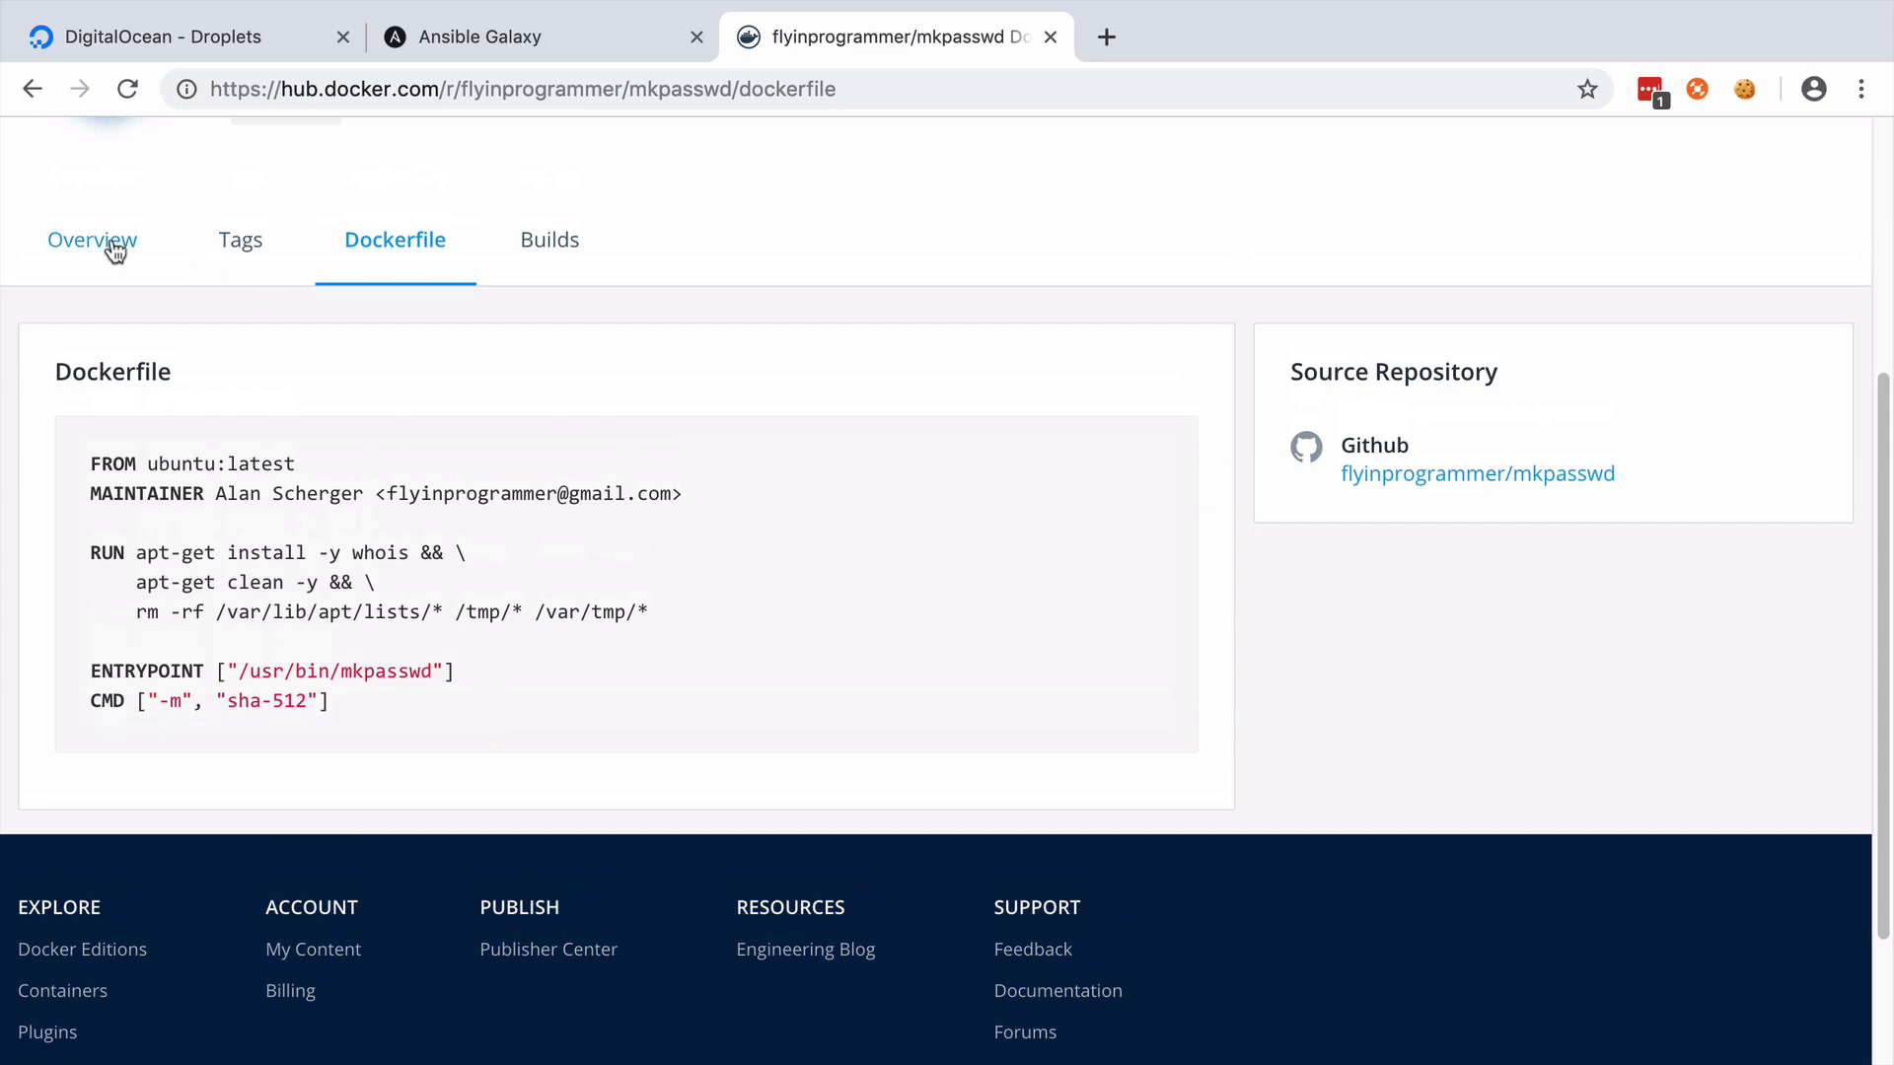
pyautogui.click(93, 238)
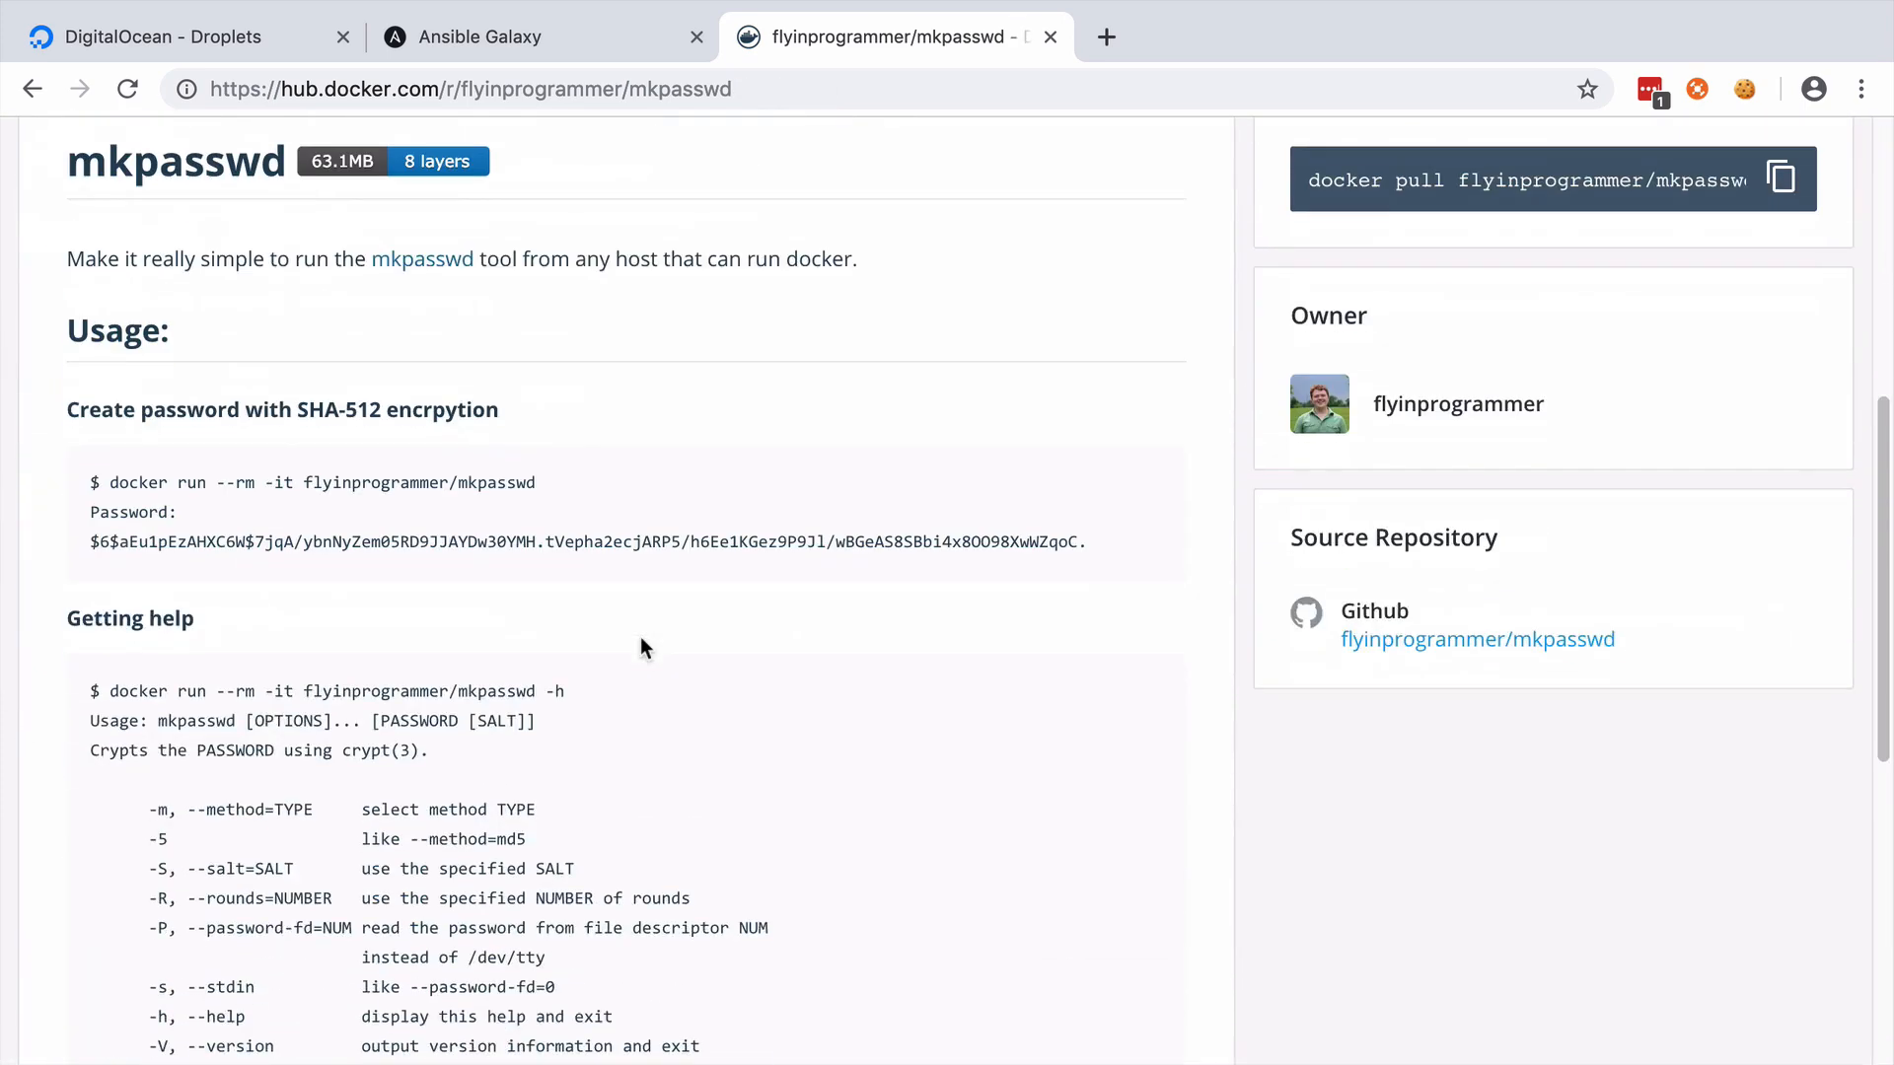
pyautogui.doubleClick(319, 483)
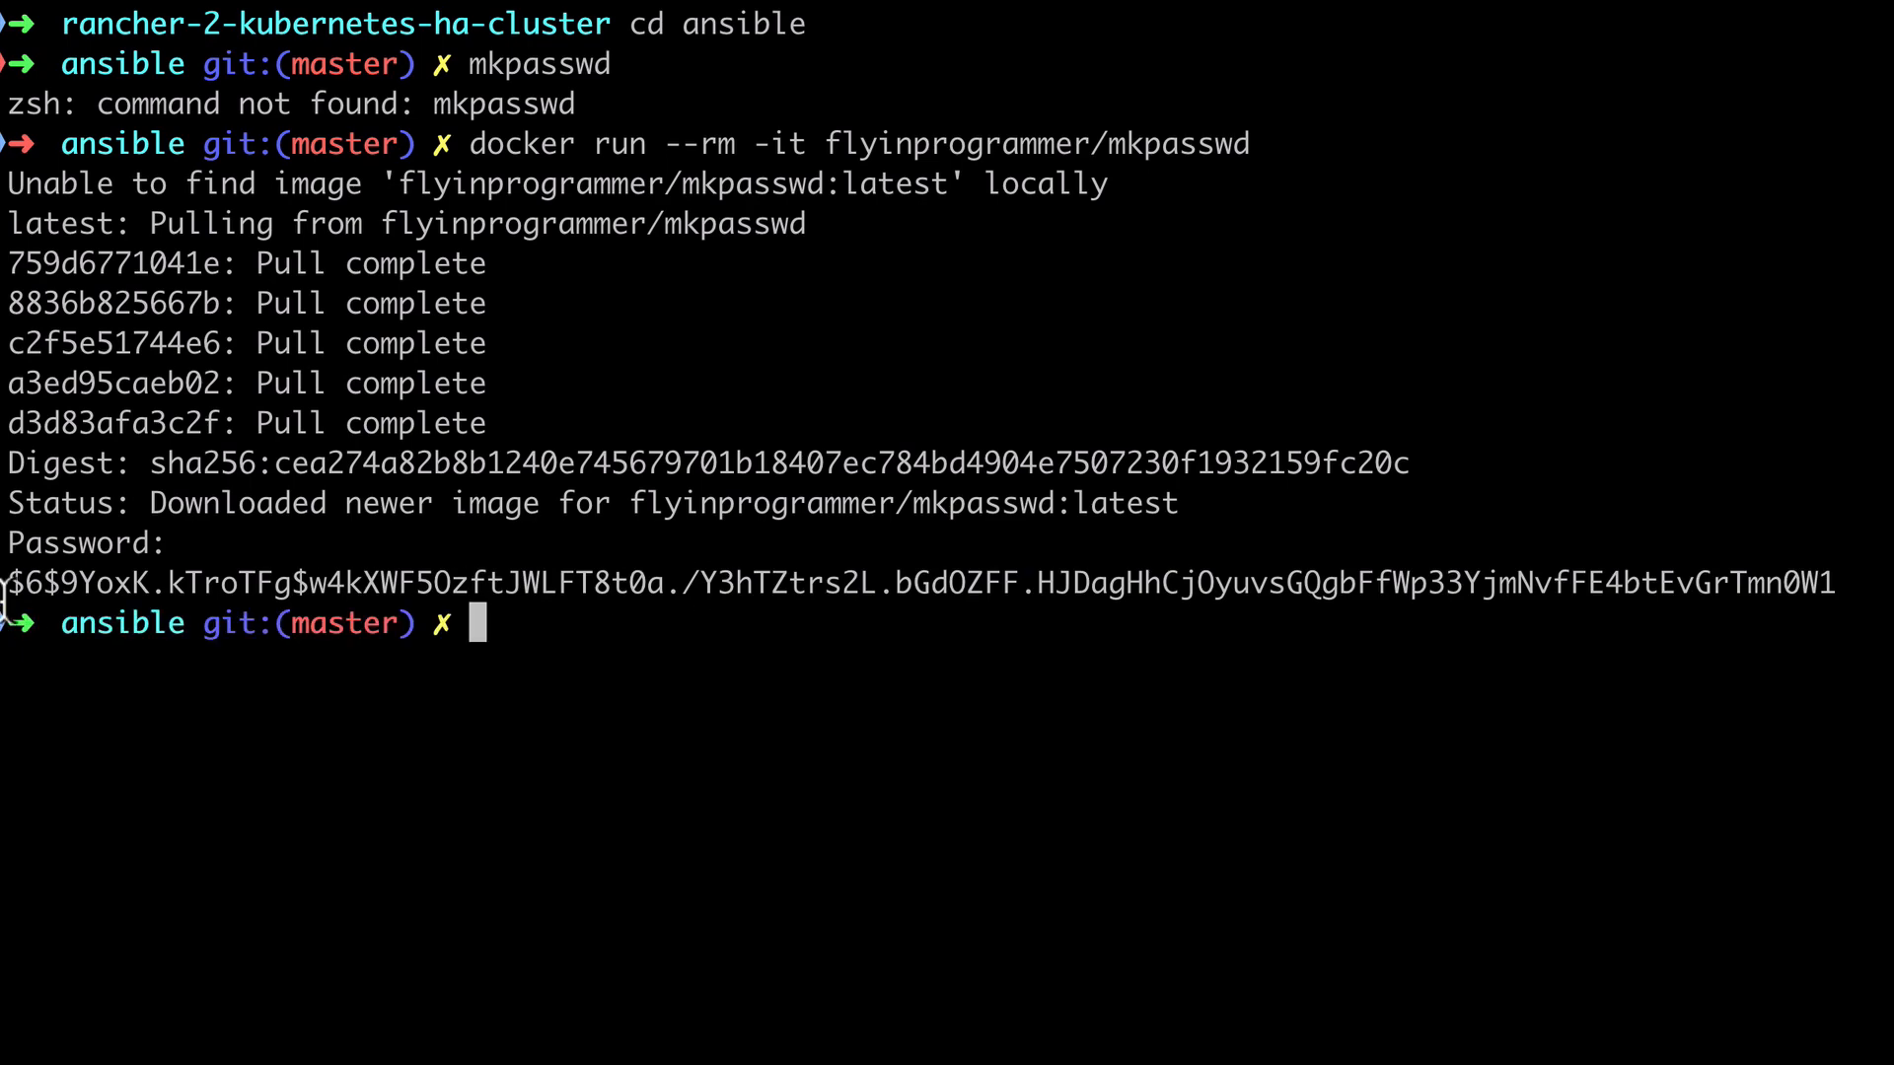
# Select the SHA-512 password hash printed by the mkpasswd container
pyautogui.moveTo(12, 584); pyautogui.dragTo(1837, 584)
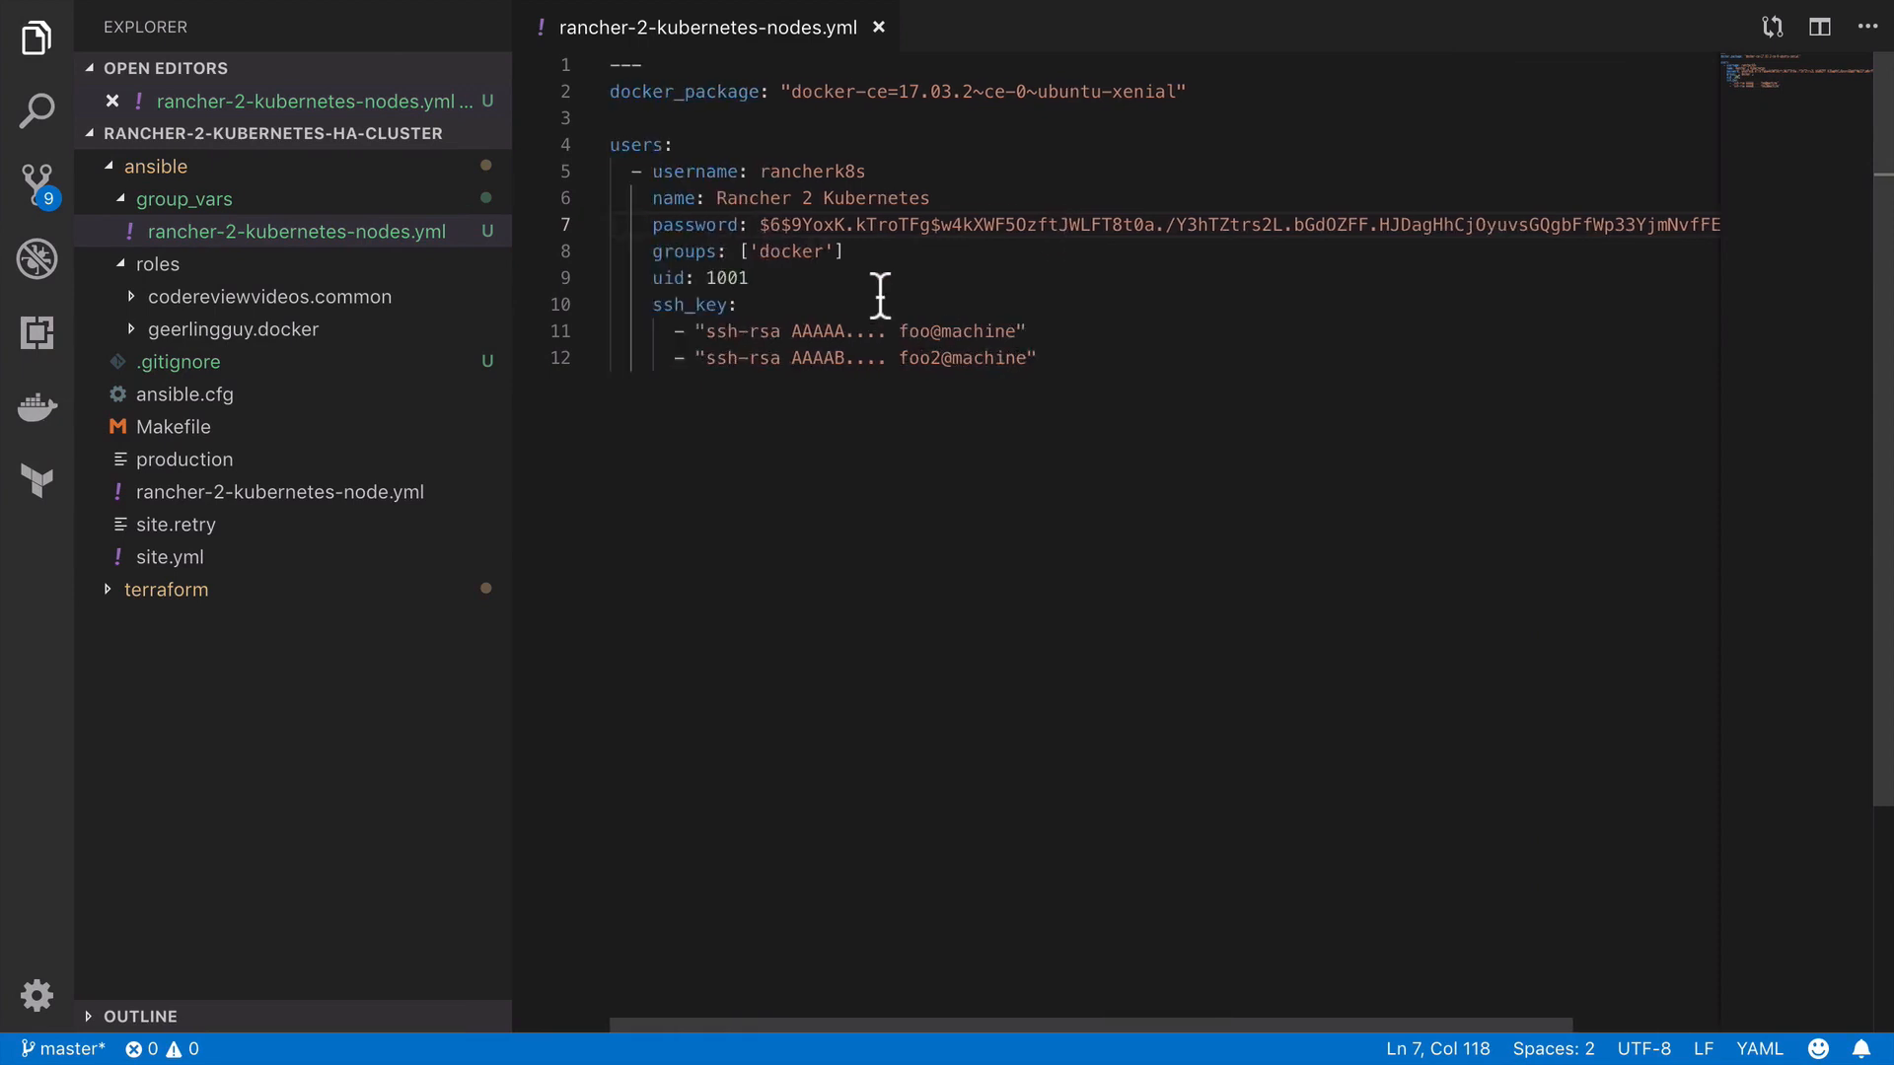
pyautogui.moveTo(826, 377)
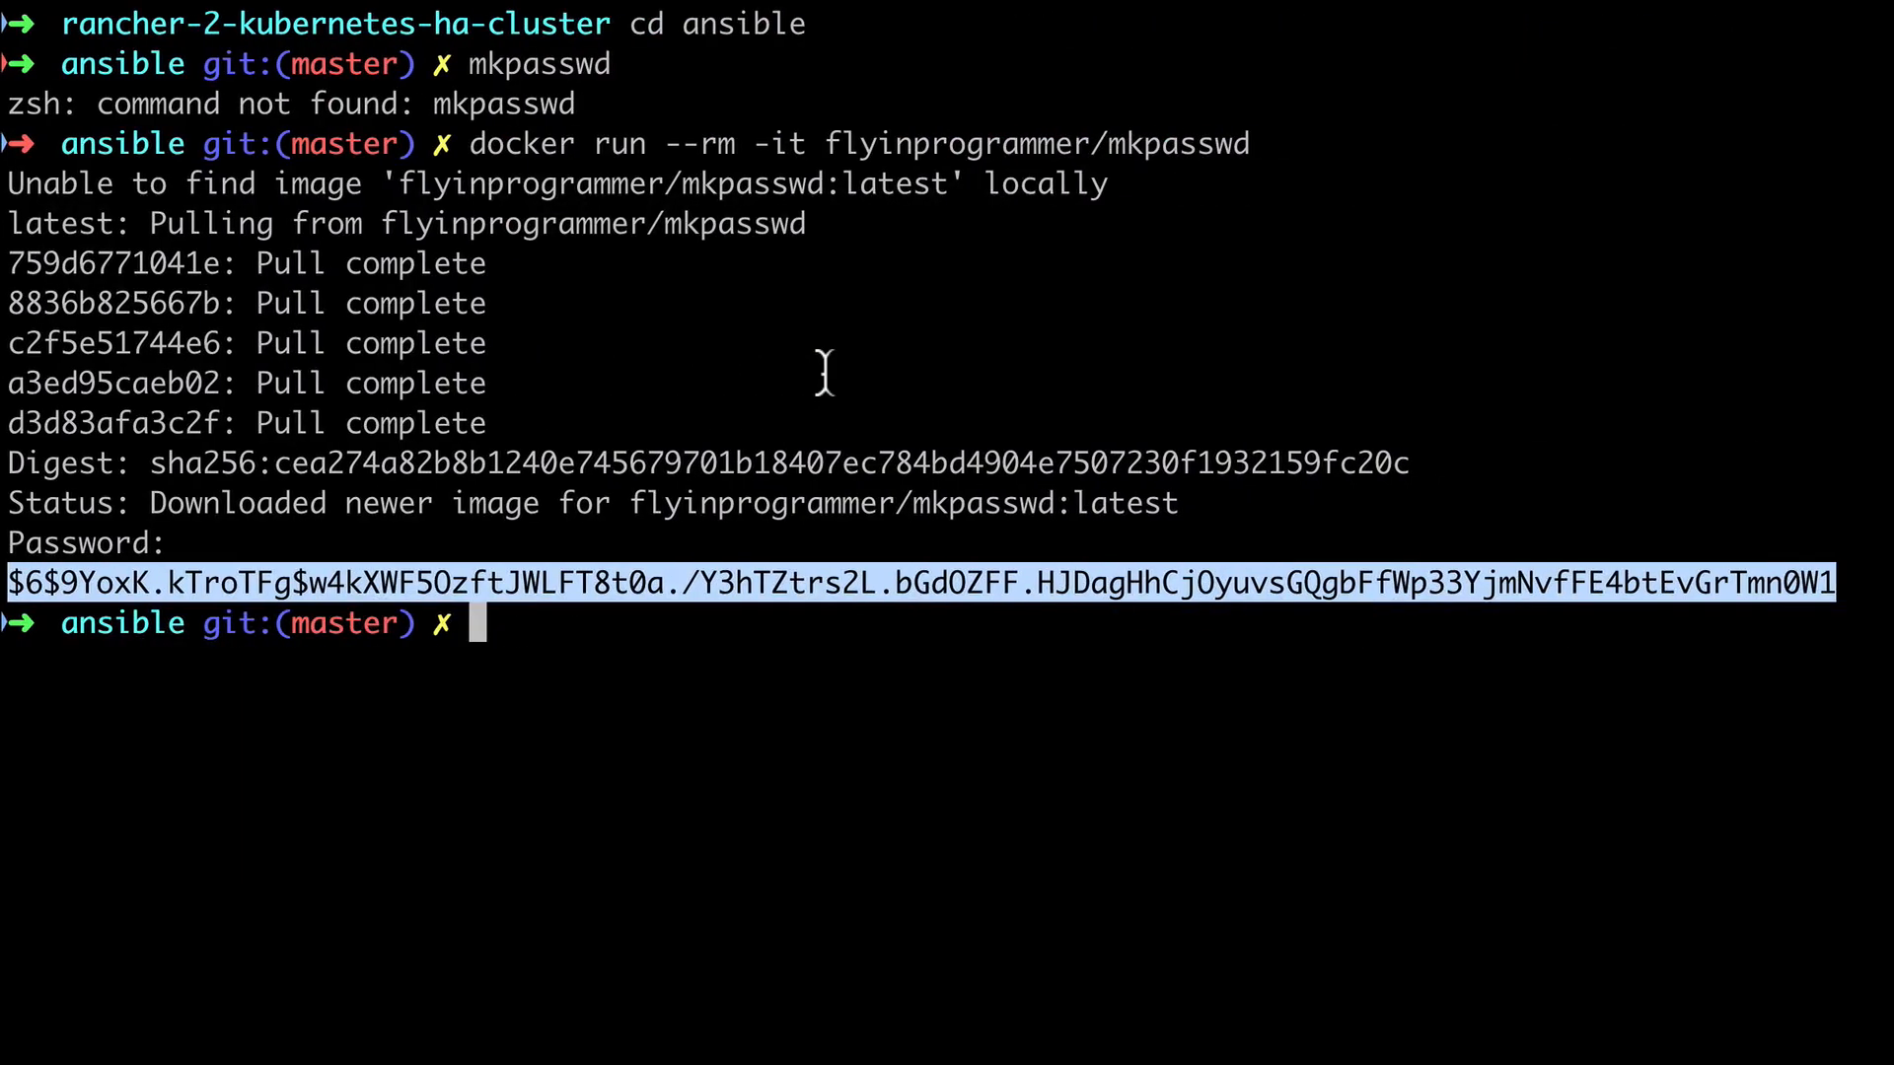
# Cat ~/.ssh/id_rsa public key and paste it as the single ssh_key entry for rancherk8s
pyautogui.write('cat ~/.ssh/id_rsa')
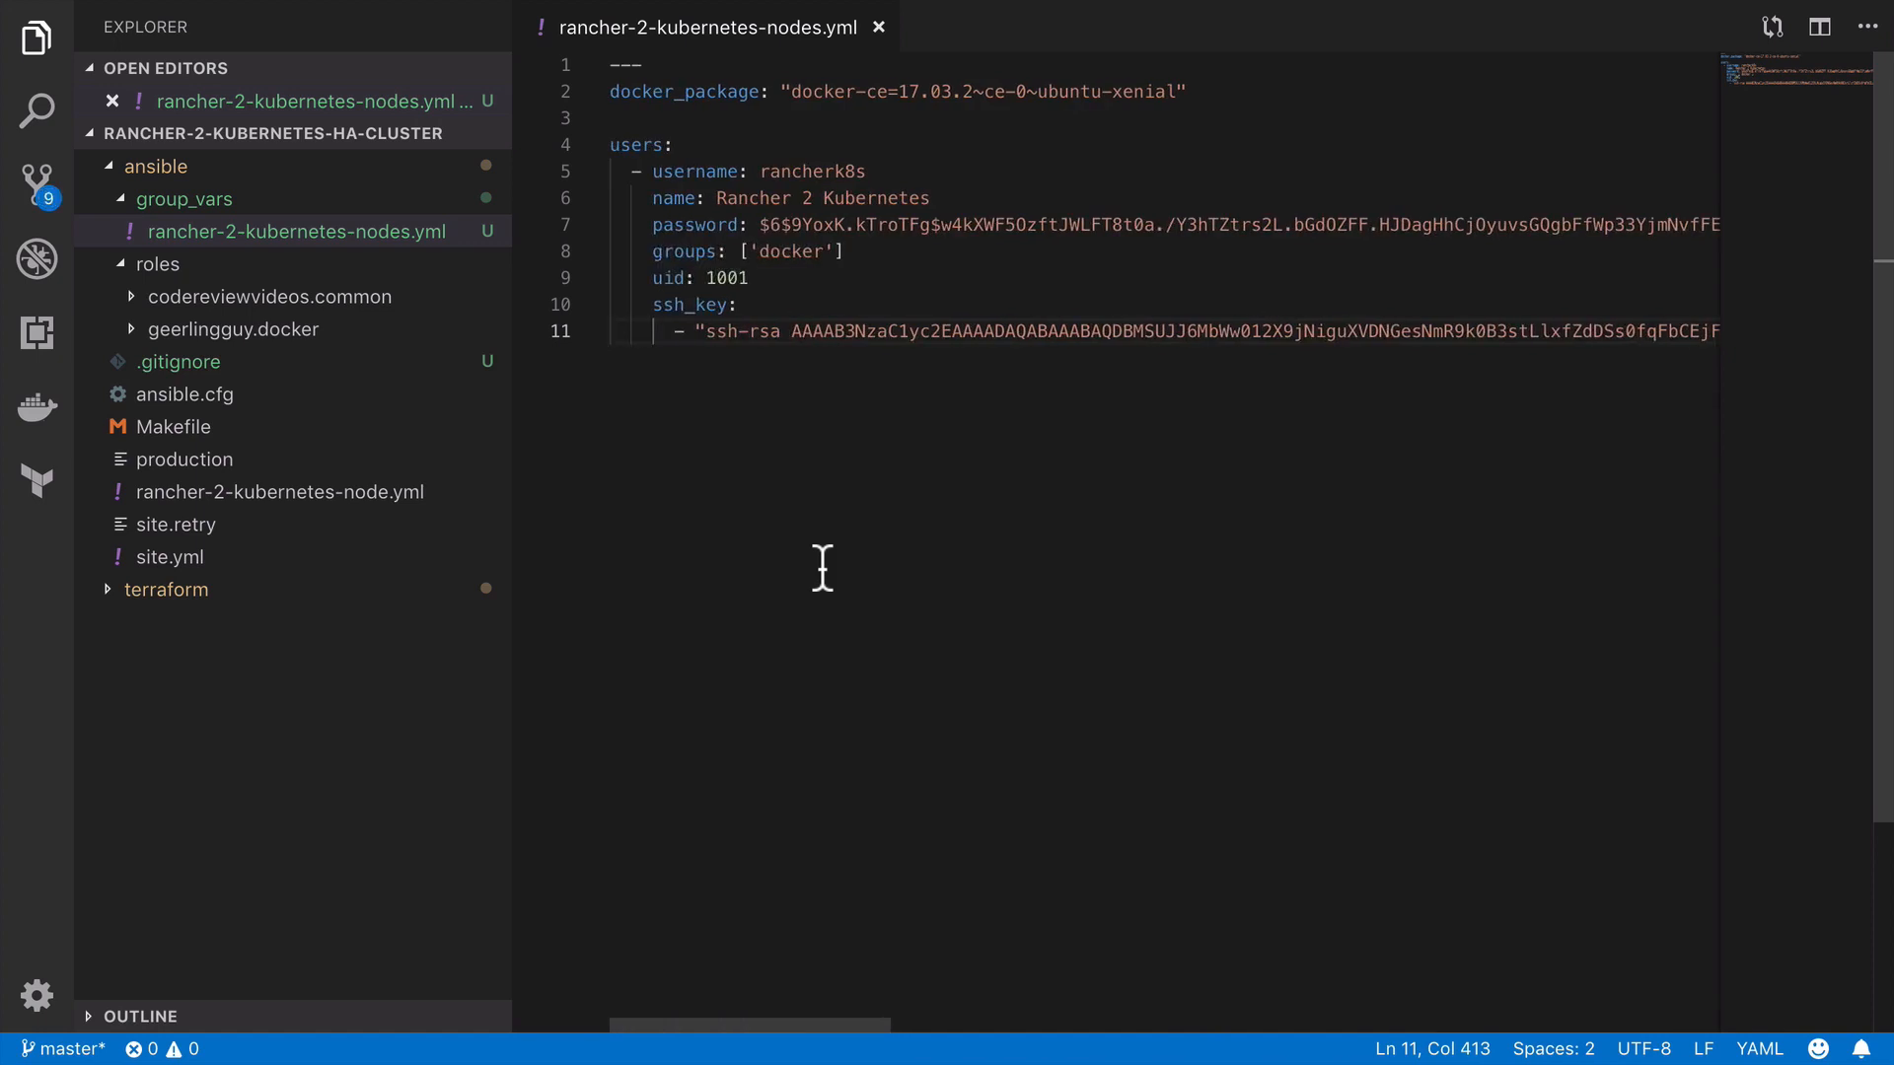
pyautogui.press('Enter')
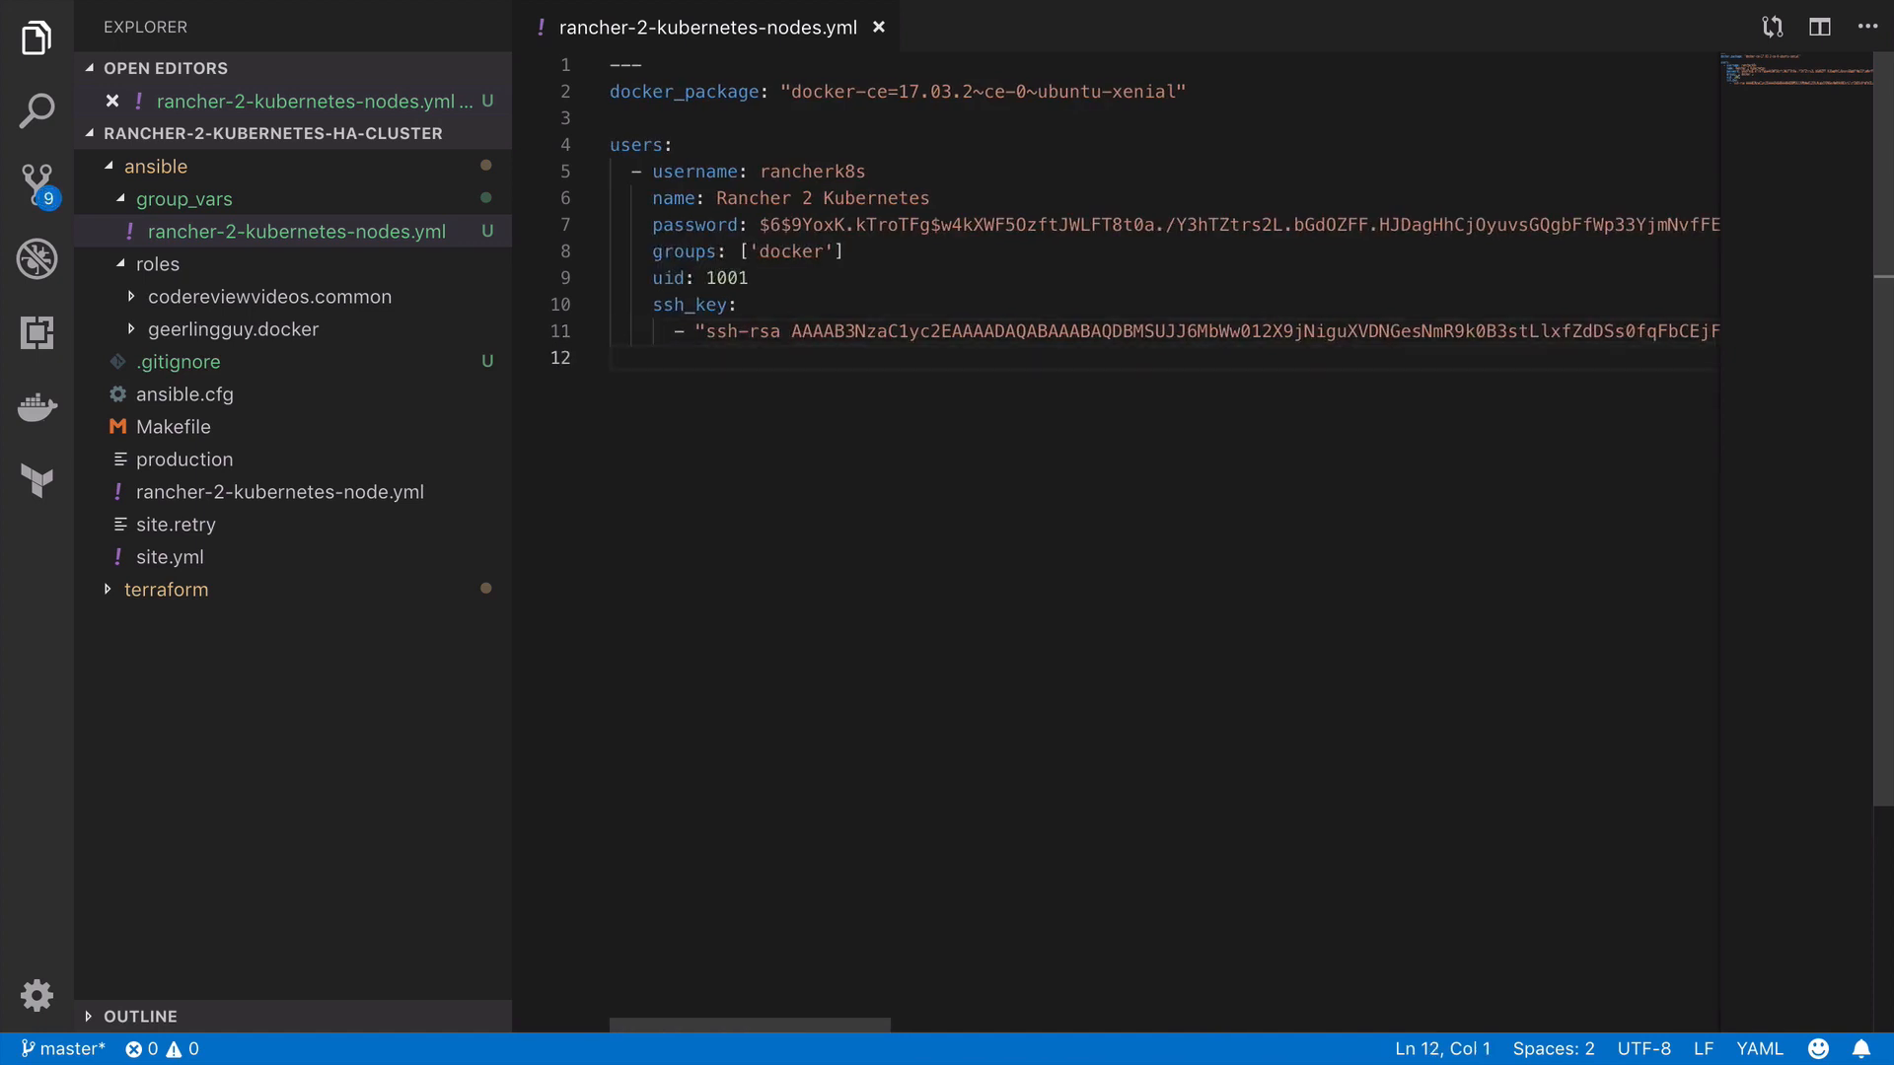
pyautogui.click(176, 460)
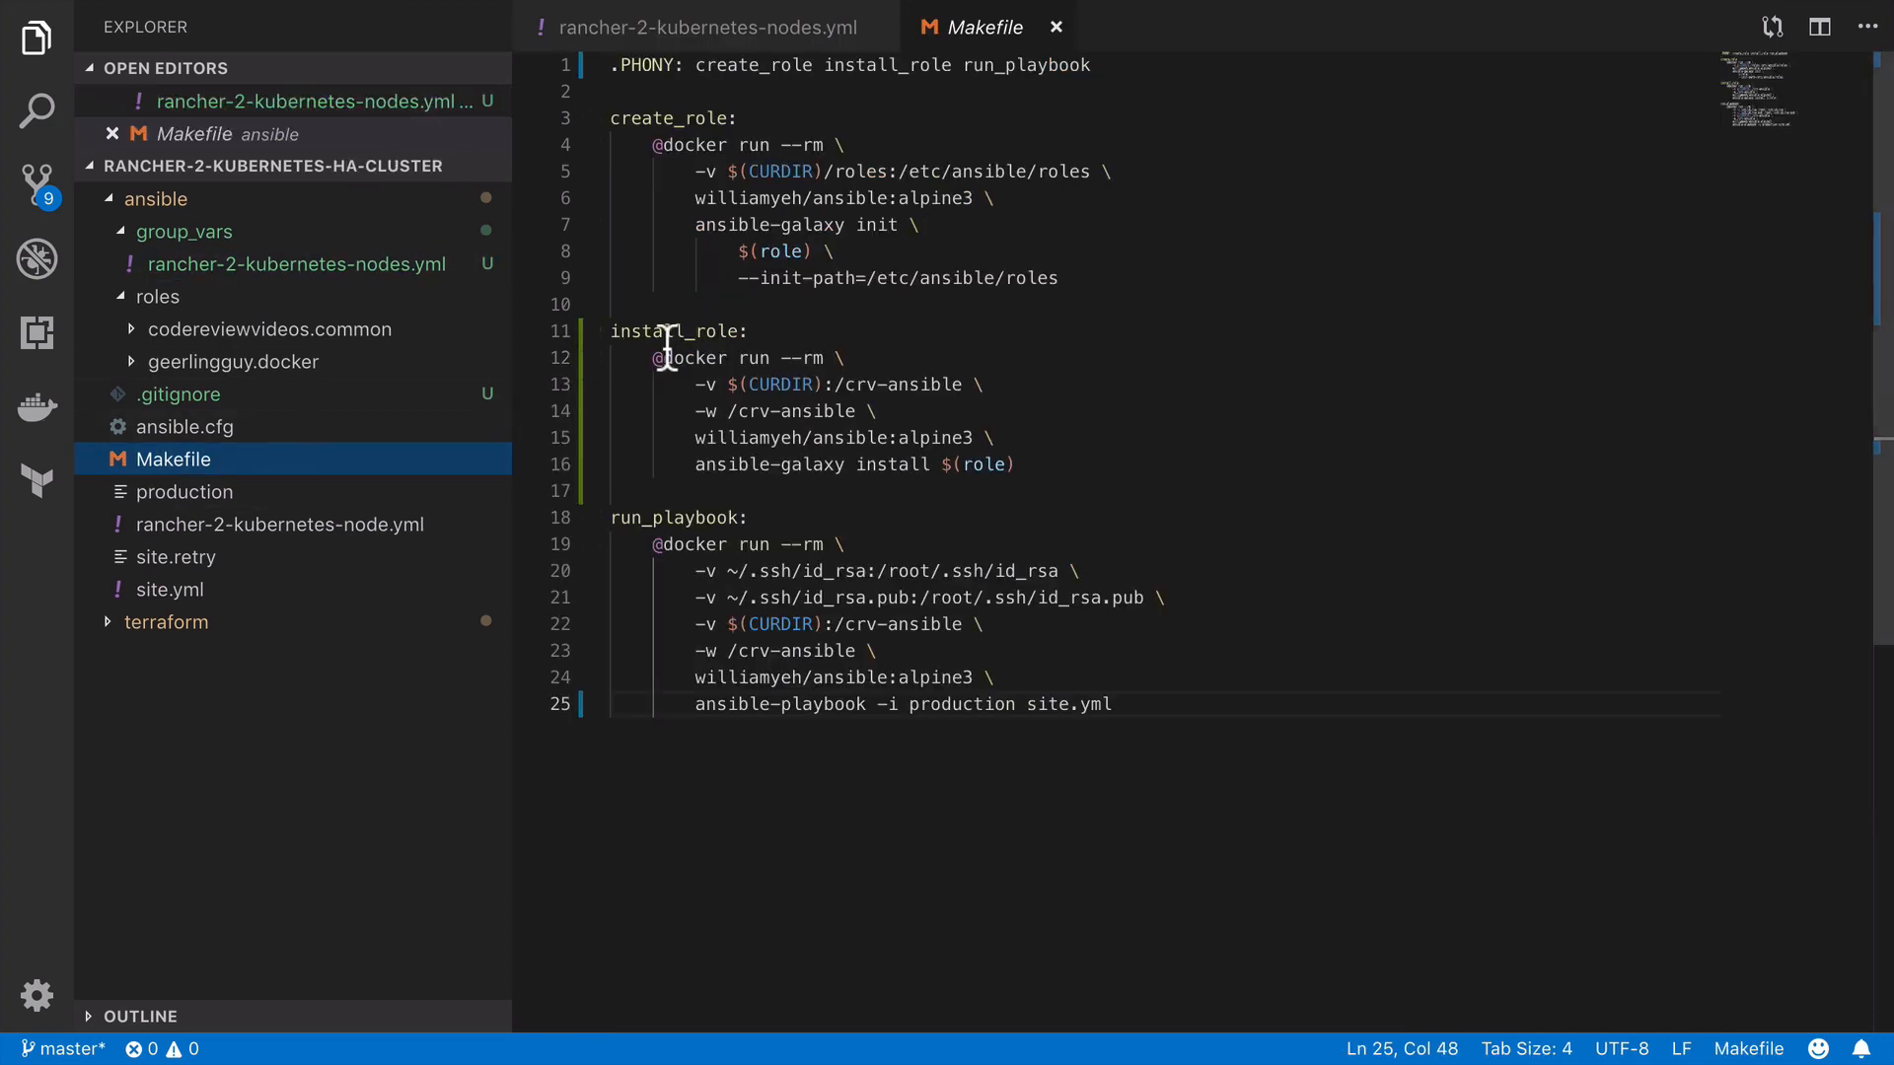
# Run make install_role role="singleplatform-eng.users" in the terminal
pyautogui.doubleClick(676, 332)
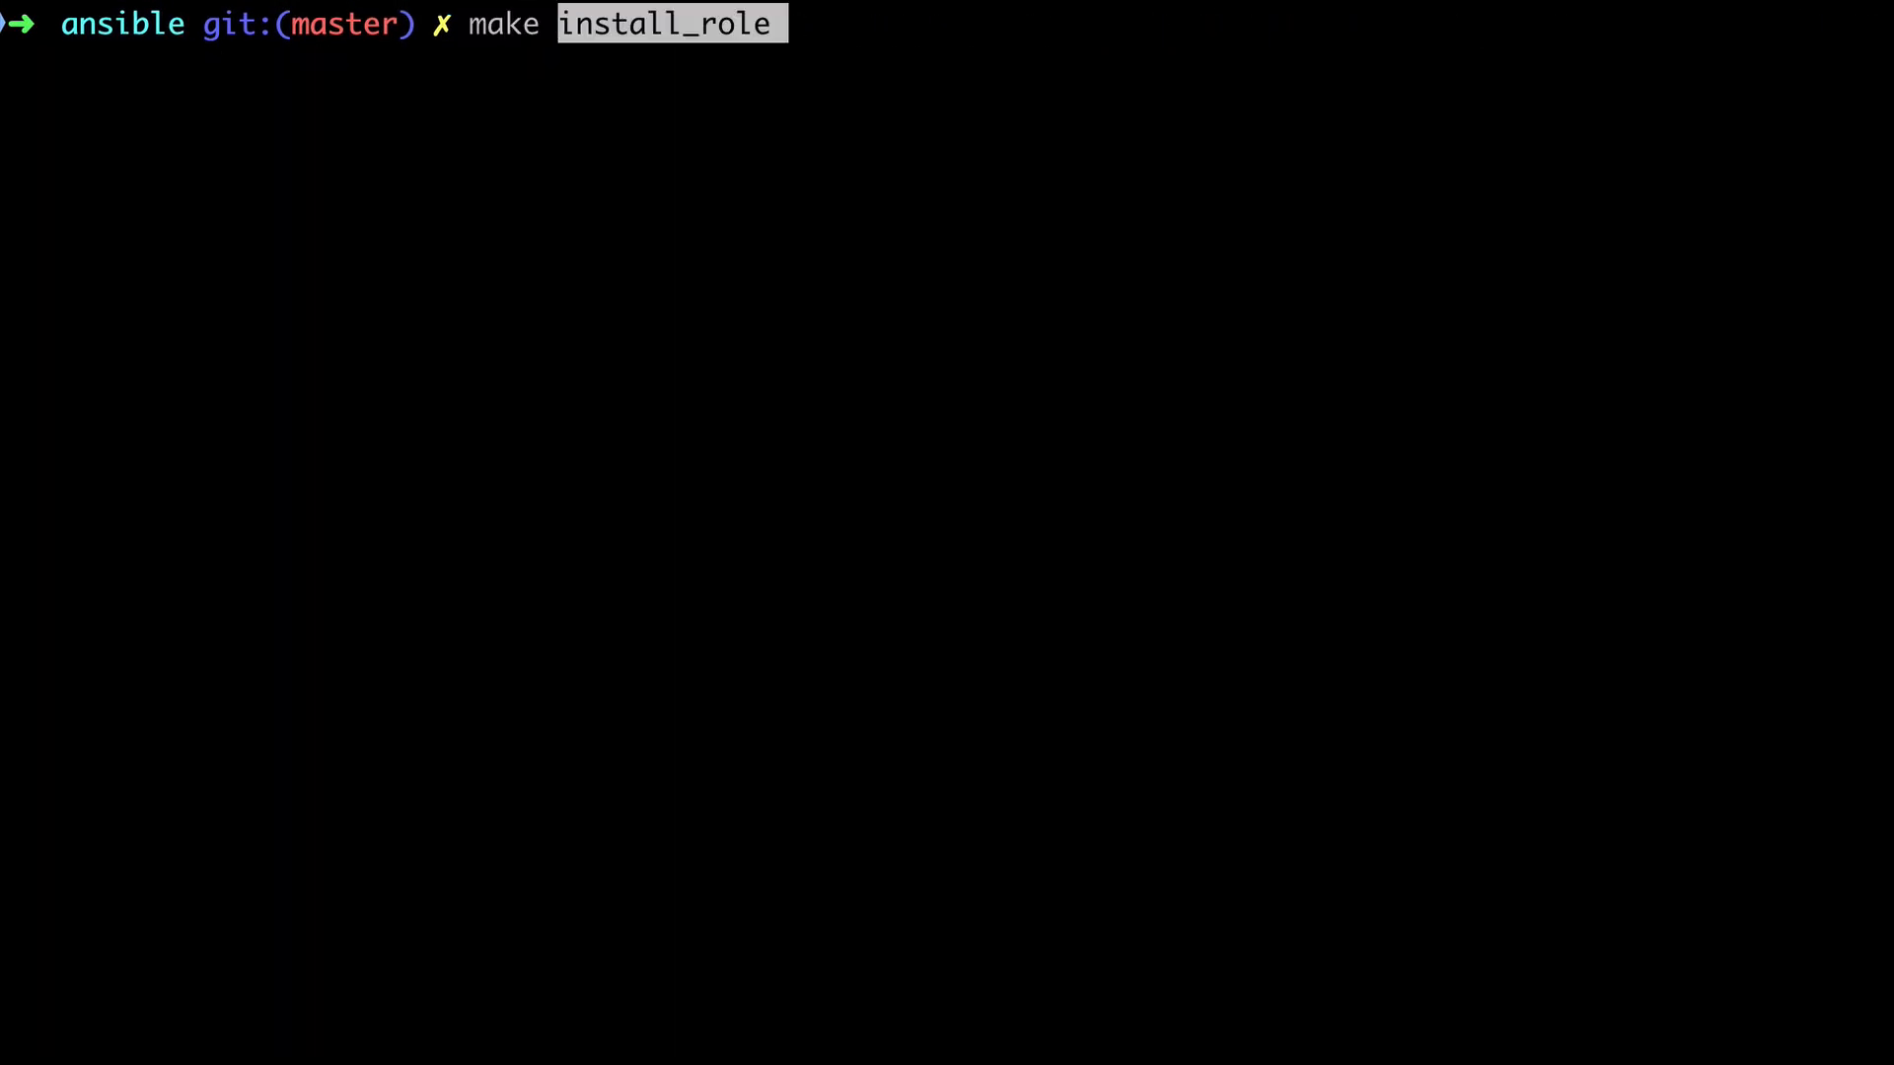
pyautogui.write('role="')
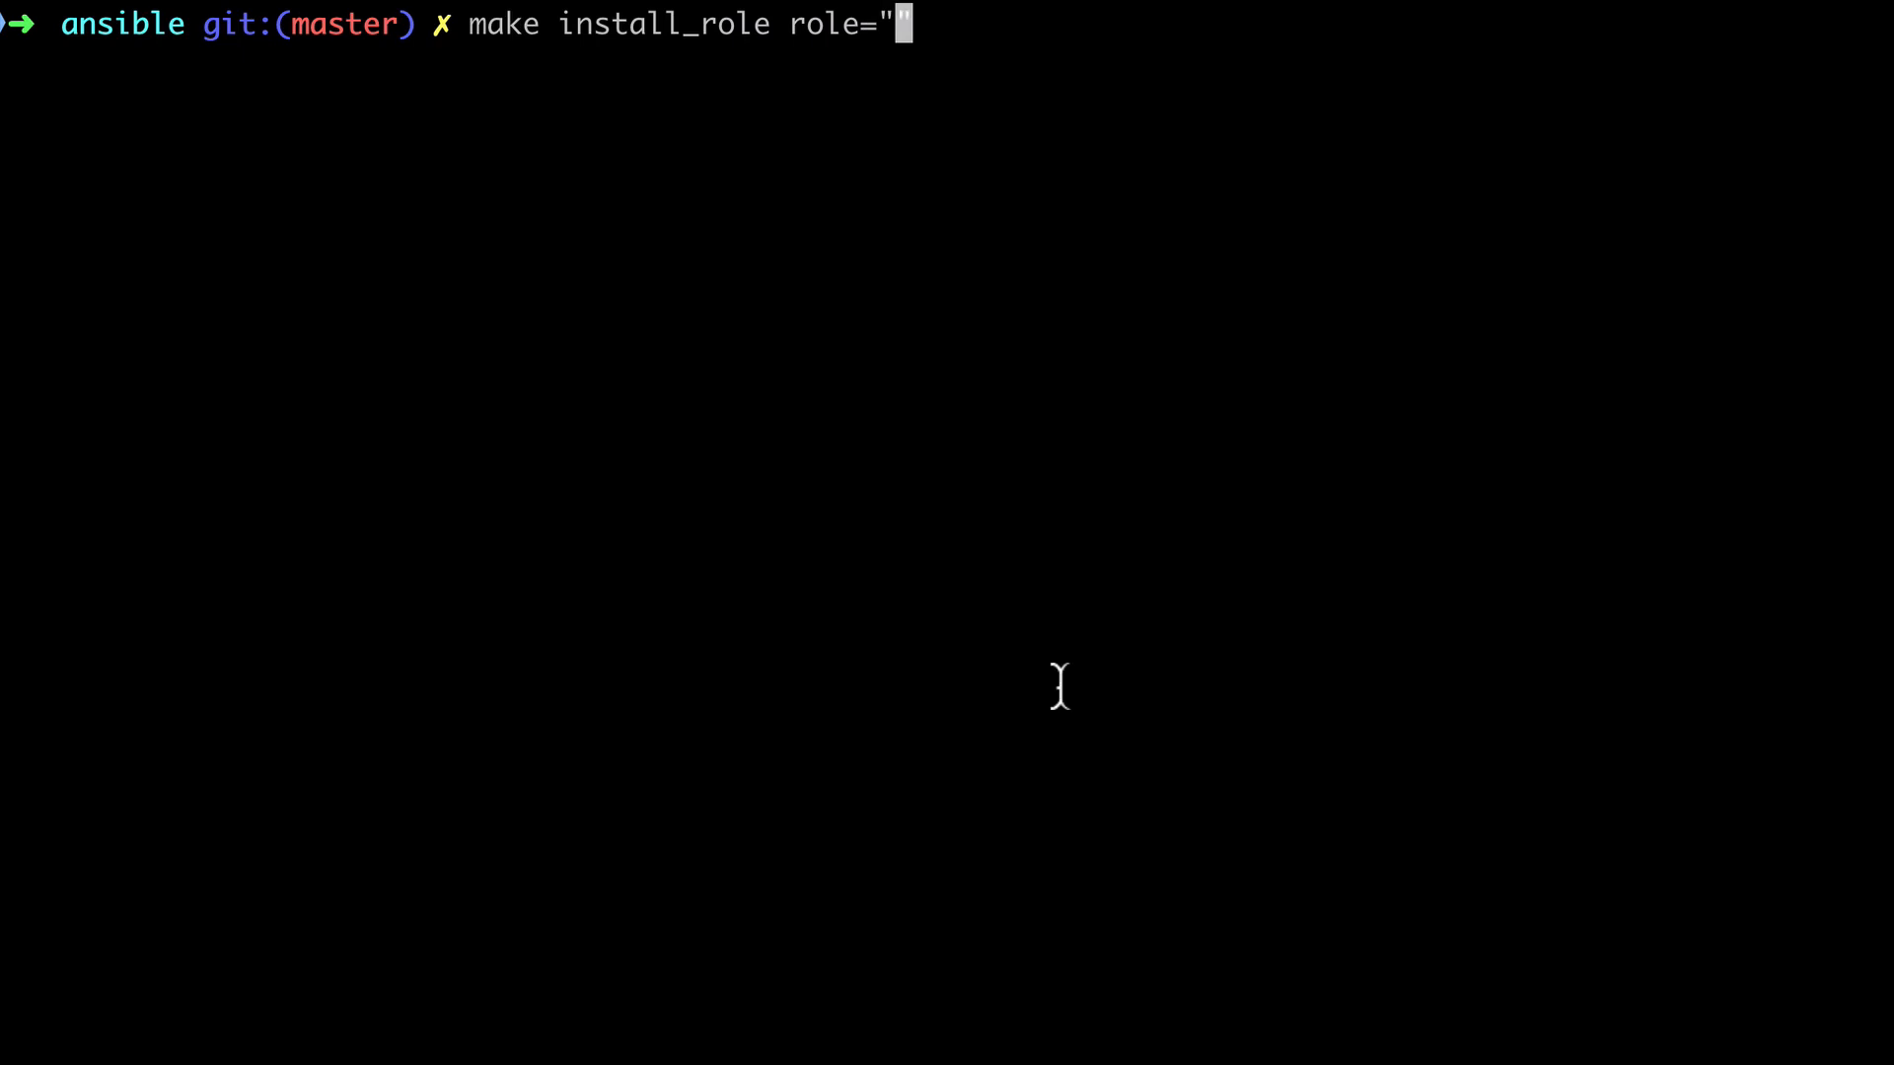
pyautogui.write('singleplatform-')
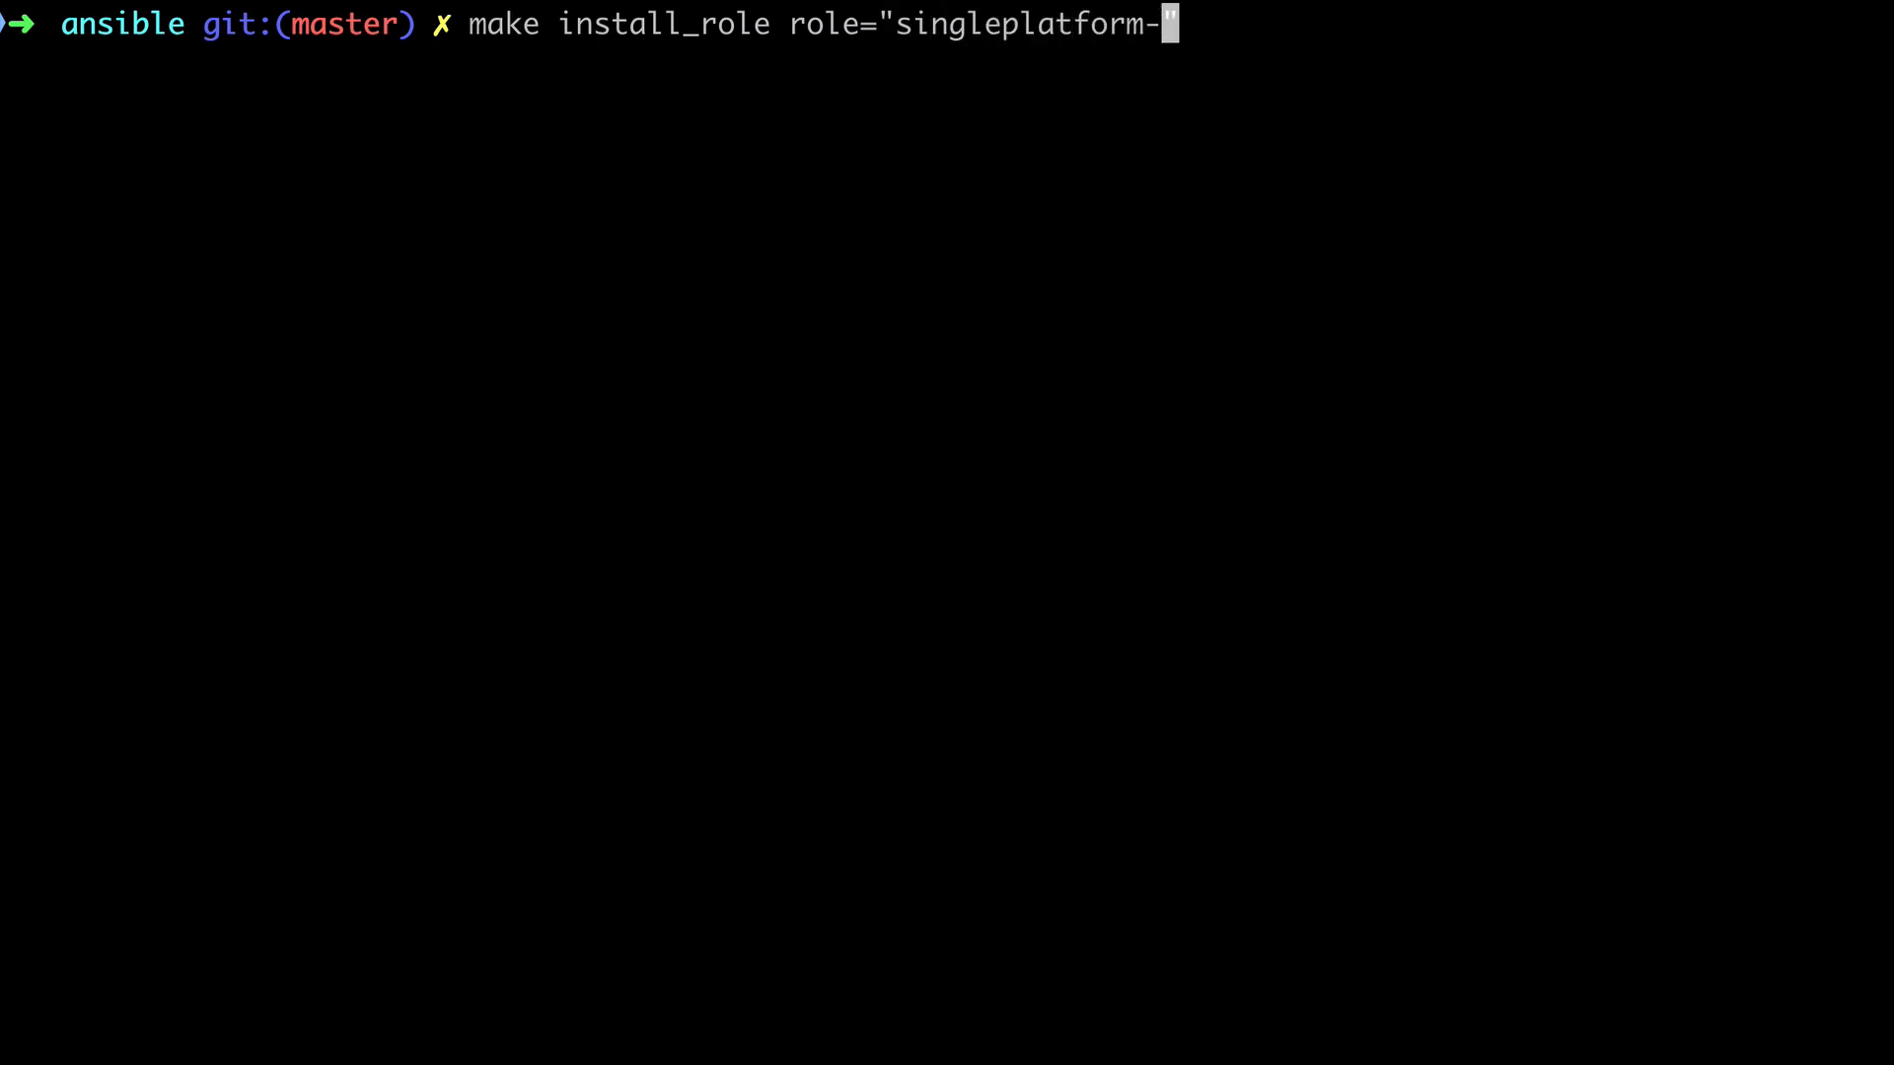
pyautogui.write('eng.users"')
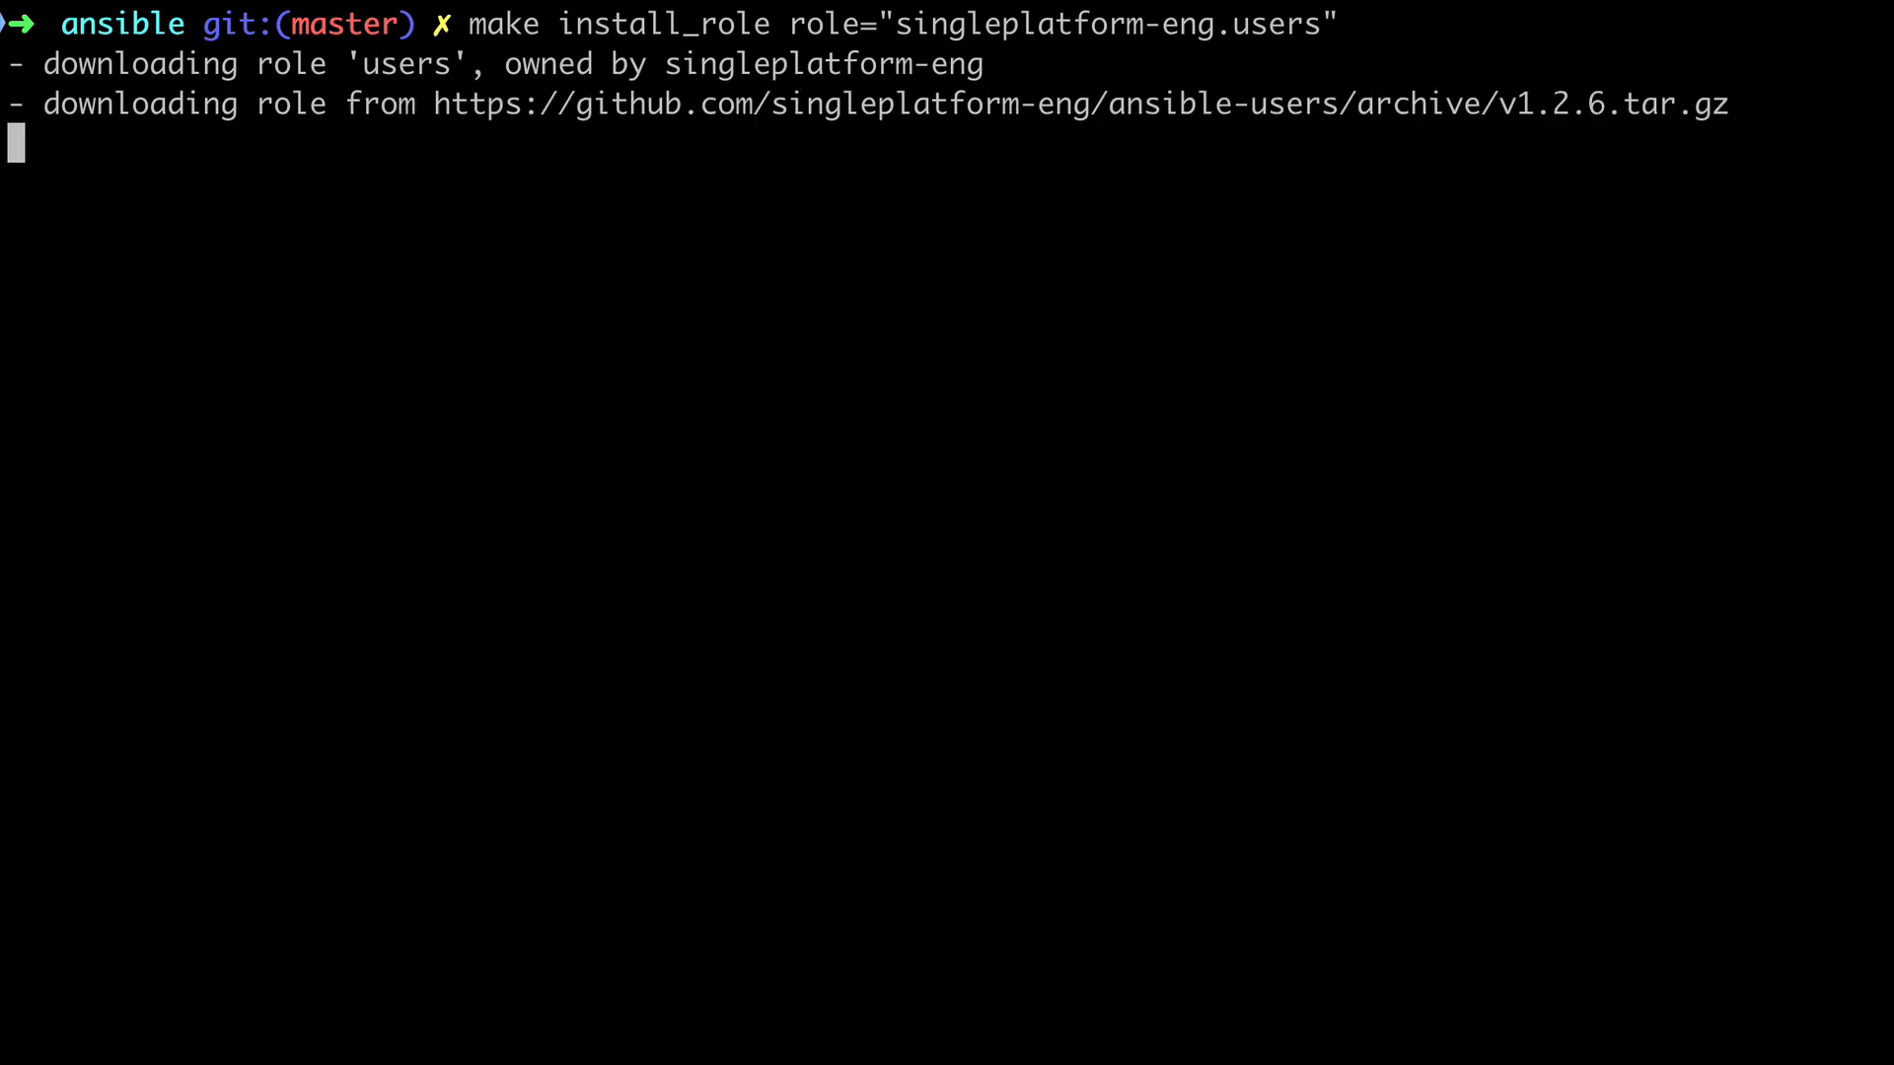
pyautogui.write('t')
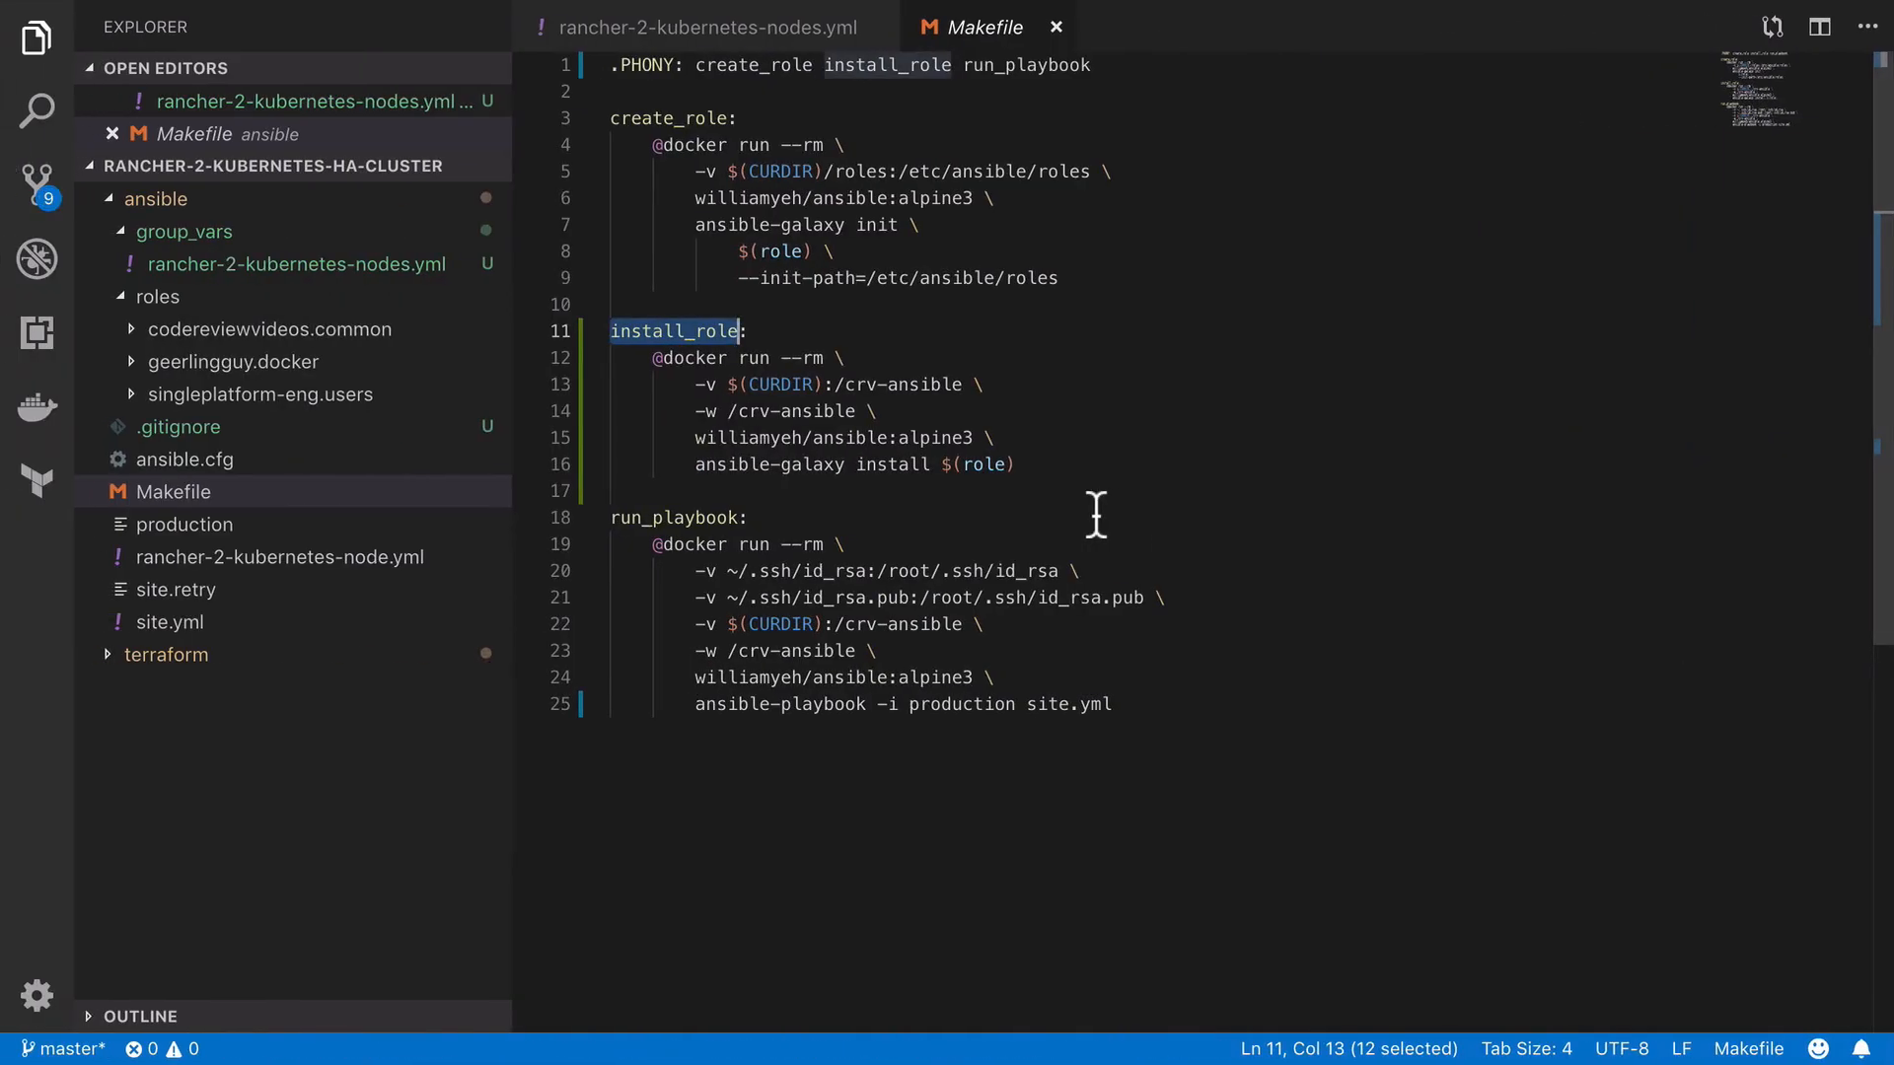
# Add '- singleplatform-eng.users' under codereviewvideos.common in rancher-2-kubernetes-node.yml
pyautogui.click(278, 557)
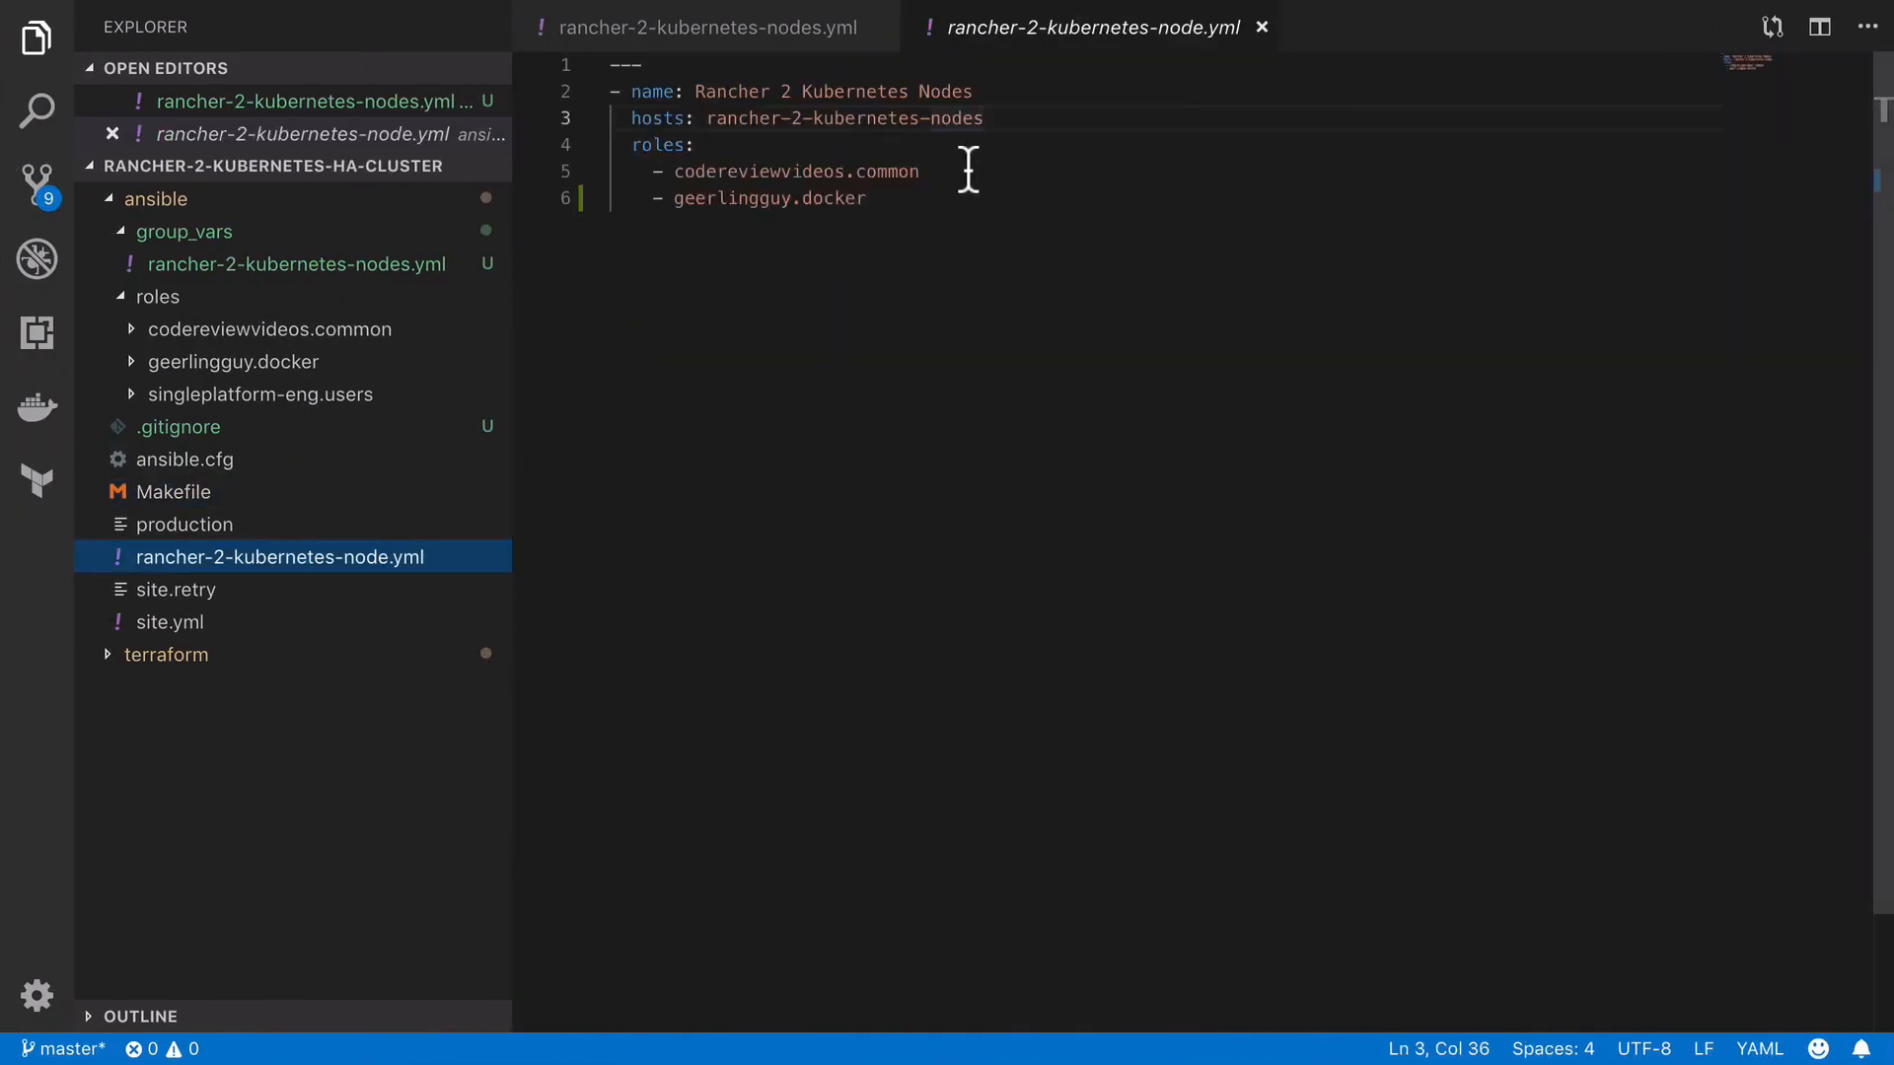
pyautogui.press('Enter')
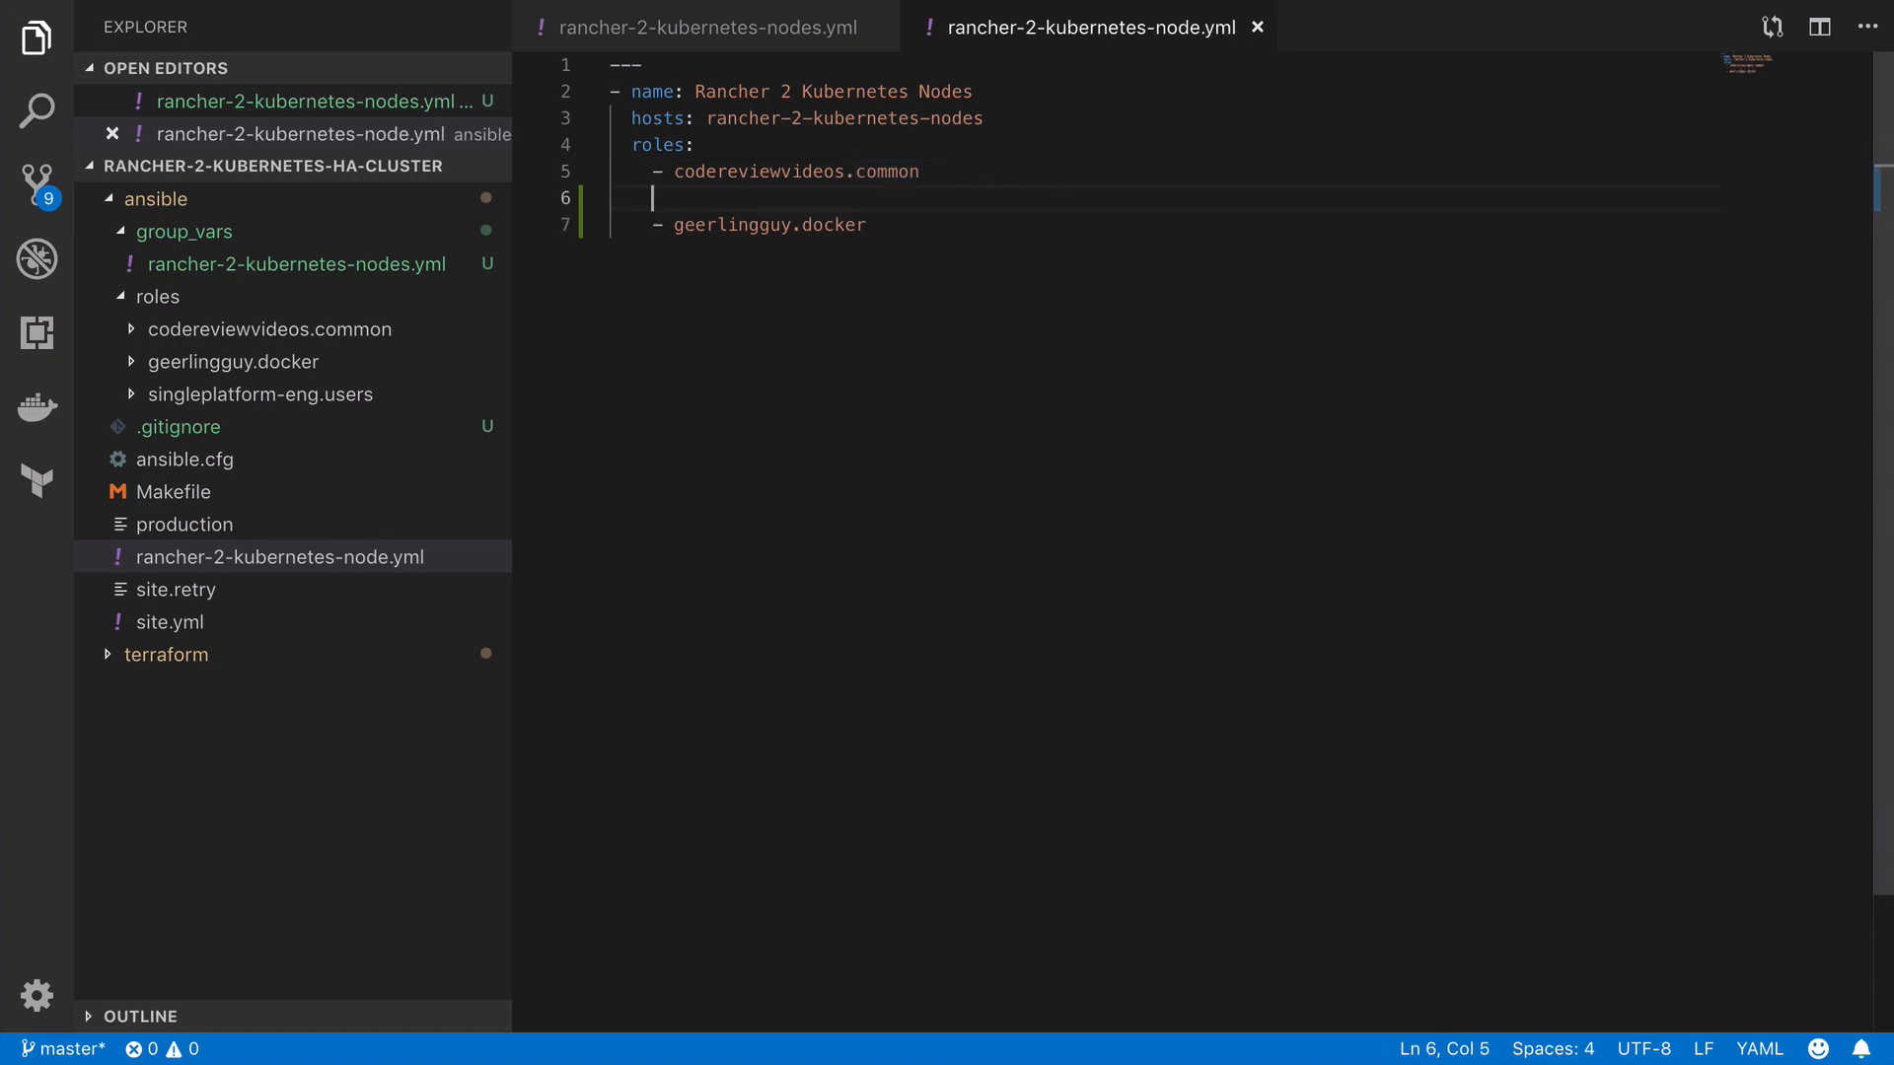
pyautogui.write('singlepla')
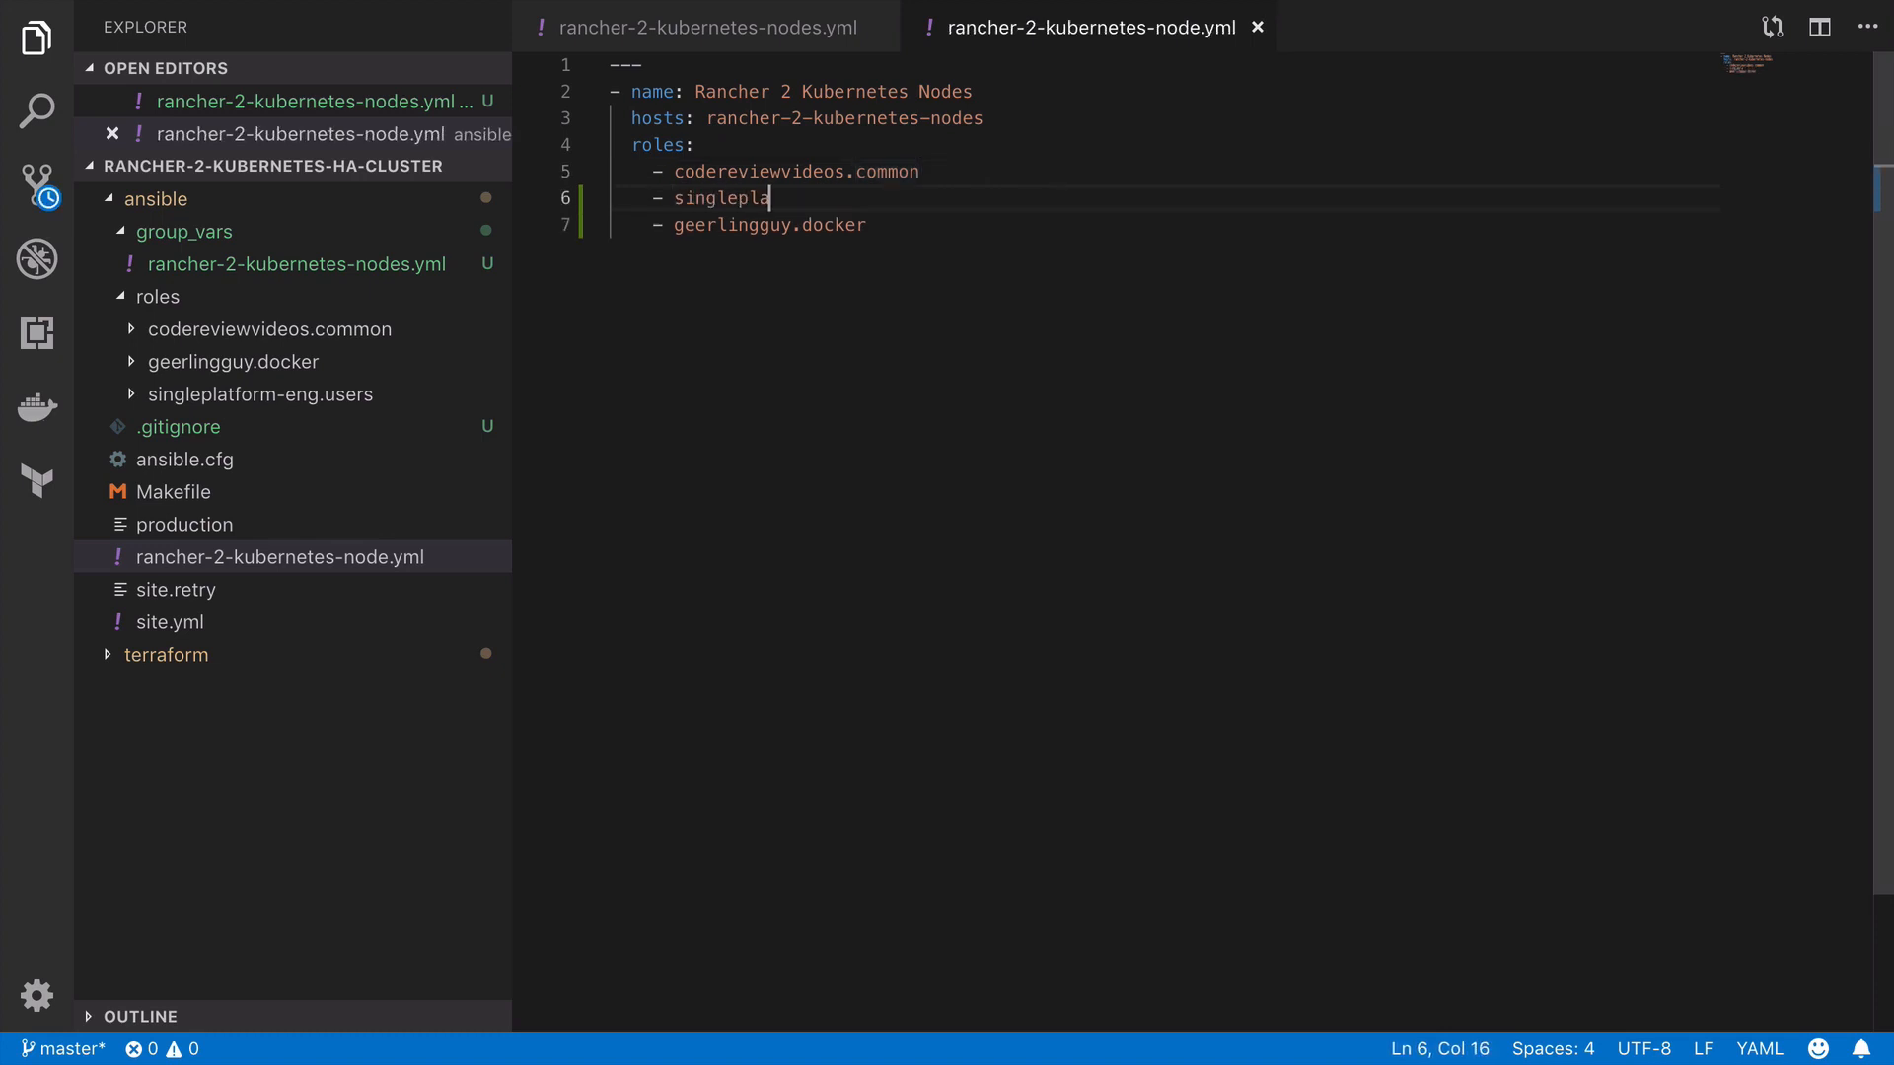
pyautogui.write('tform-eng.')
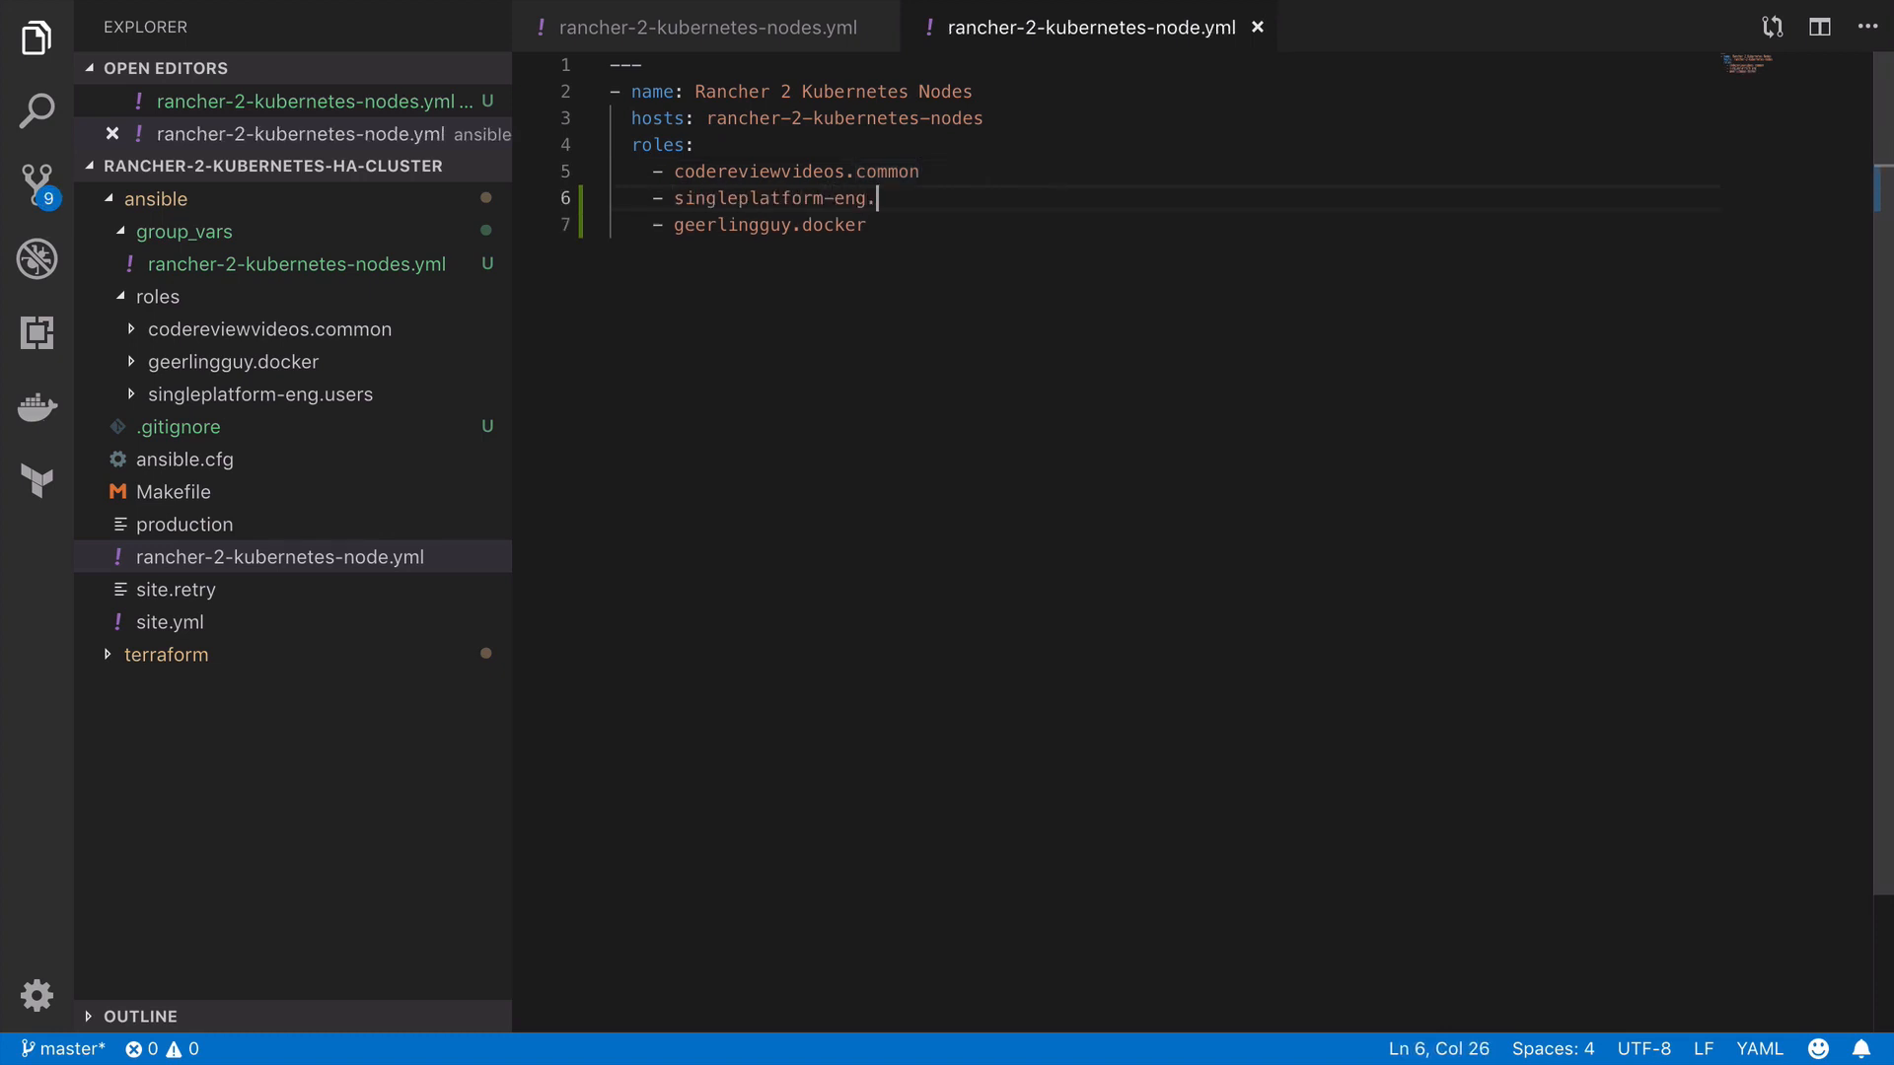
pyautogui.write('users')
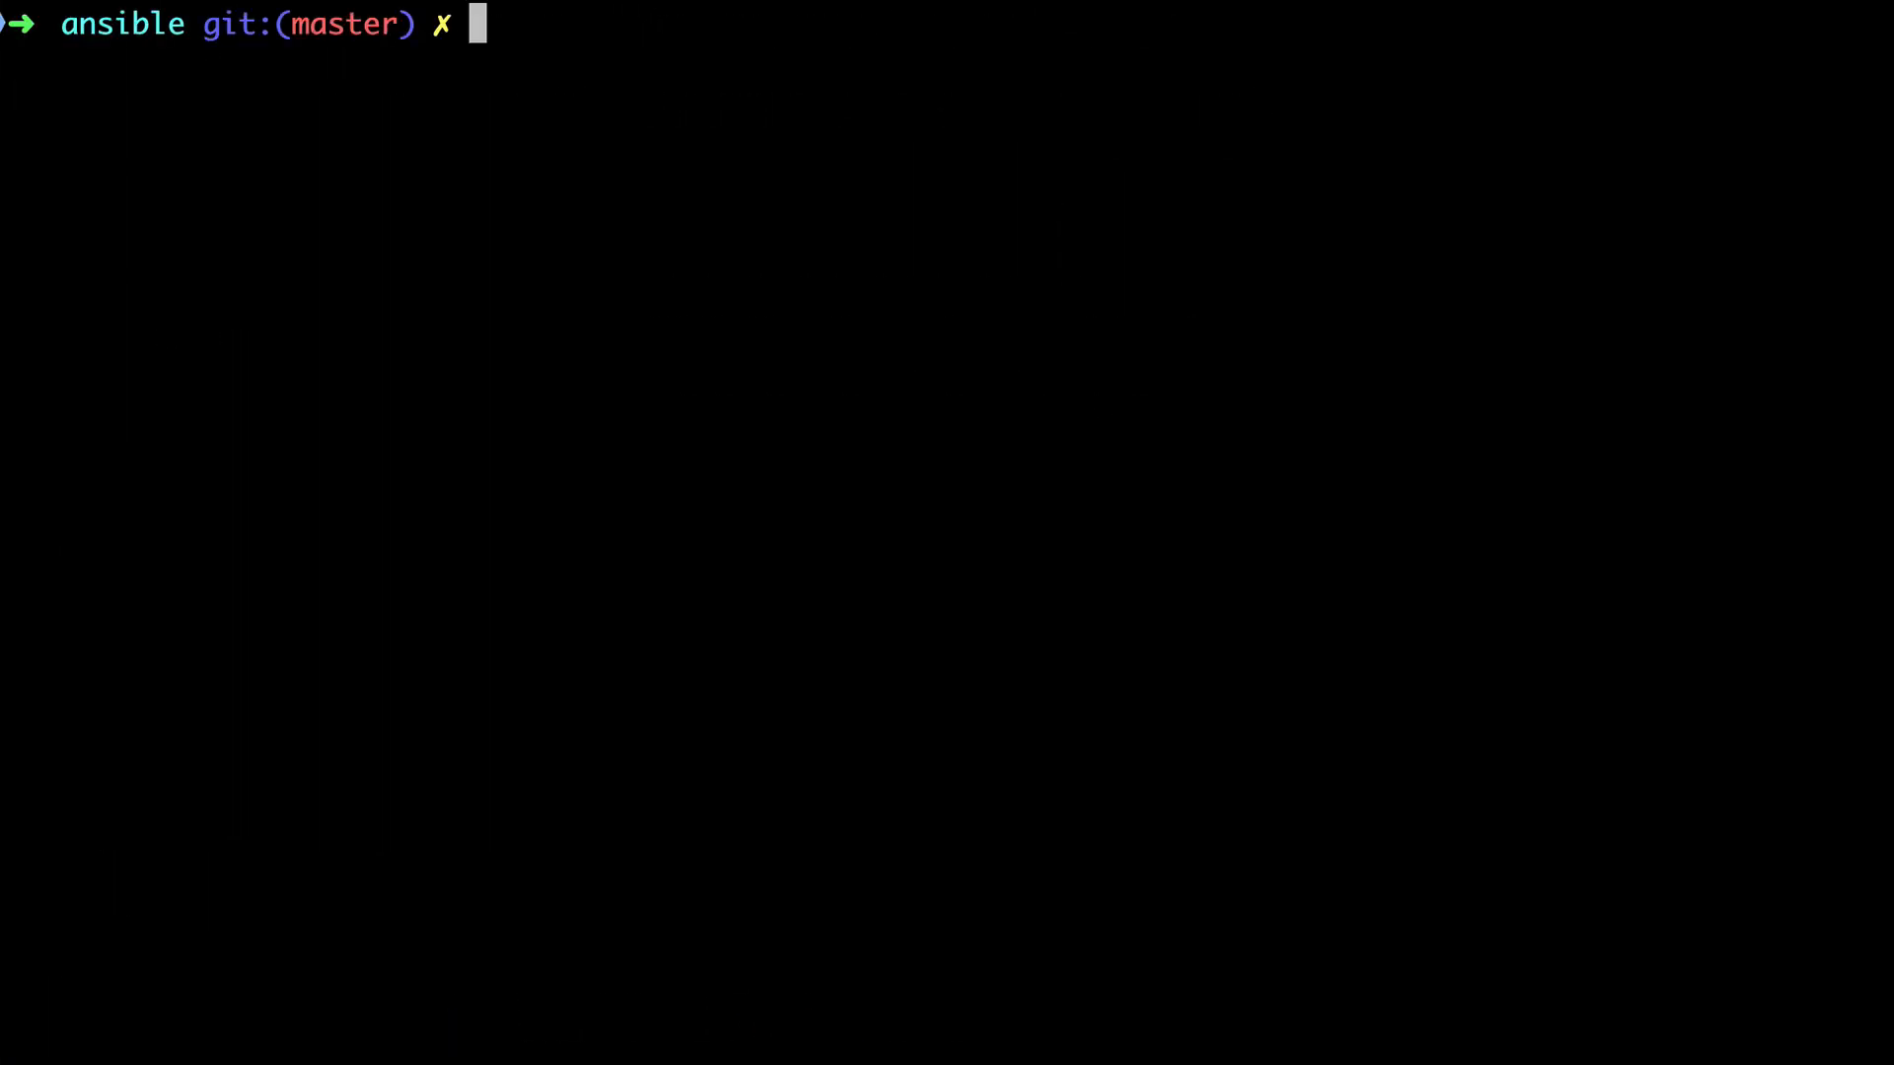
# Run make run_playbook, hit 'Group docker does not exist', and retype make run_playbook
pyautogui.write('make run_playbook')
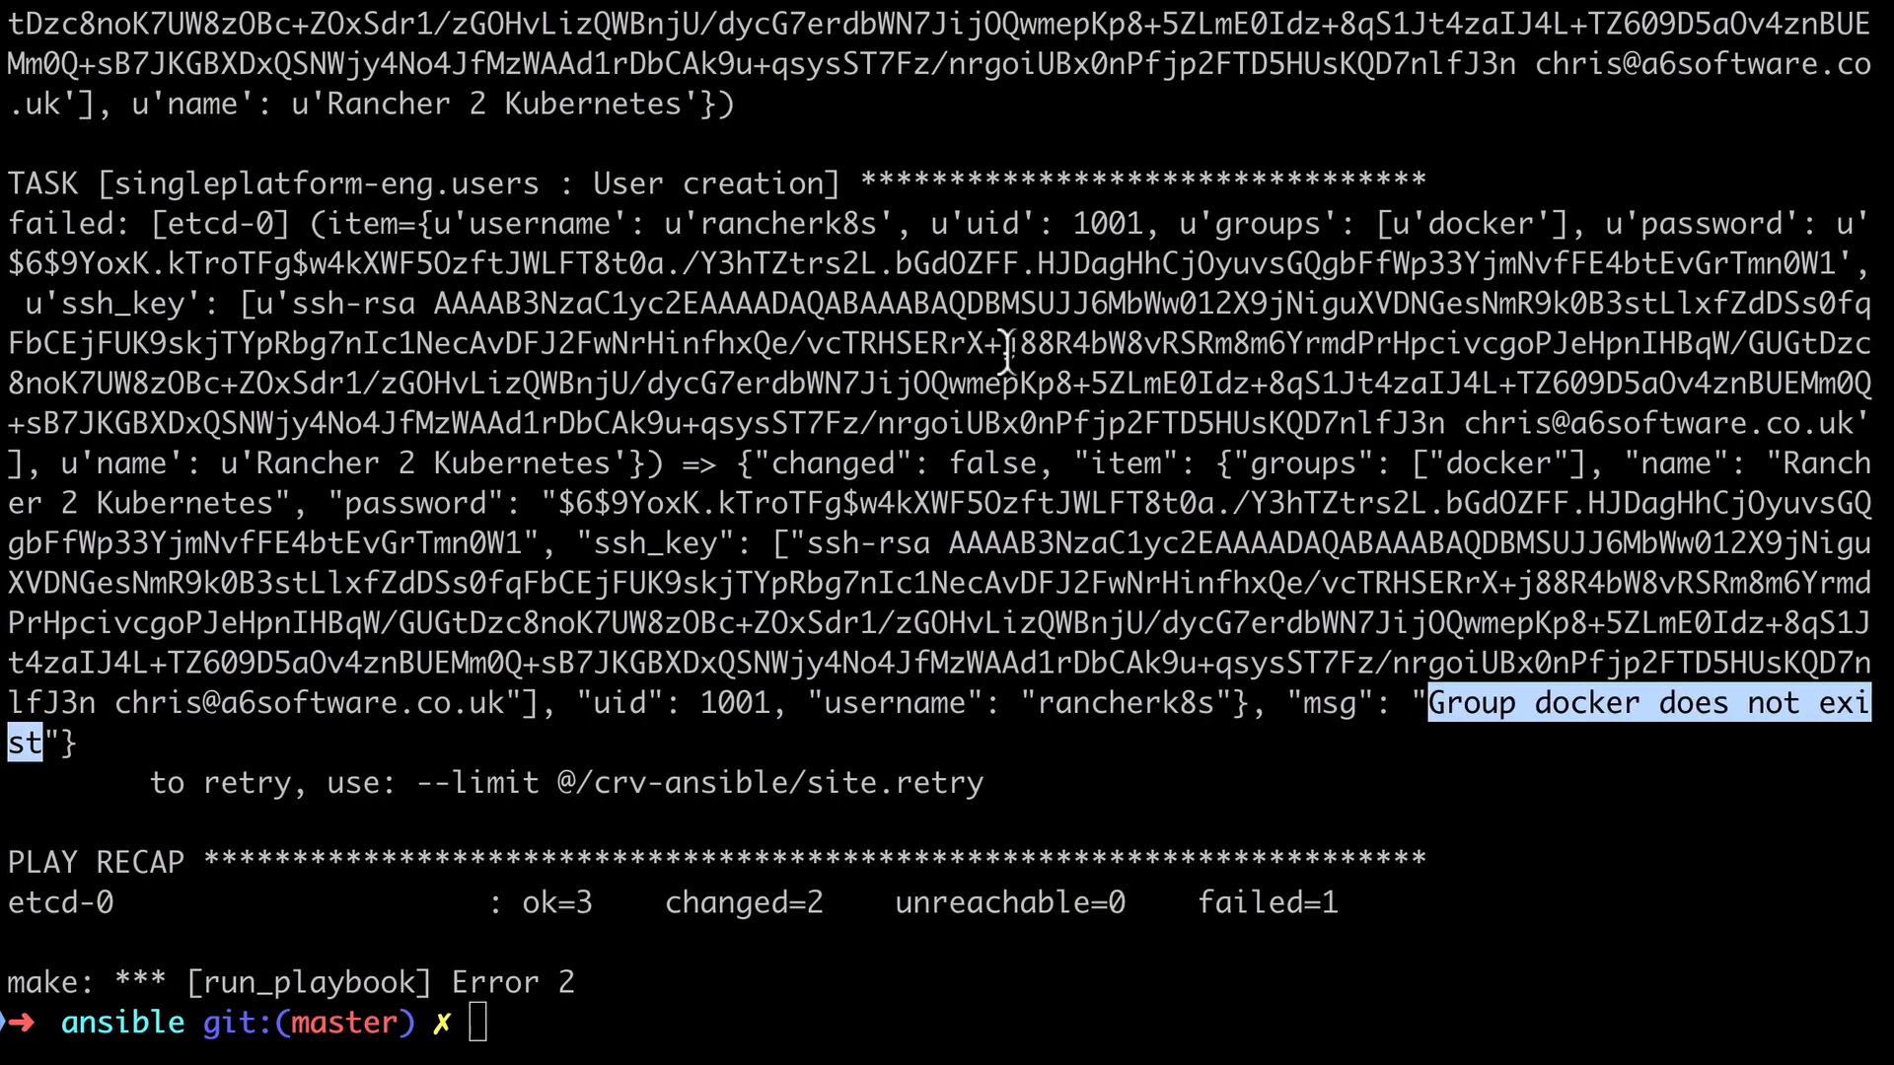
pyautogui.write('make')
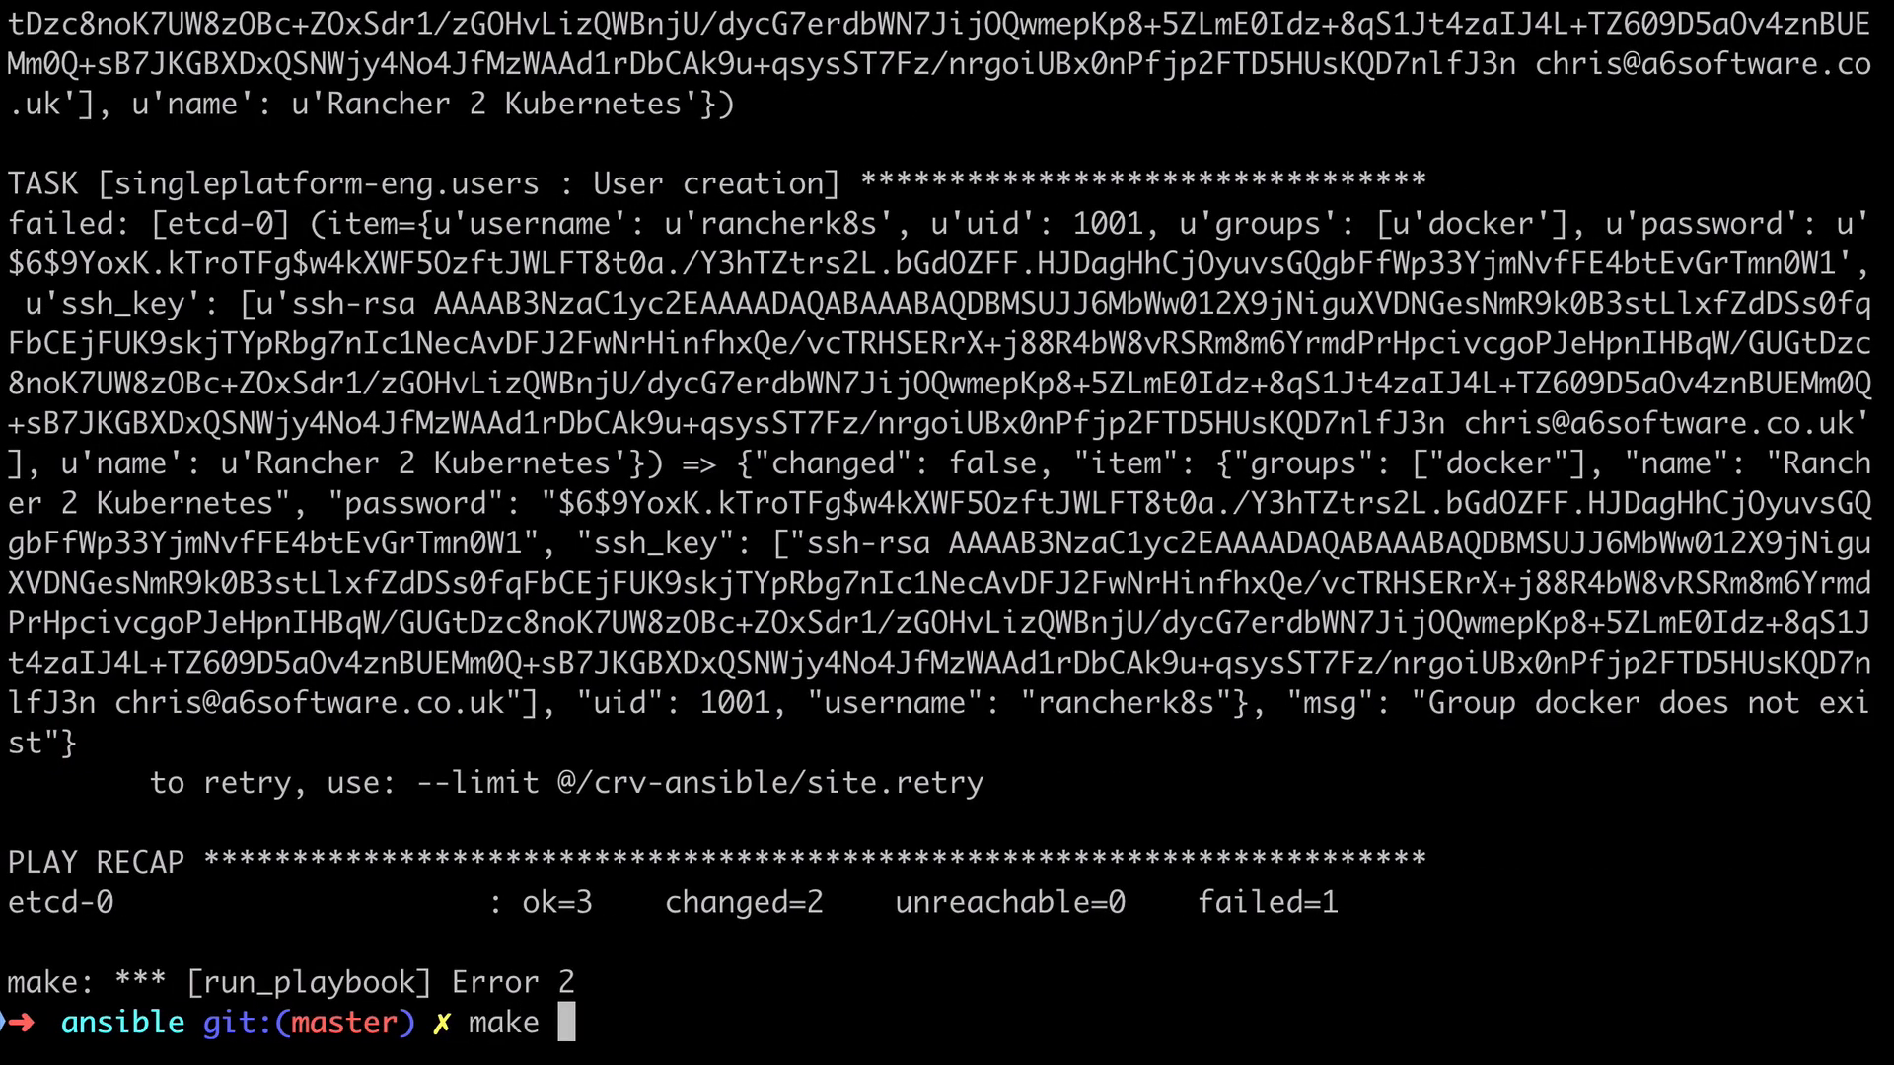
pyautogui.write('run_playbook')
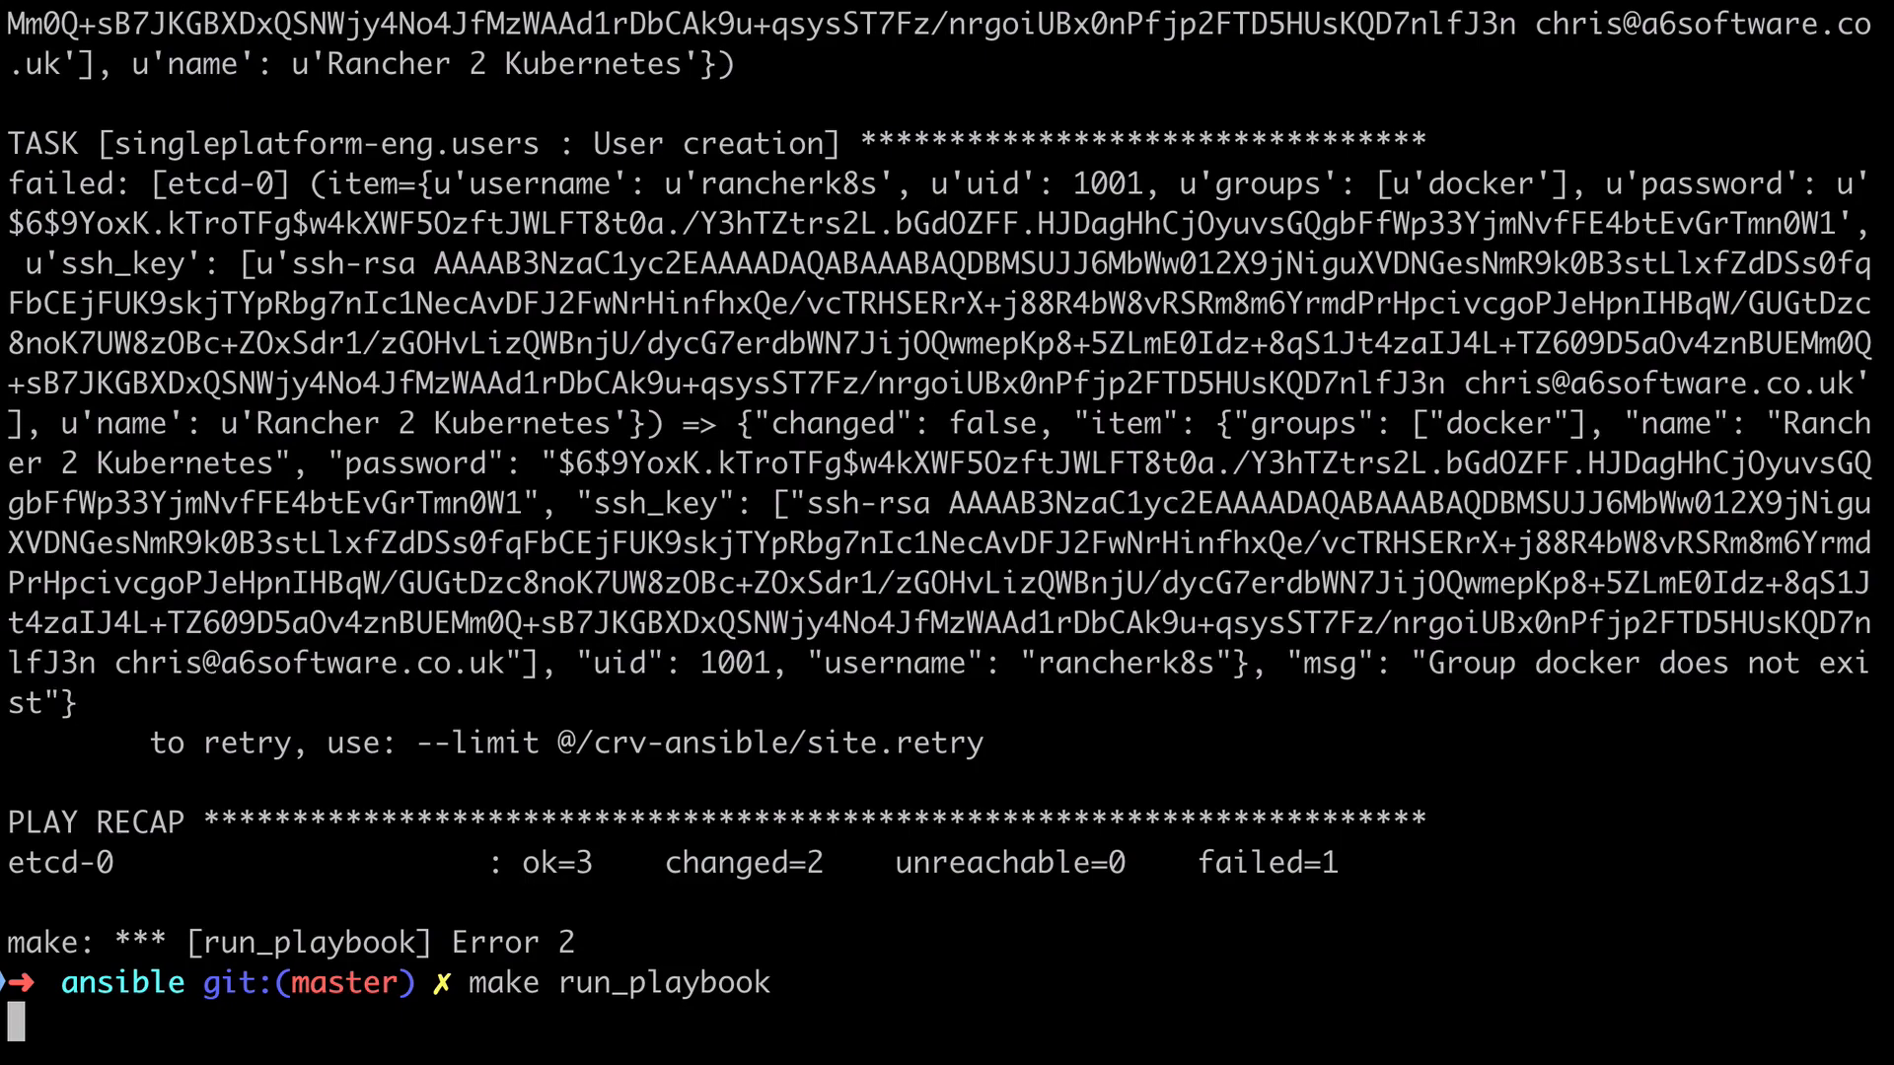
# Rerun the playbook to a PLAY RECAP of ok=19 changed=9 failed=0, then clear the terminal
pyautogui.press('Return')
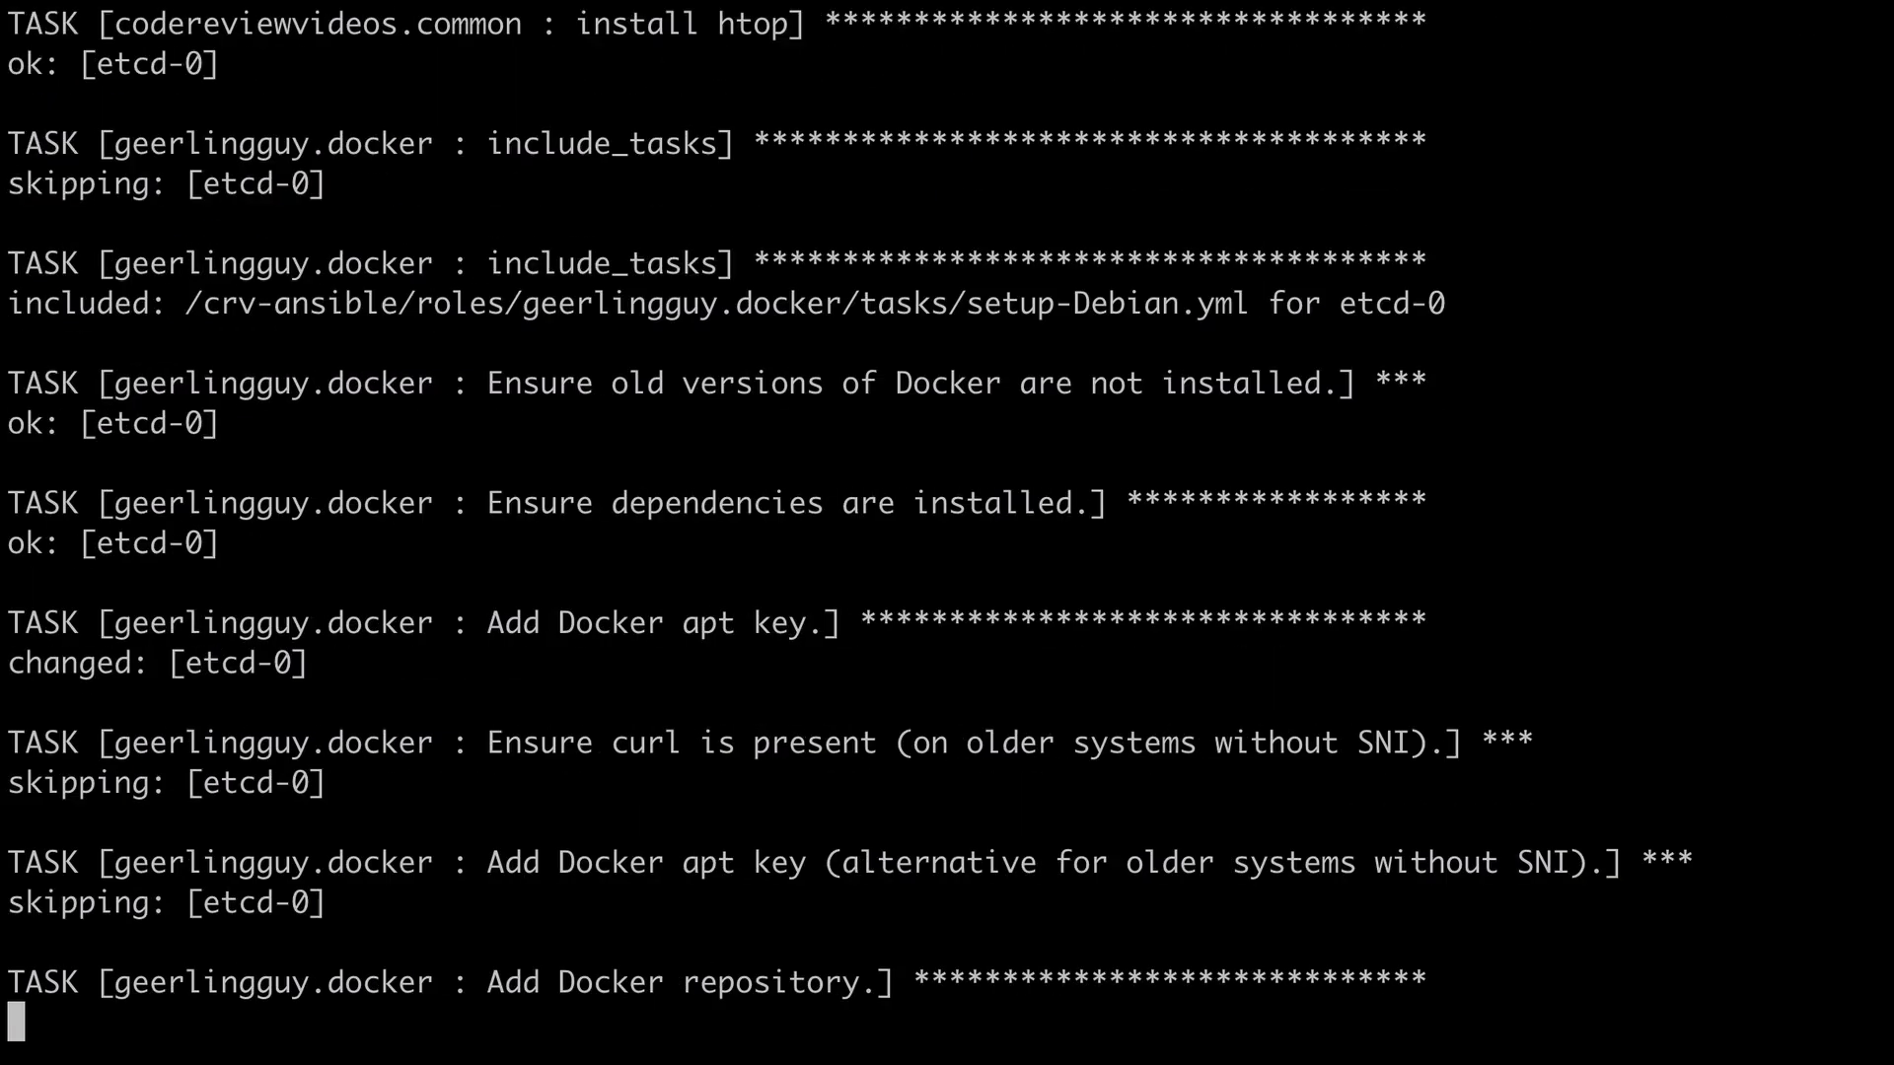
pyautogui.scroll(-3)
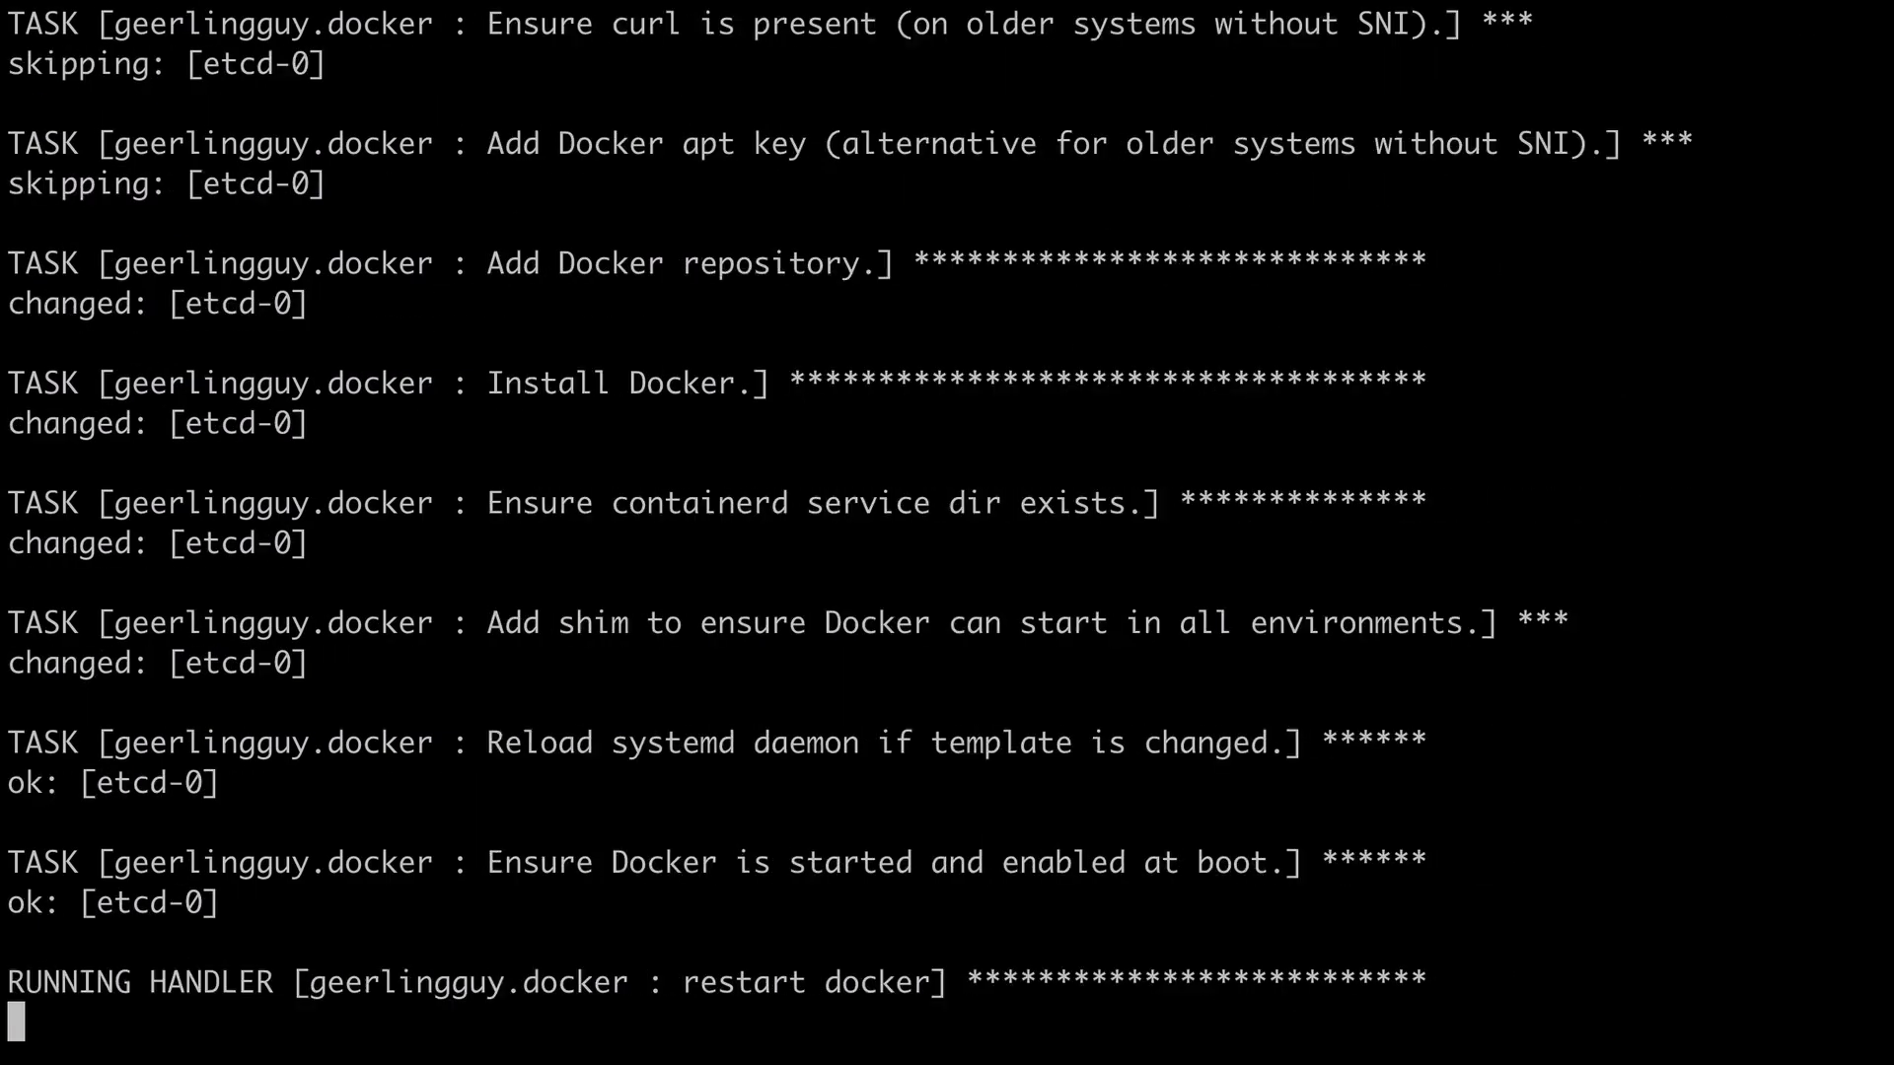
pyautogui.scroll(-3)
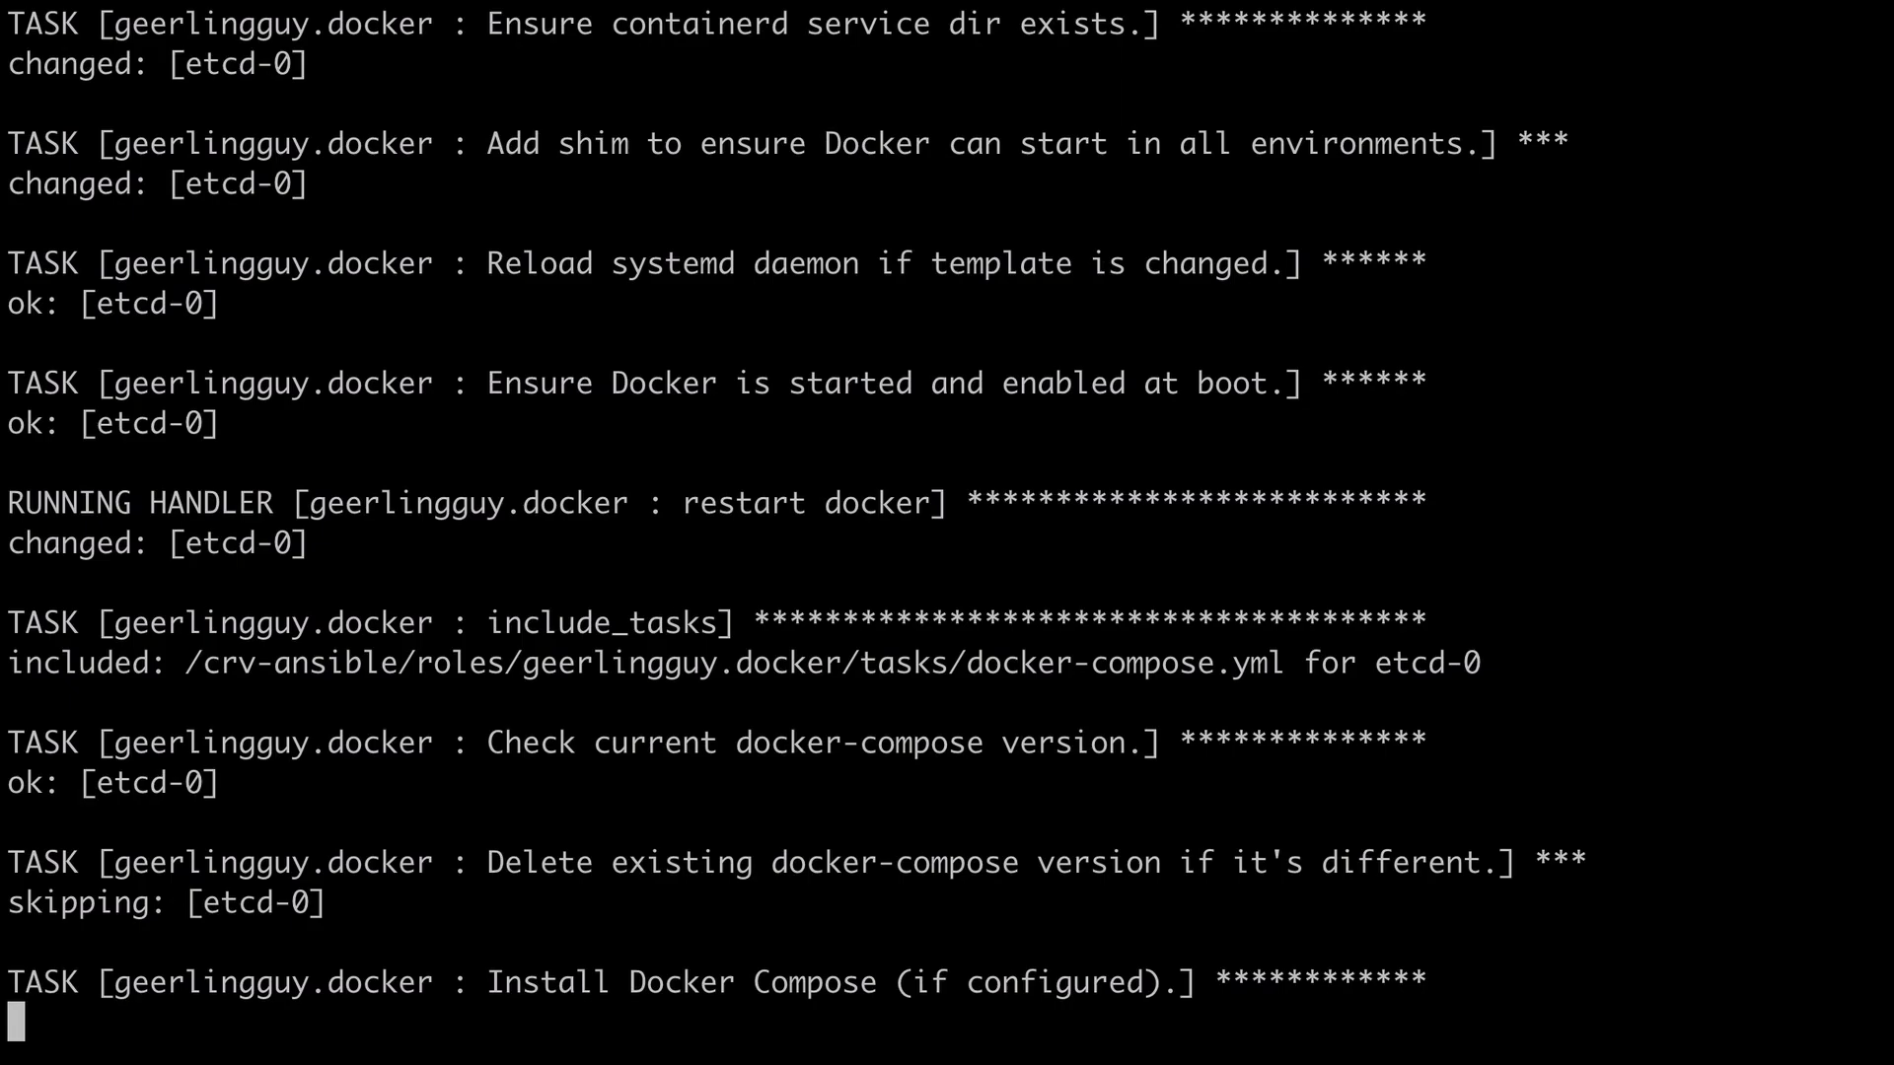
pyautogui.scroll(-3)
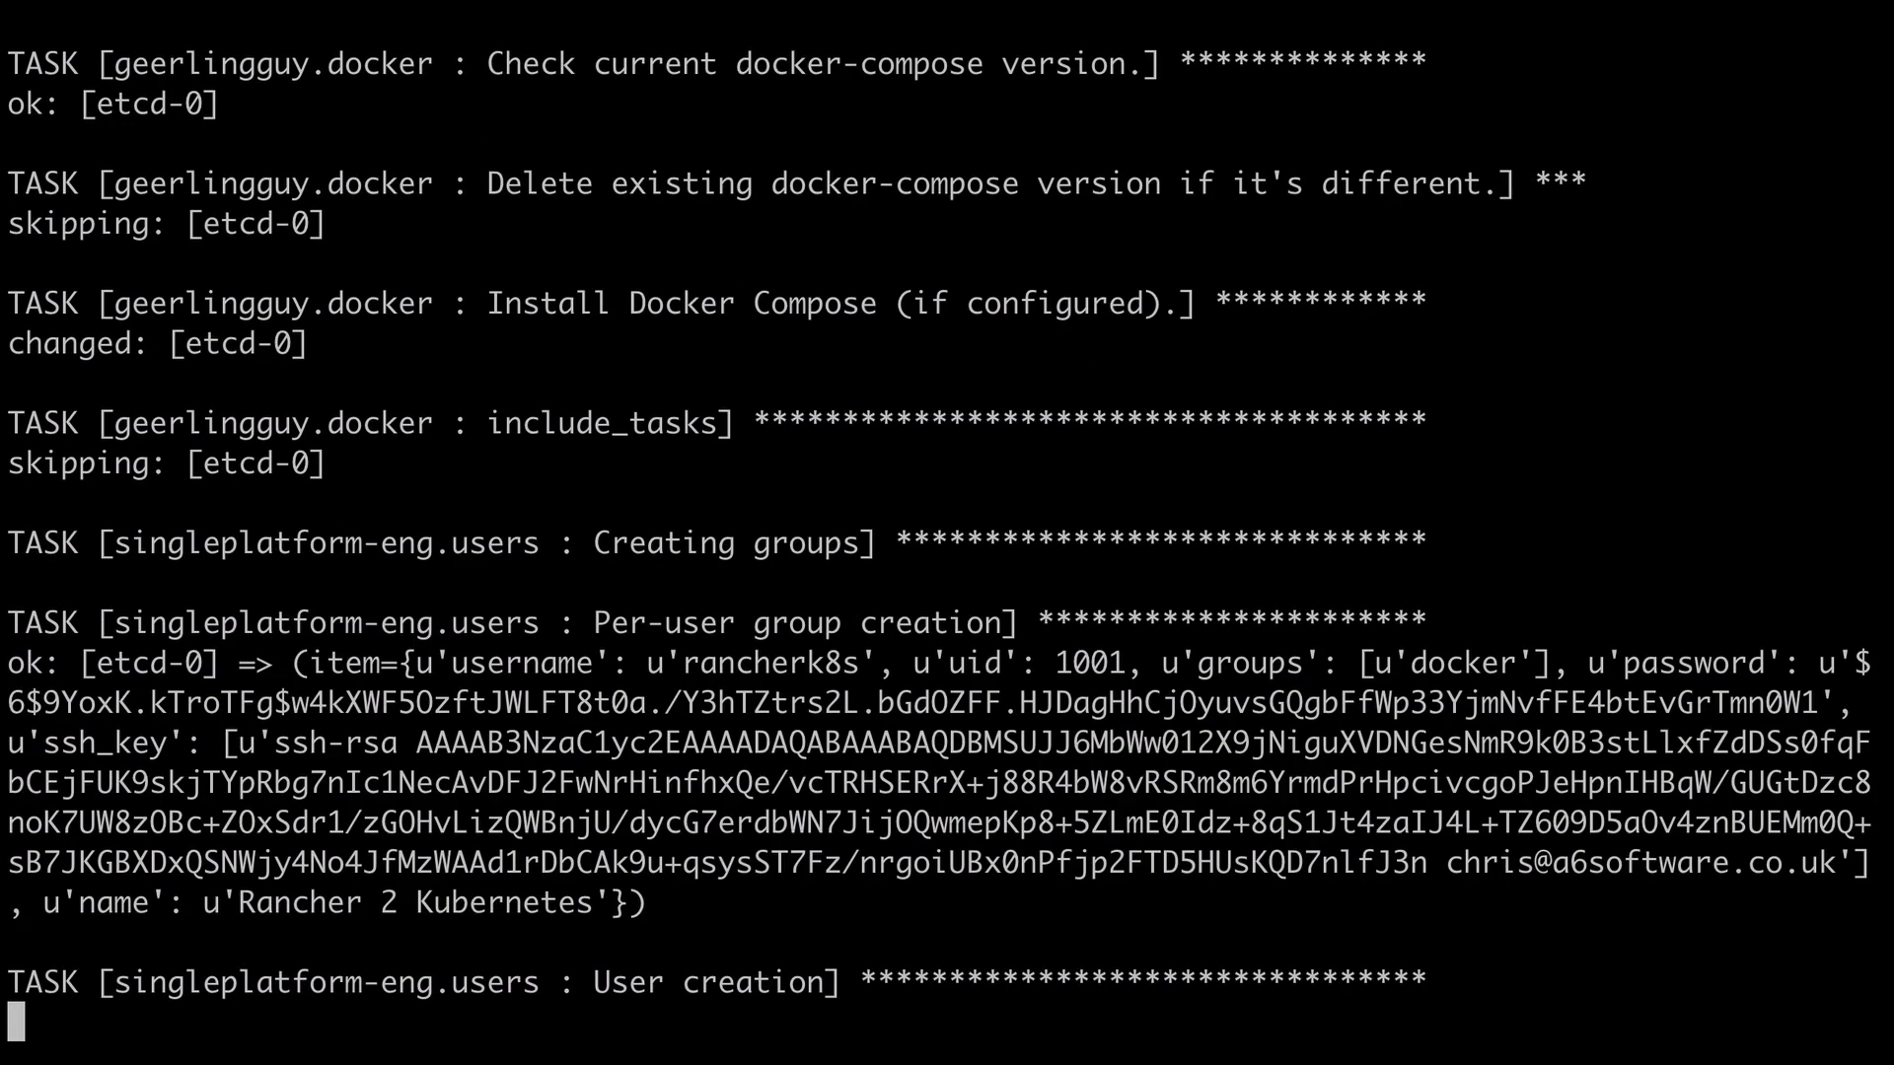
pyautogui.scroll(-3)
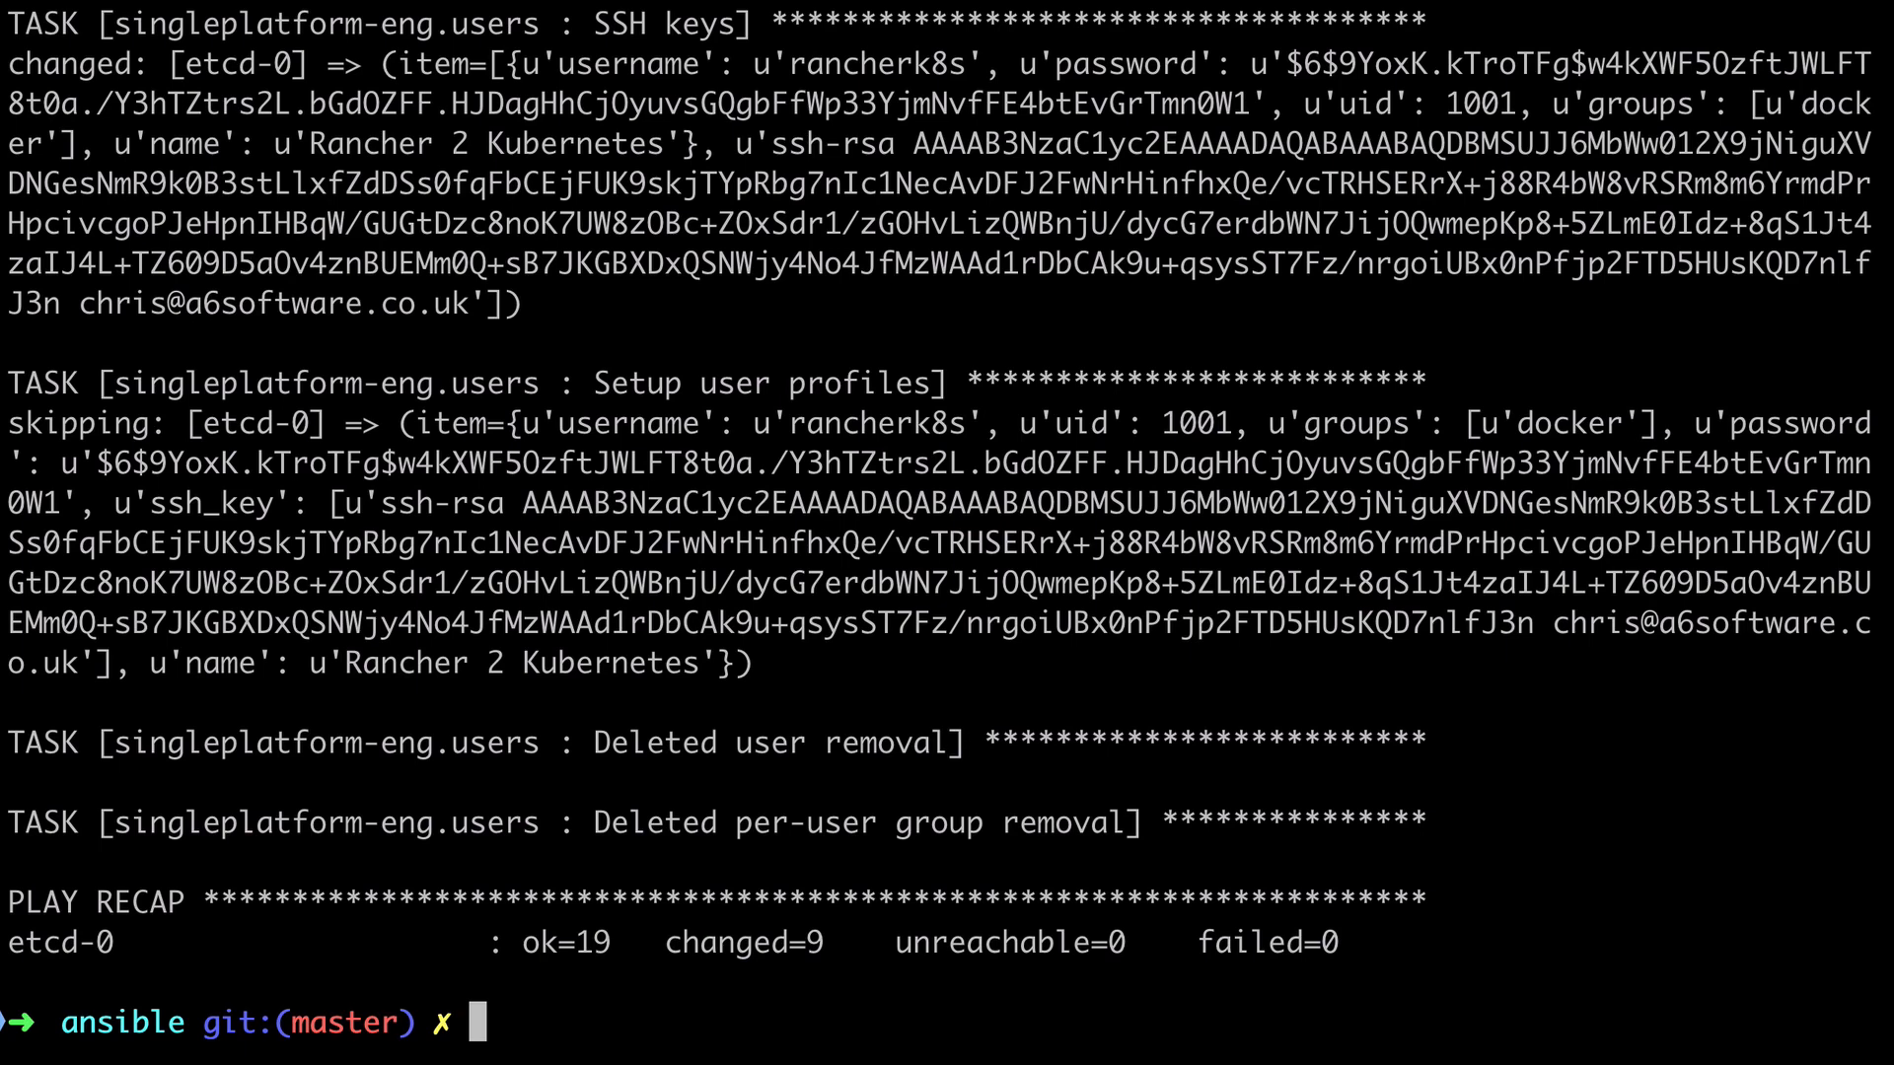
pyautogui.press('ctrl+l')
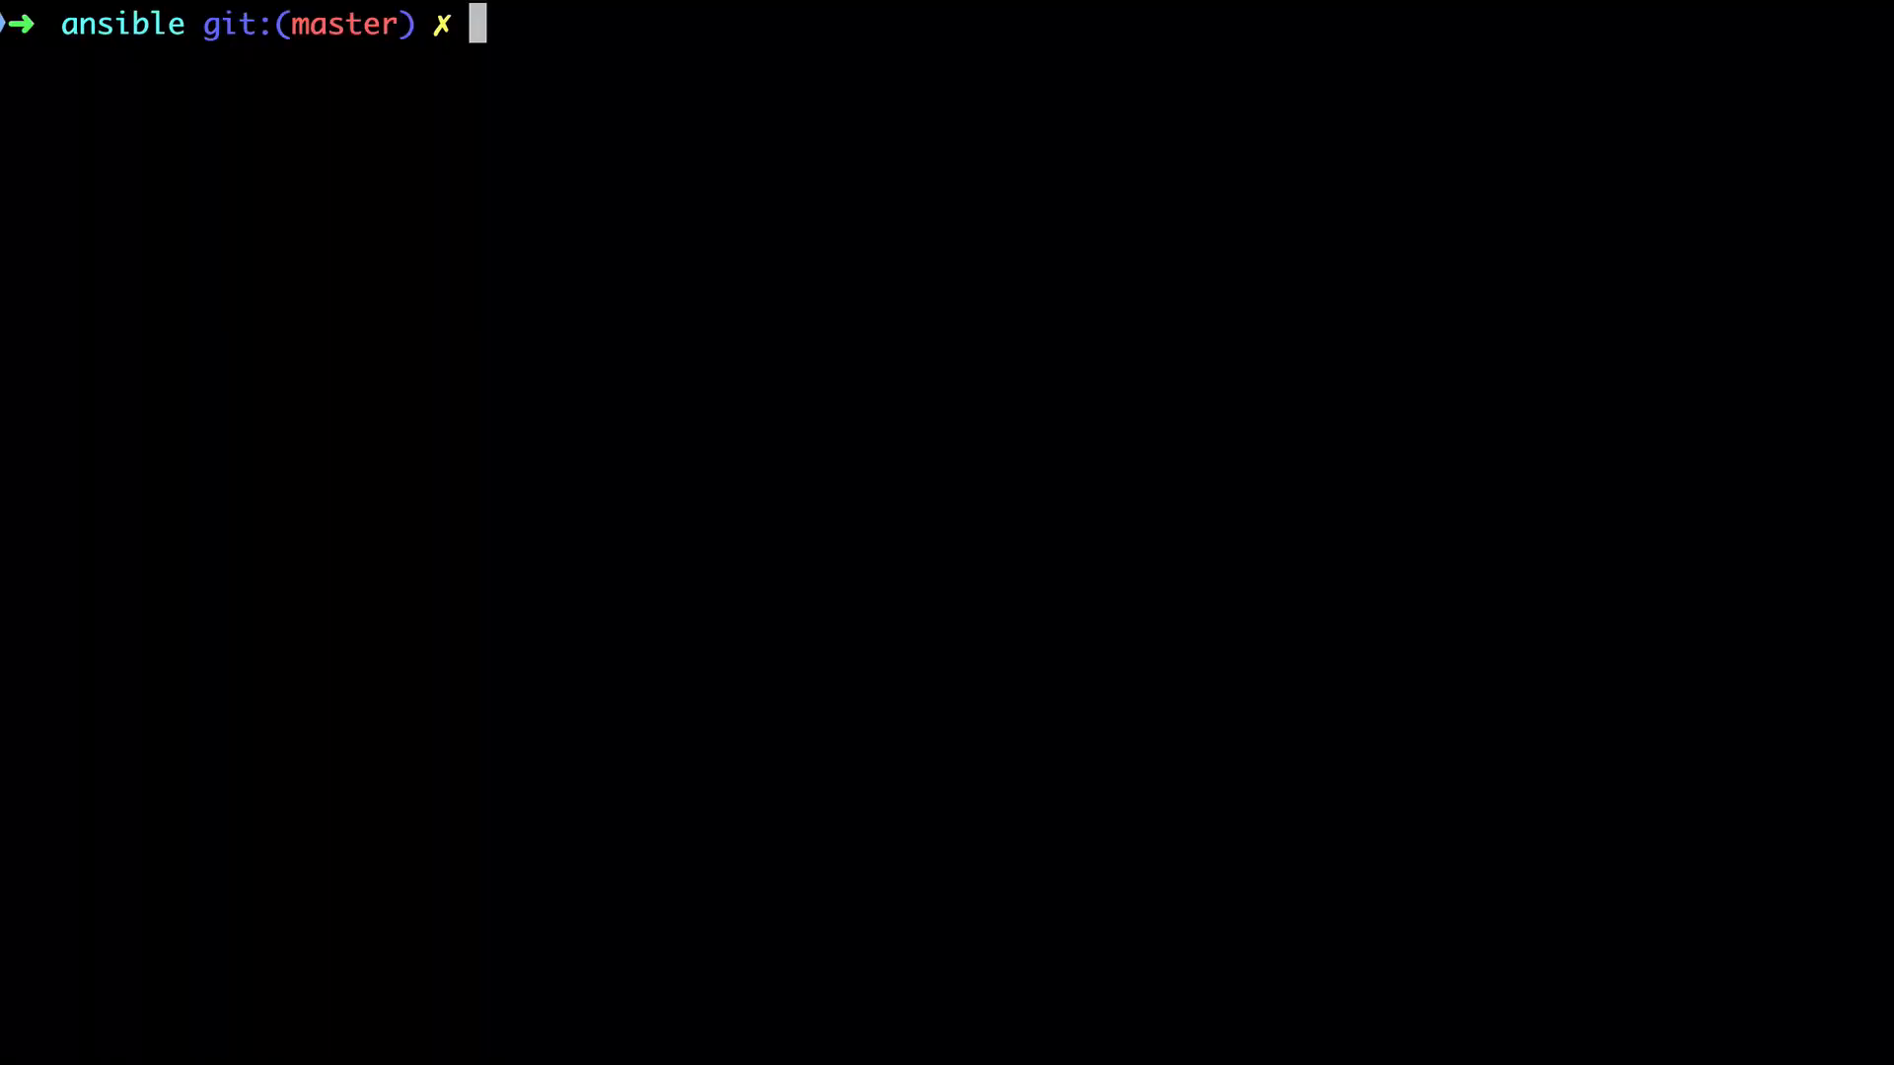
# SSH into 209.97.181.80 as rancherk8s, accept the host fingerprint and reach the Ubuntu shell prompt
pyautogui.write('ssh rancherk8s@209.97.181.80')
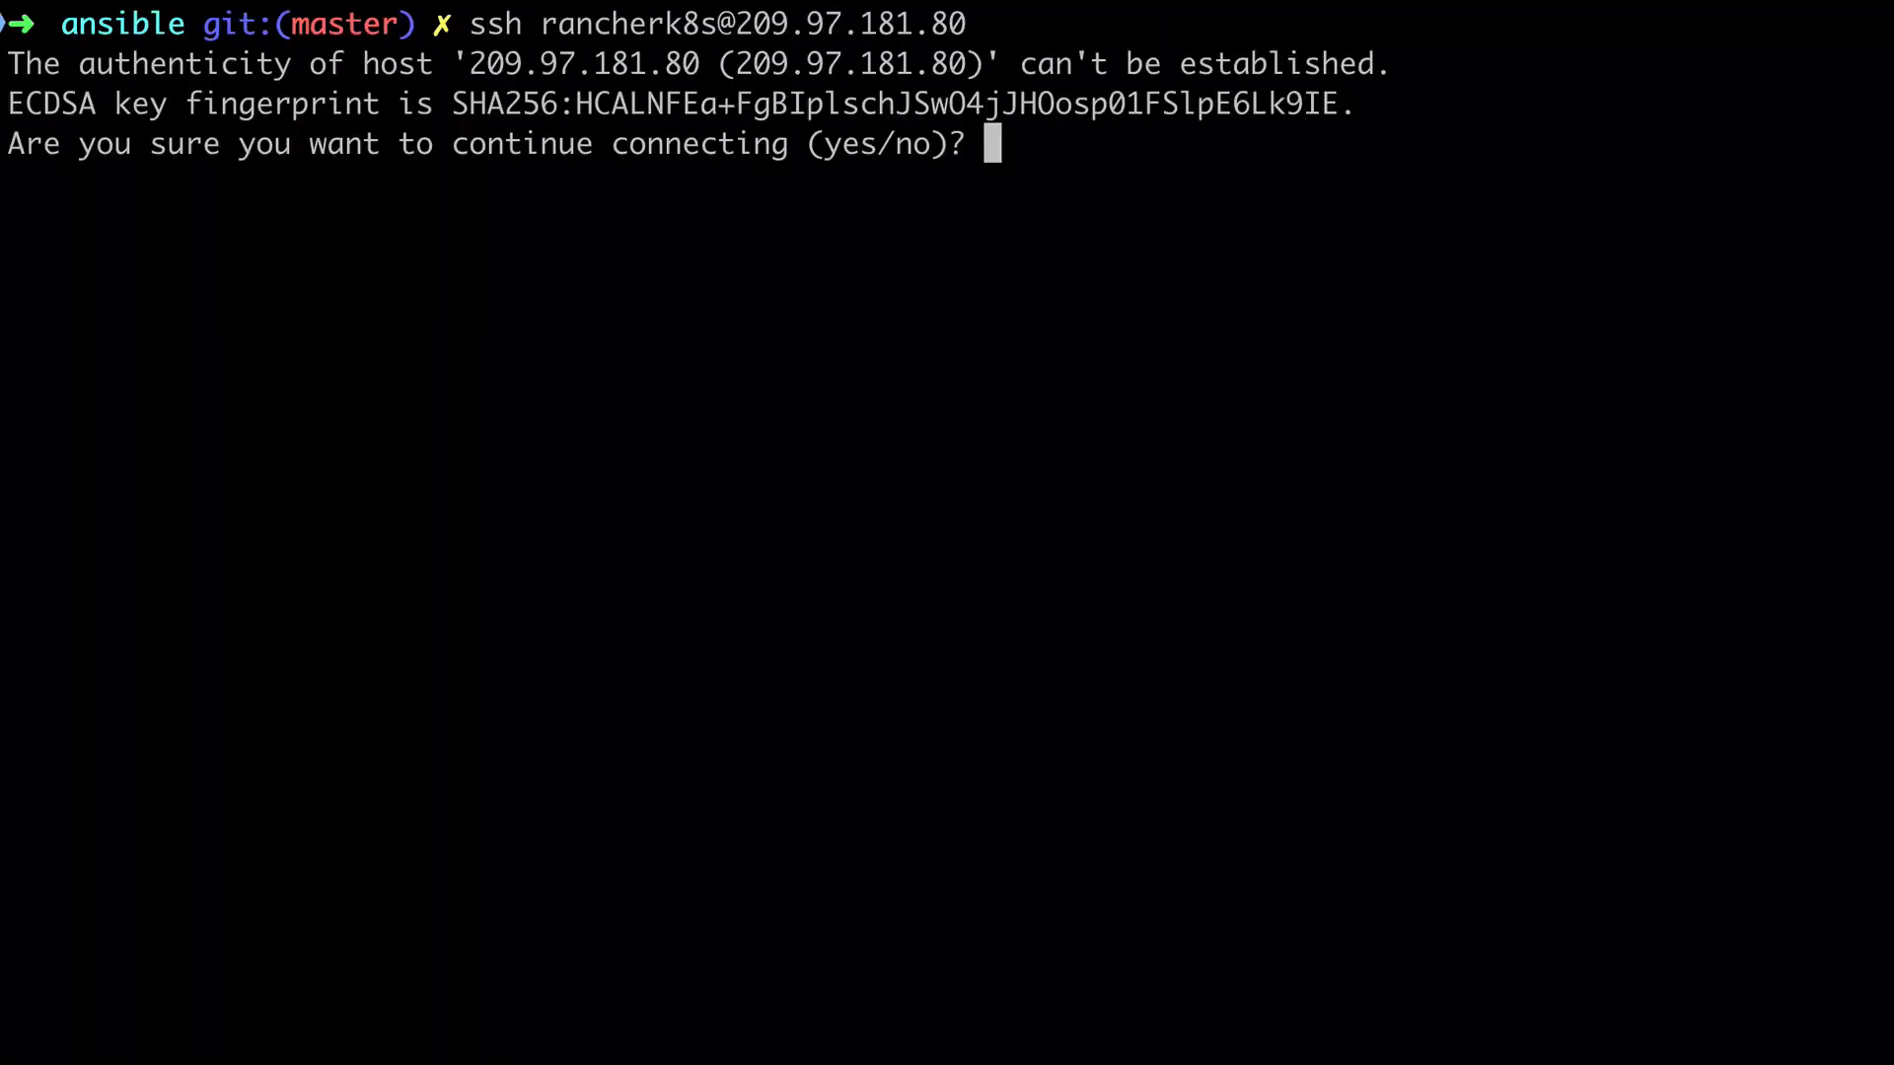
pyautogui.write('yes')
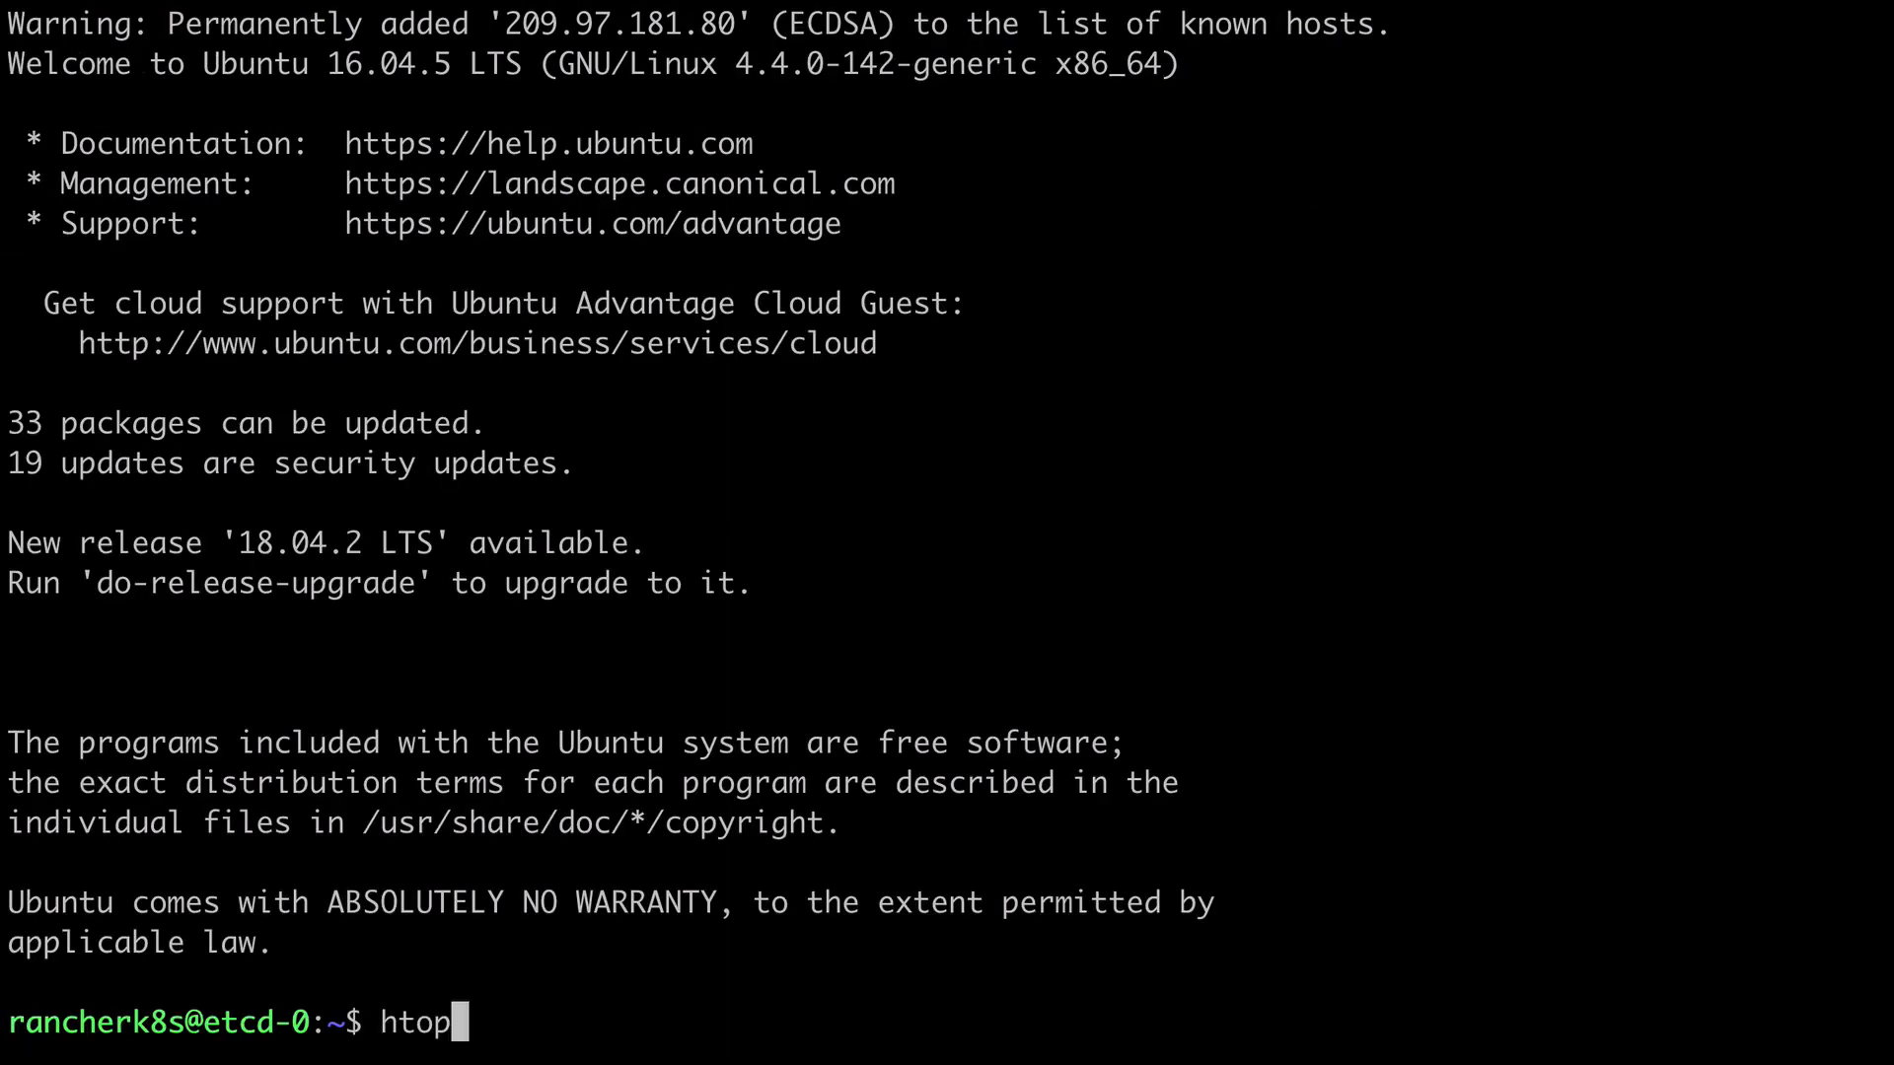
pyautogui.write('d')
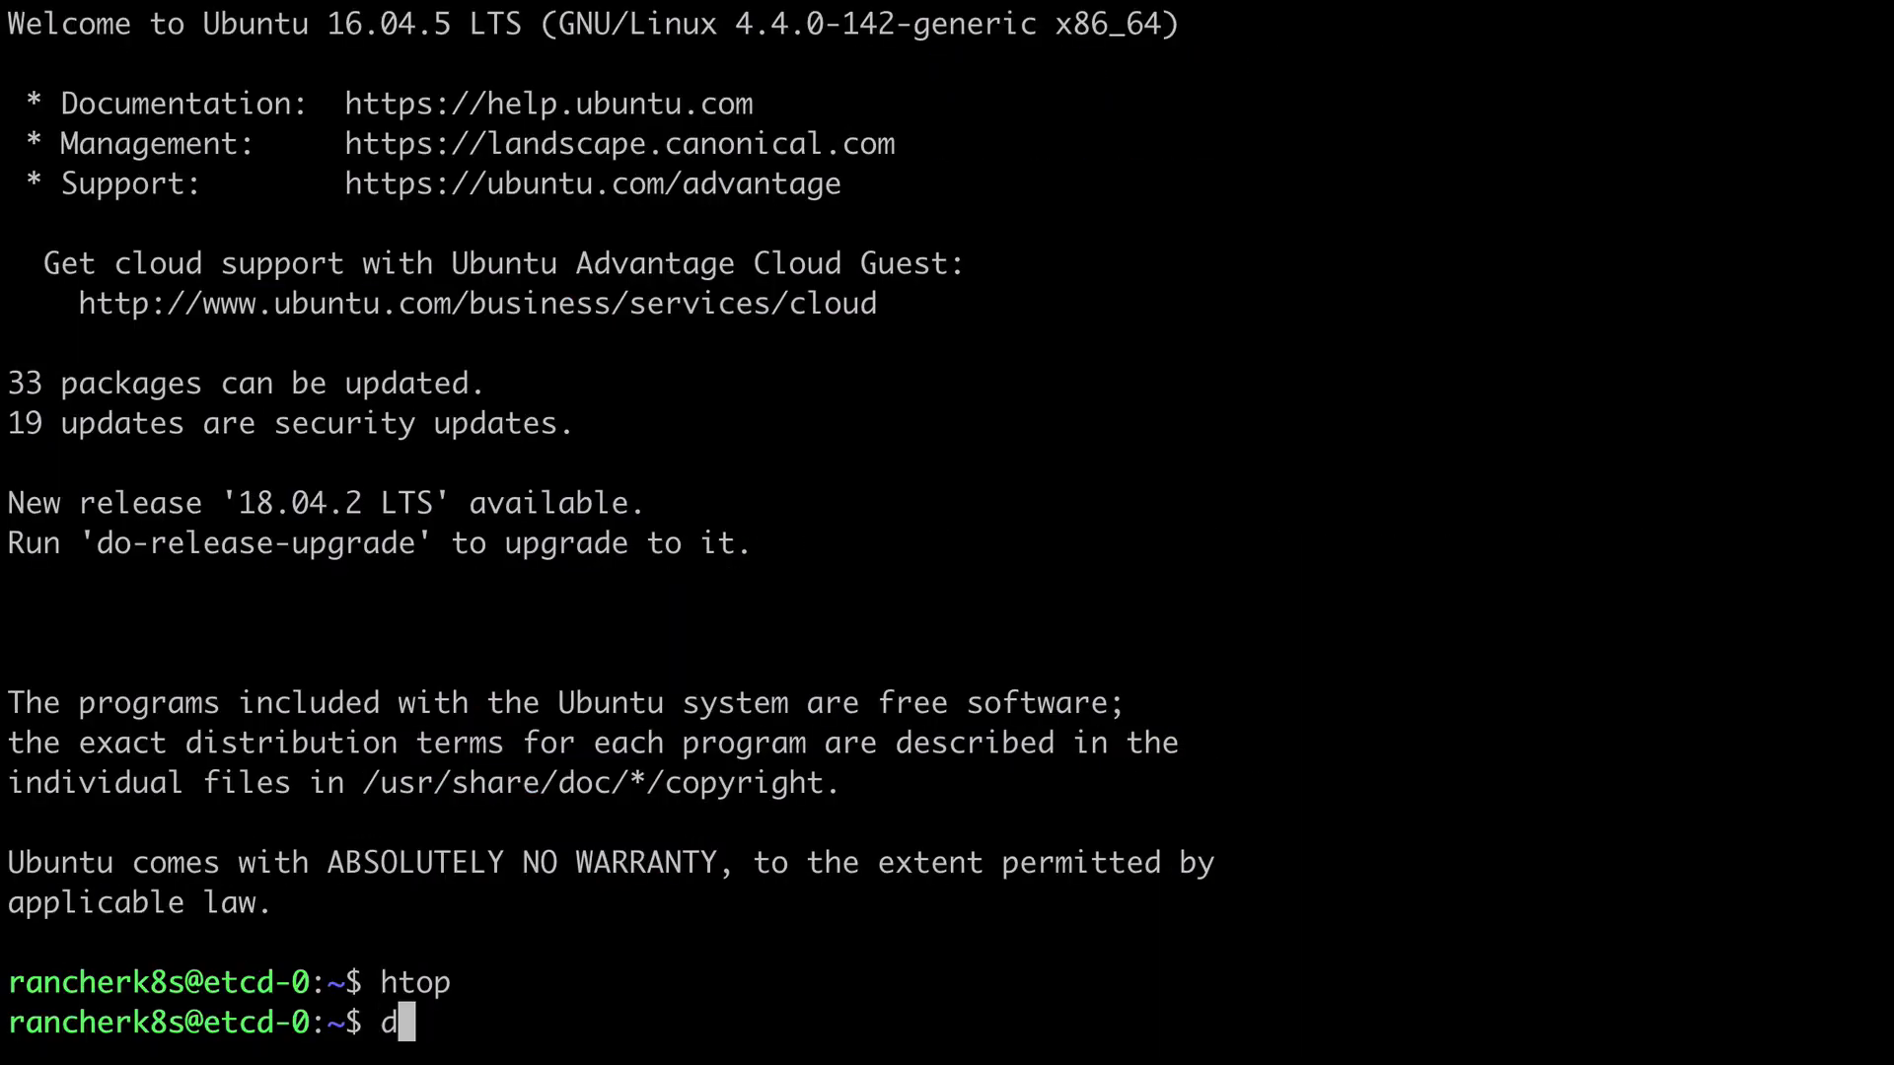